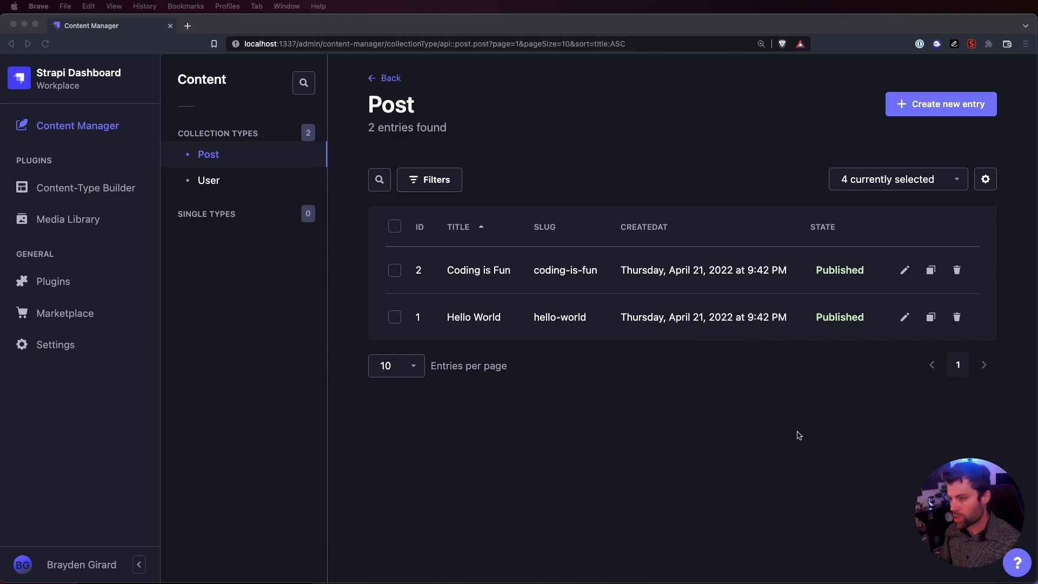
mouse_move(242, 149)
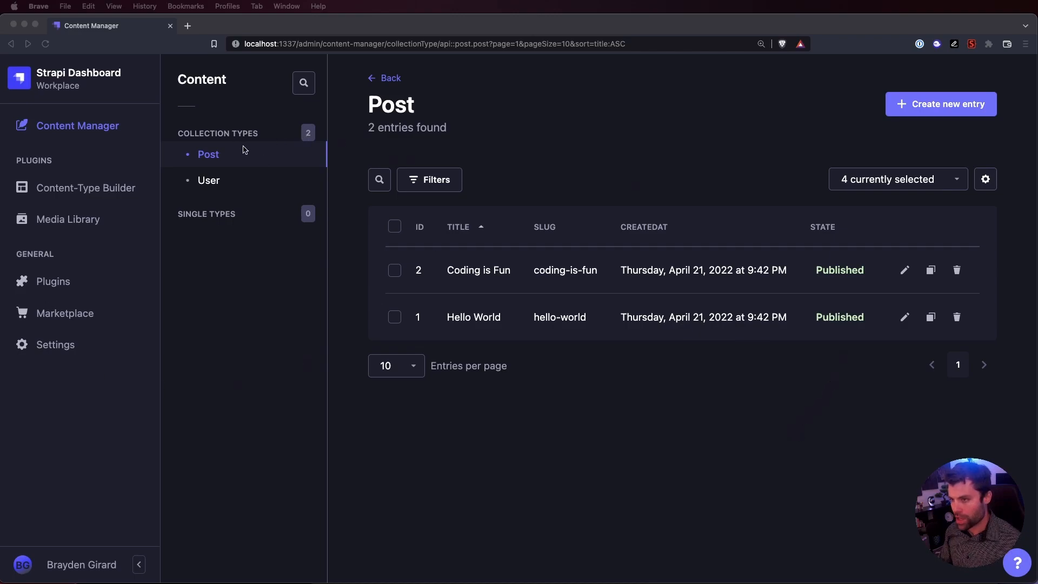
mouse_move(225, 154)
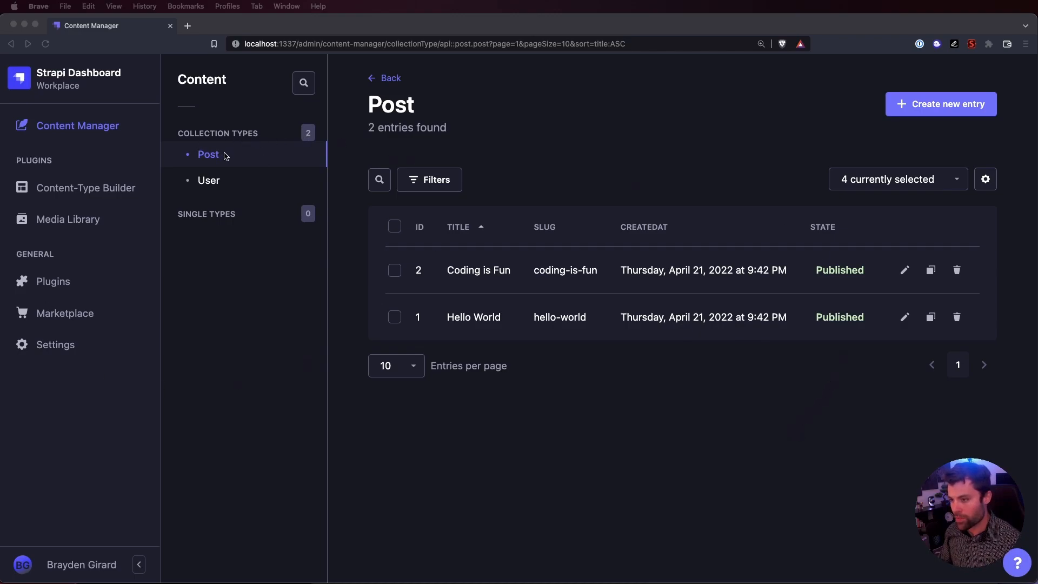
mouse_move(792, 292)
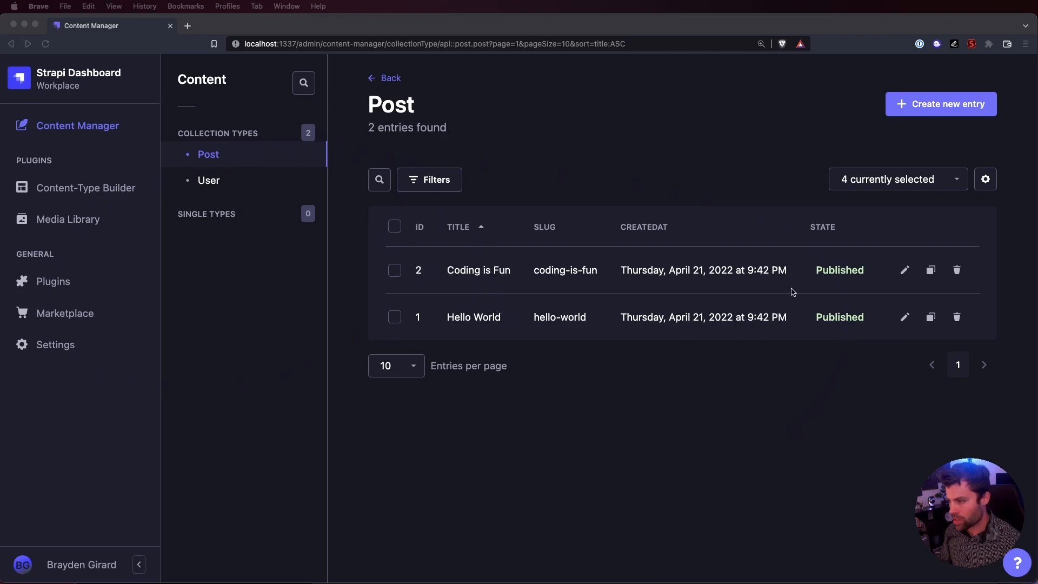
mouse_move(424, 315)
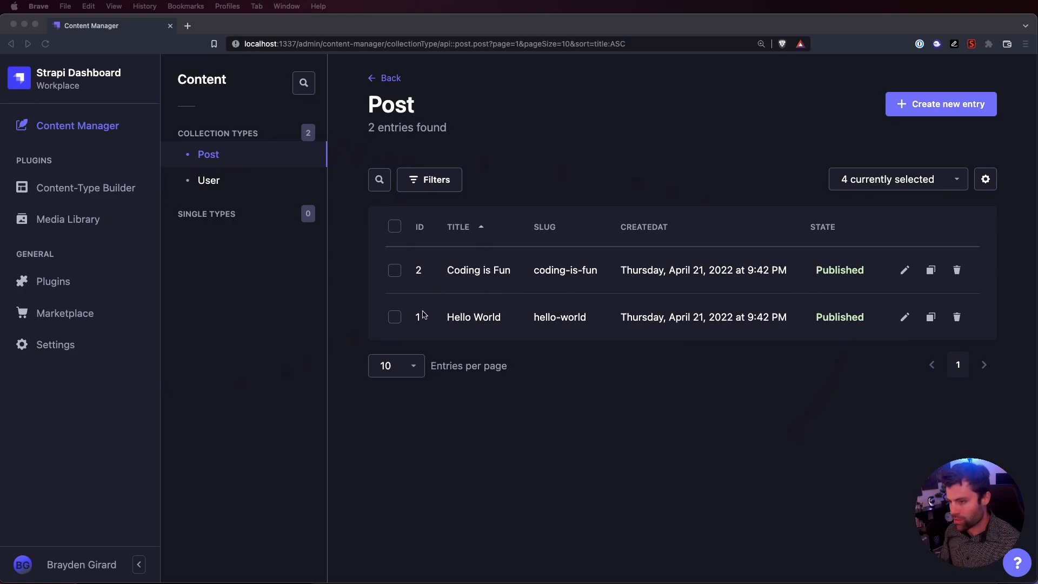
mouse_move(220, 400)
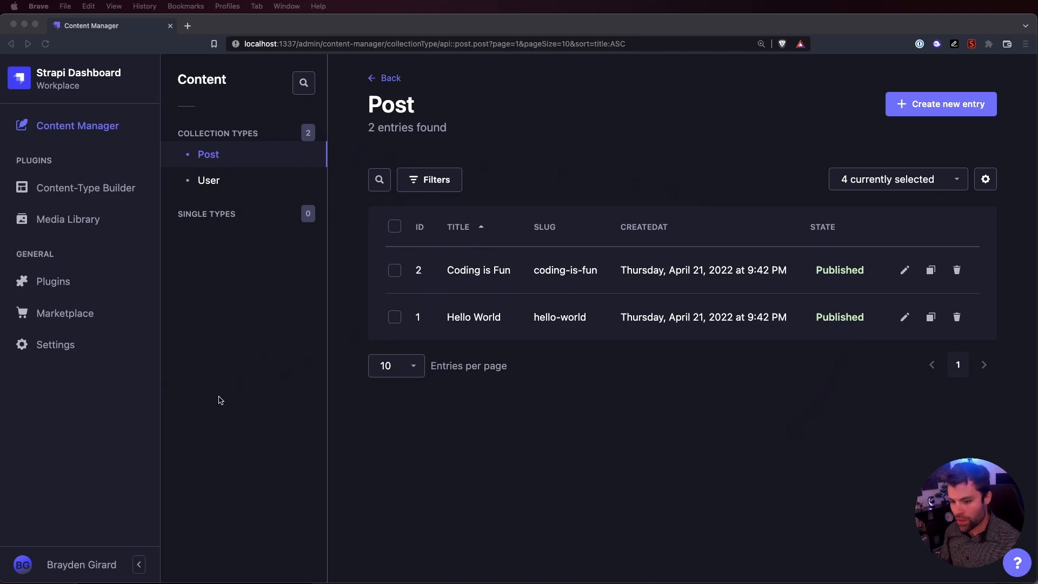
Inspect the Public role's Post permissions, confirming find and findOne are already allowed
click(56, 344)
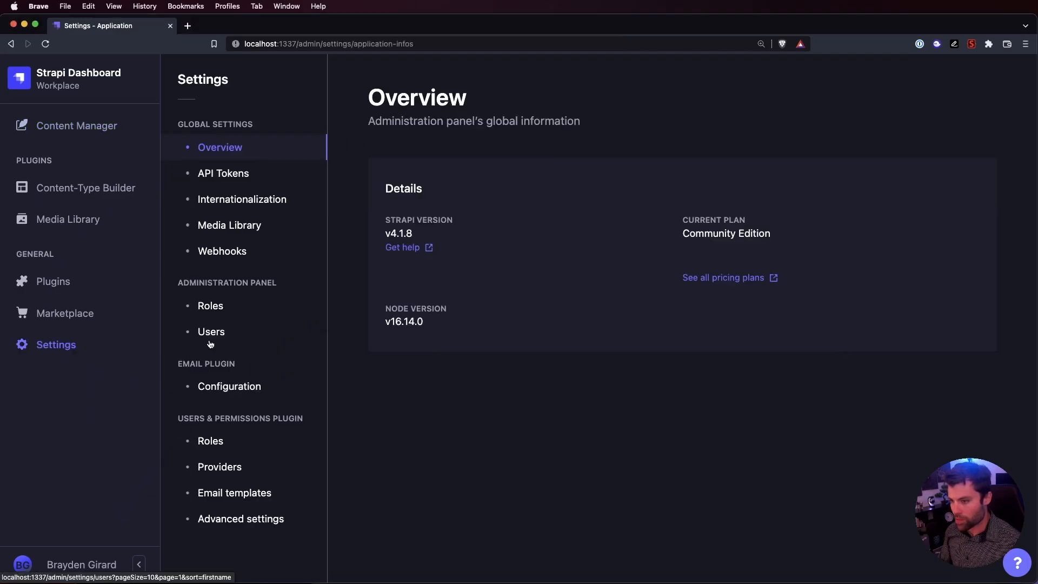
click(210, 441)
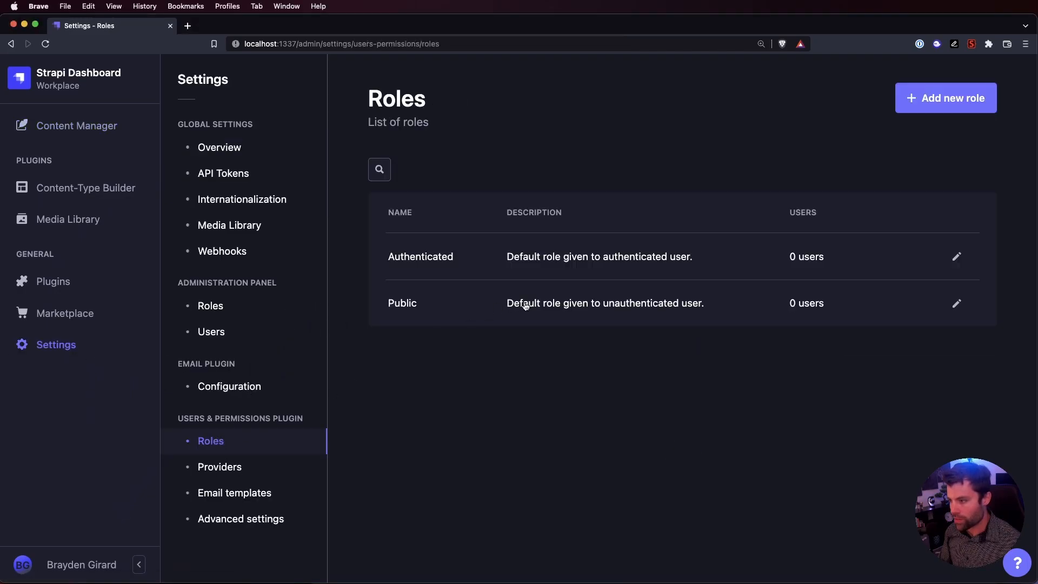
click(956, 303)
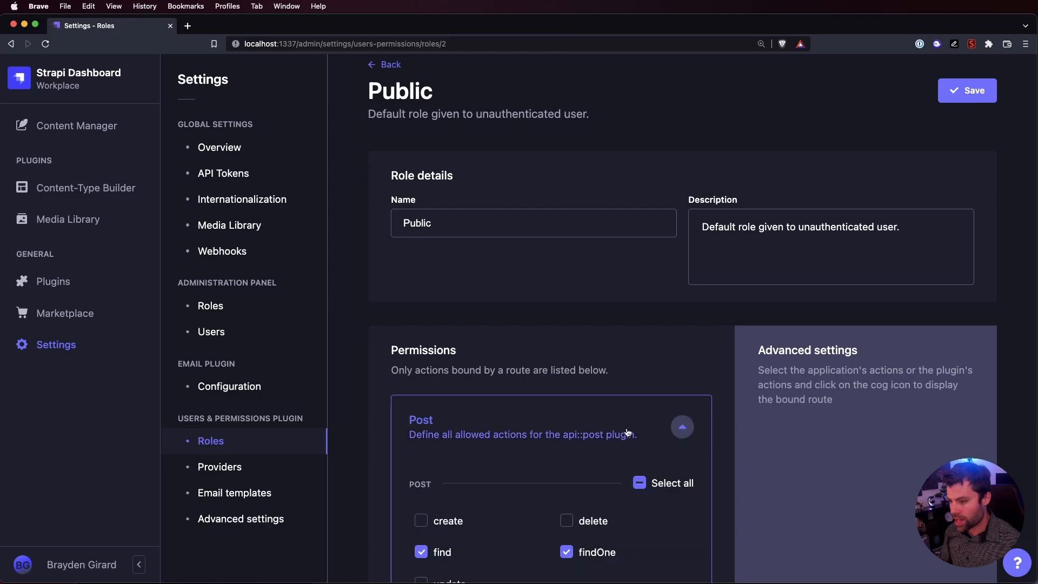
scroll(down, 3)
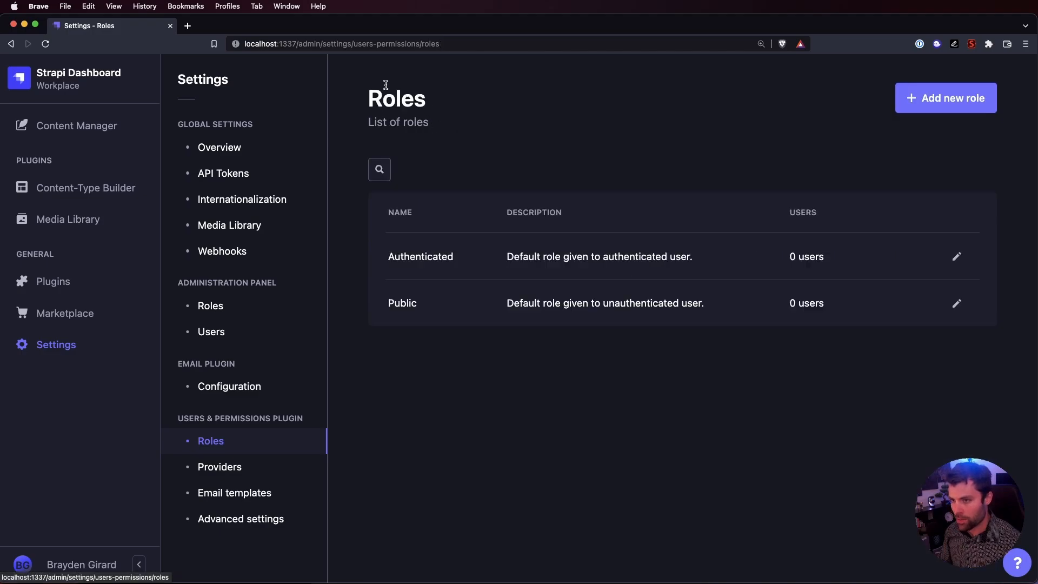
View the Post type's title, content and slug fields after glancing at its two entries
click(86, 188)
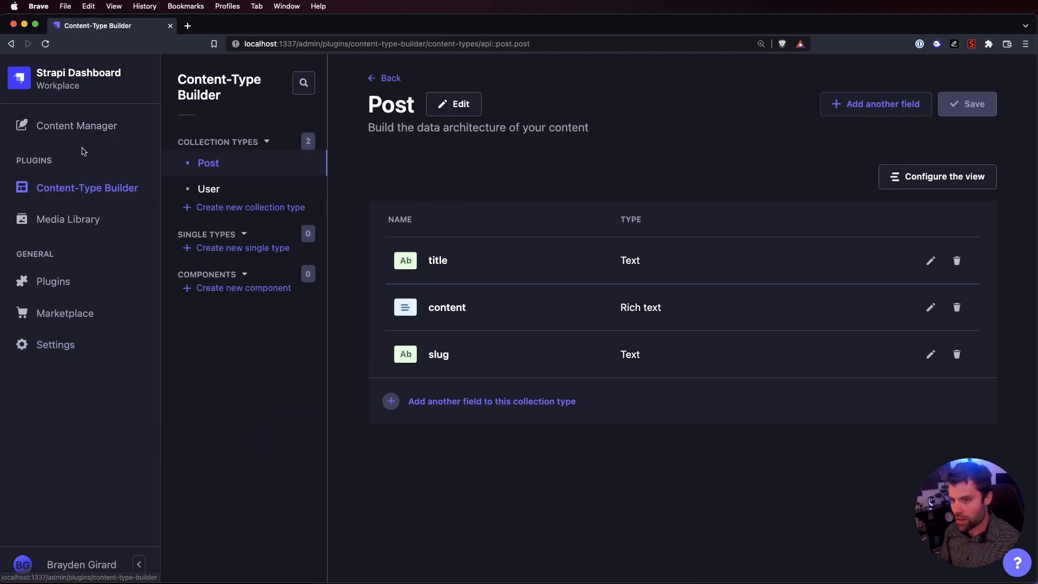
click(77, 125)
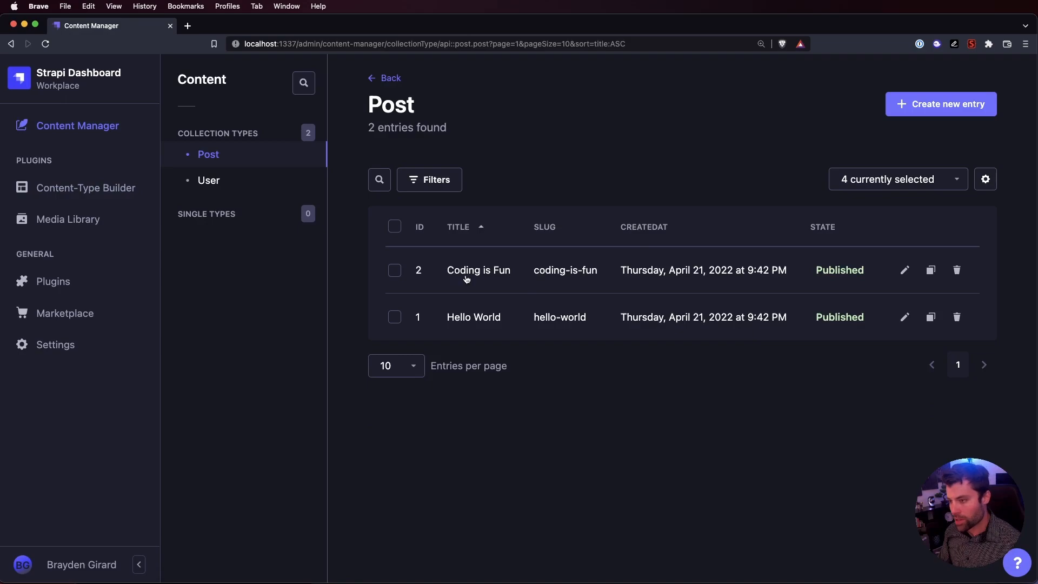
mouse_move(111, 173)
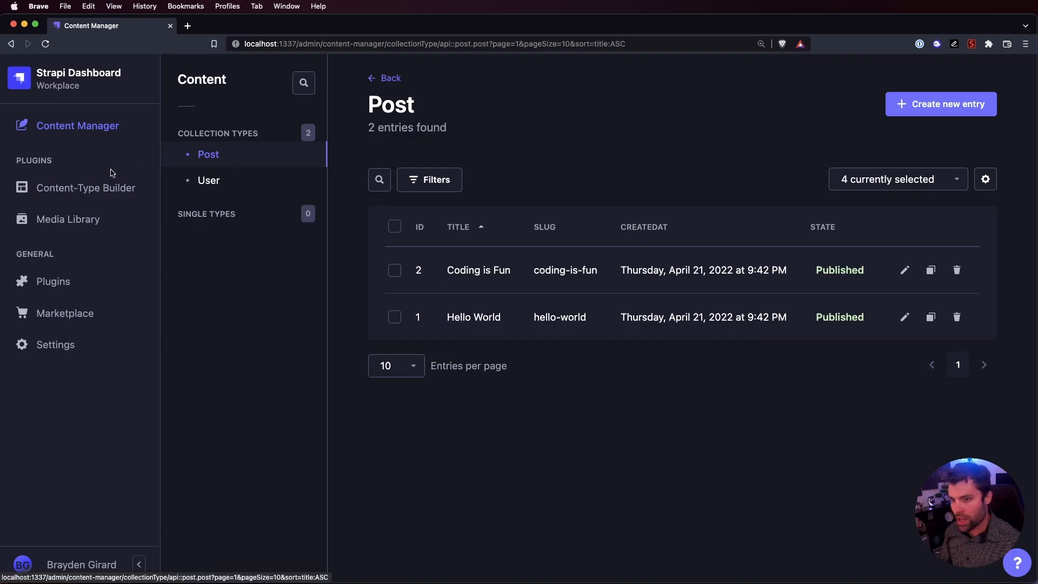
mouse_move(558, 279)
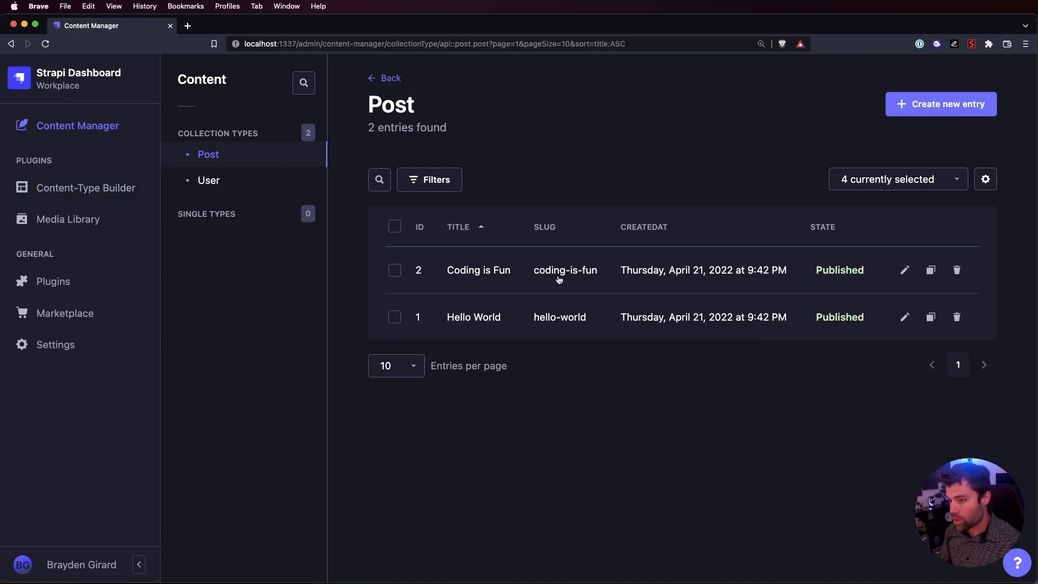
mouse_move(93, 162)
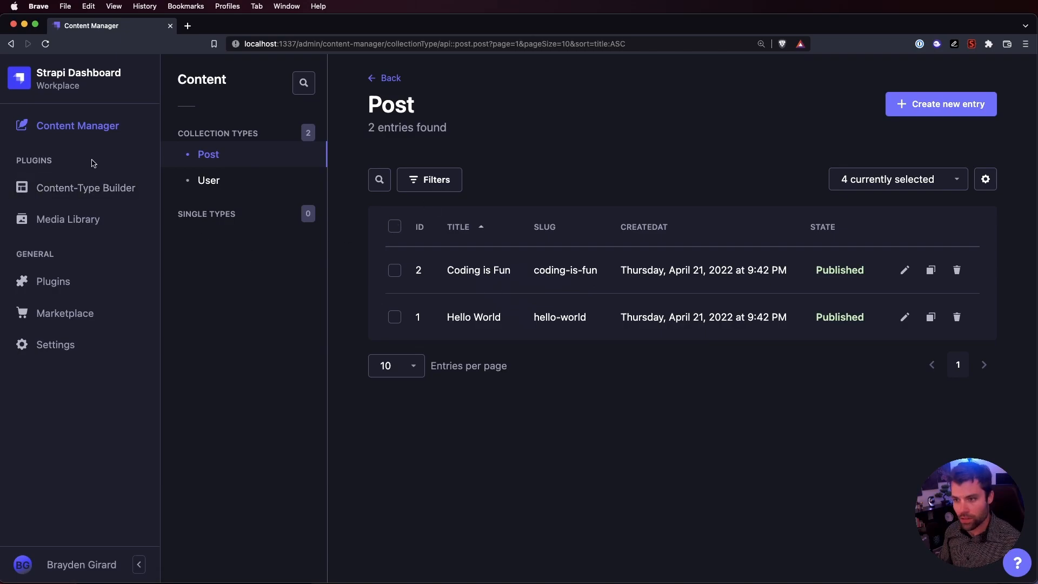
click(86, 188)
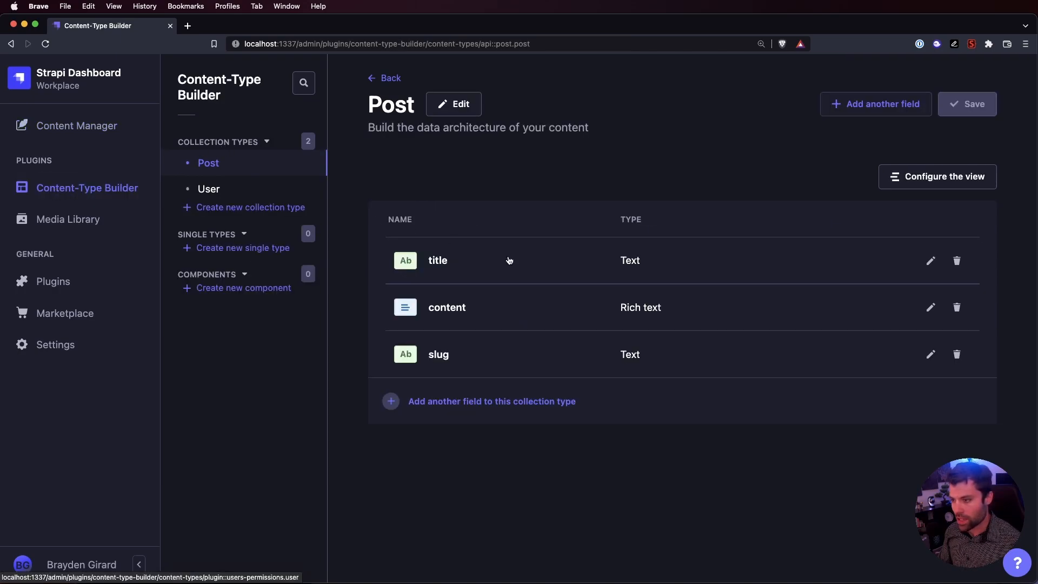
mouse_move(469, 265)
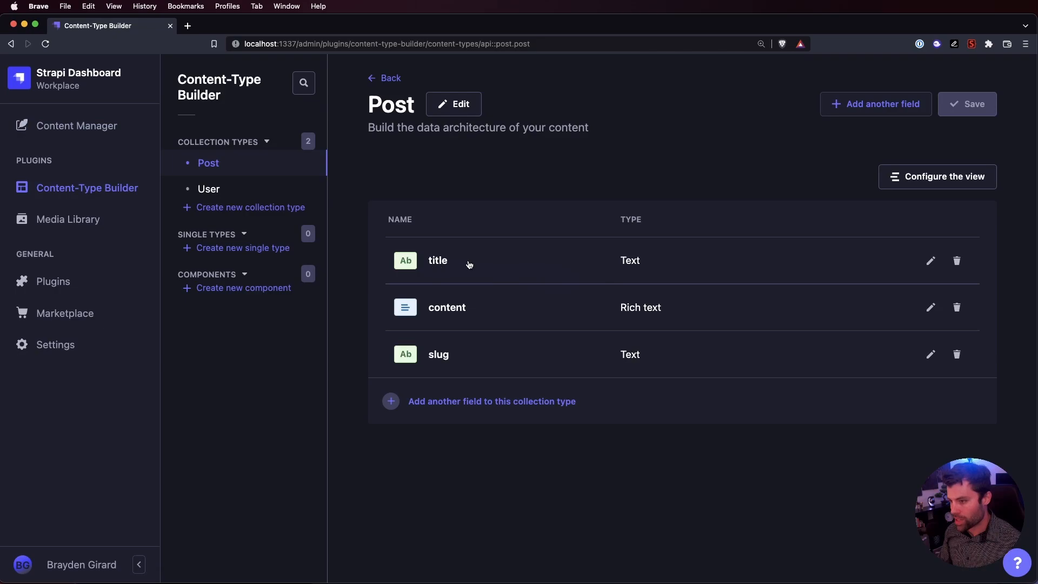
mouse_move(646, 315)
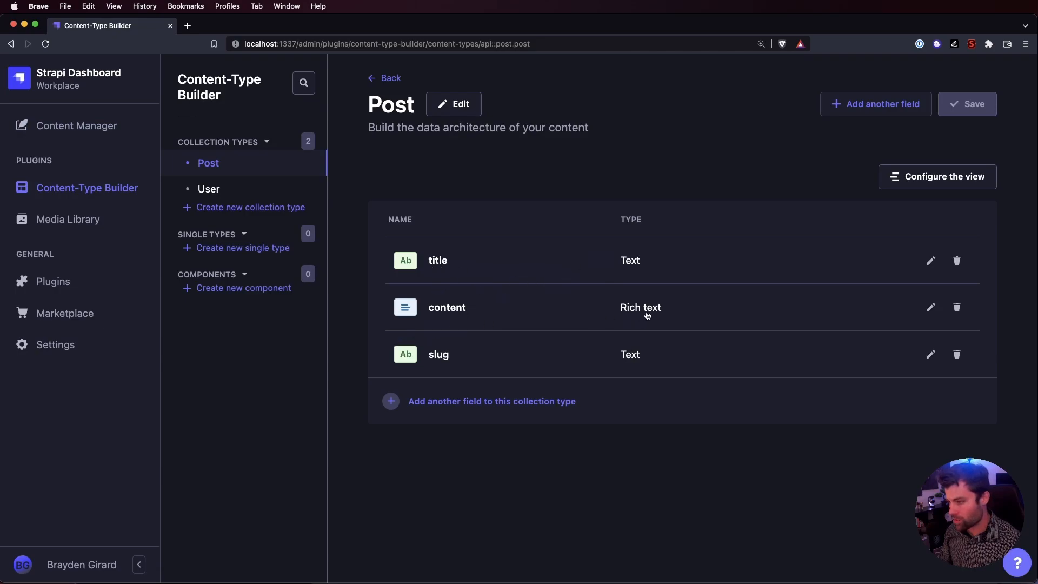
mouse_move(455, 355)
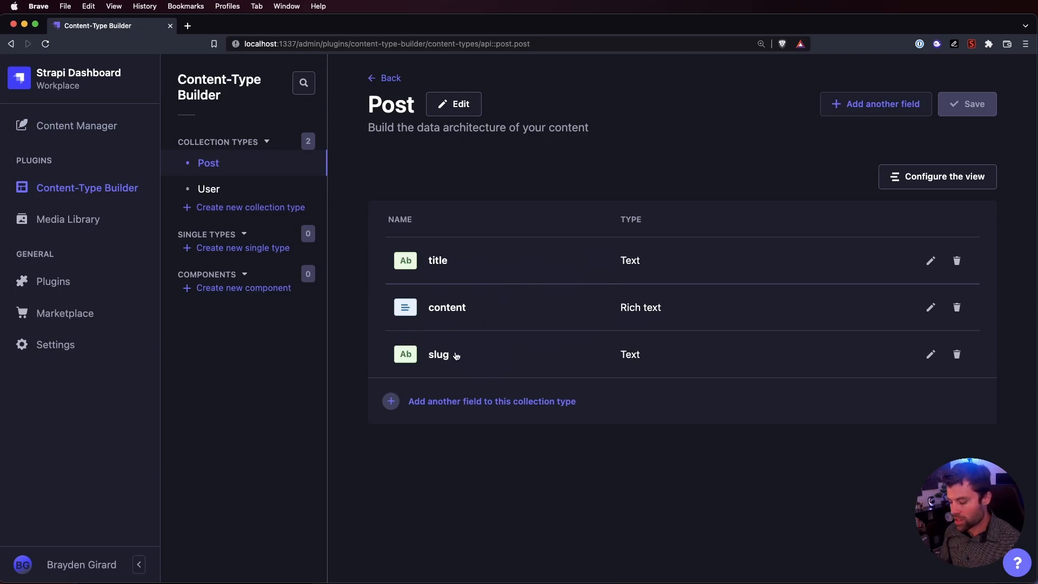
mouse_move(435, 376)
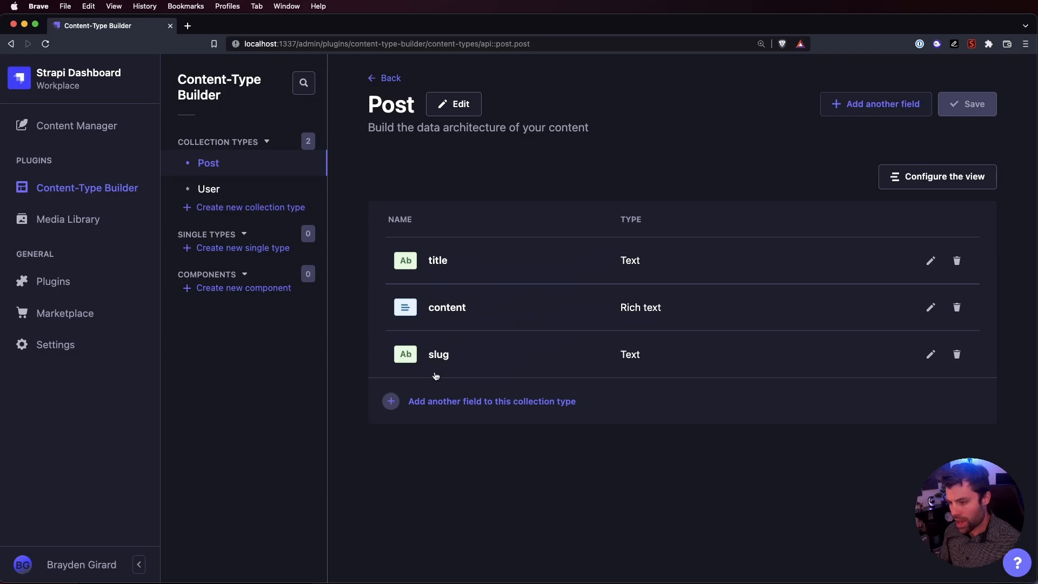
mouse_move(607, 357)
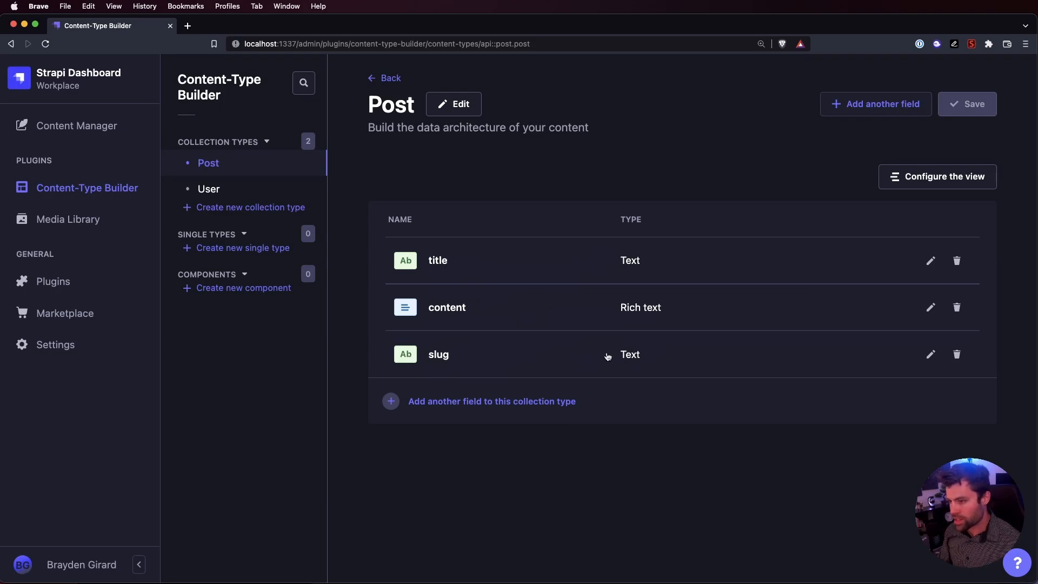
Check the slug field's Advanced Settings show Required field and Unique field enabled
click(929, 354)
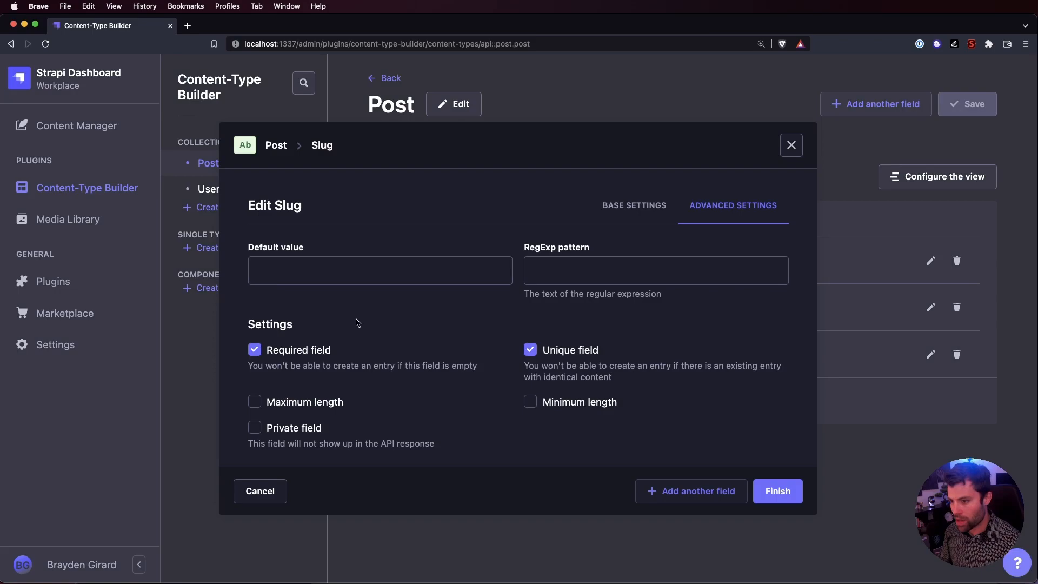
mouse_move(312, 338)
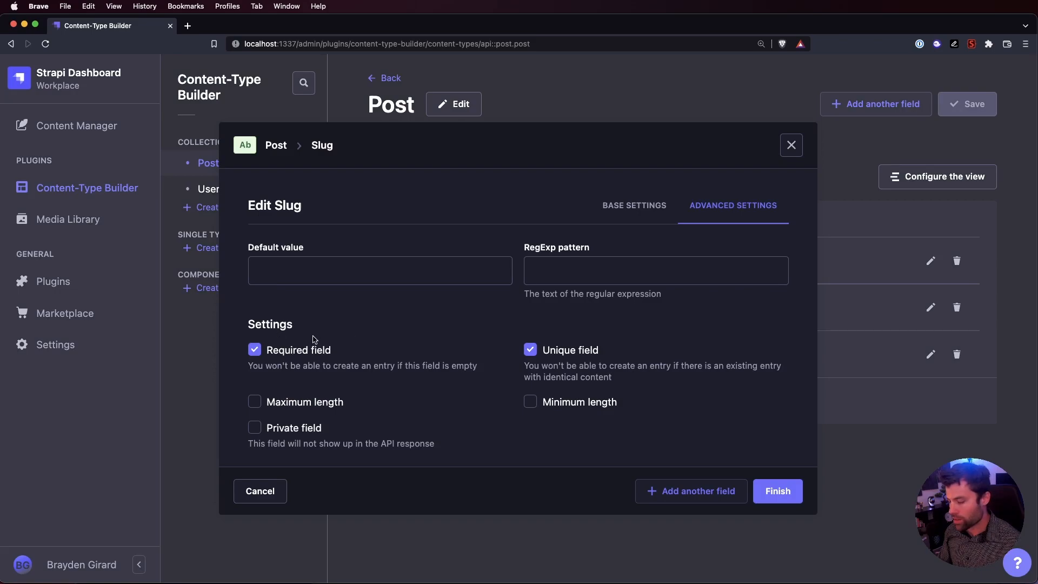
mouse_move(552, 319)
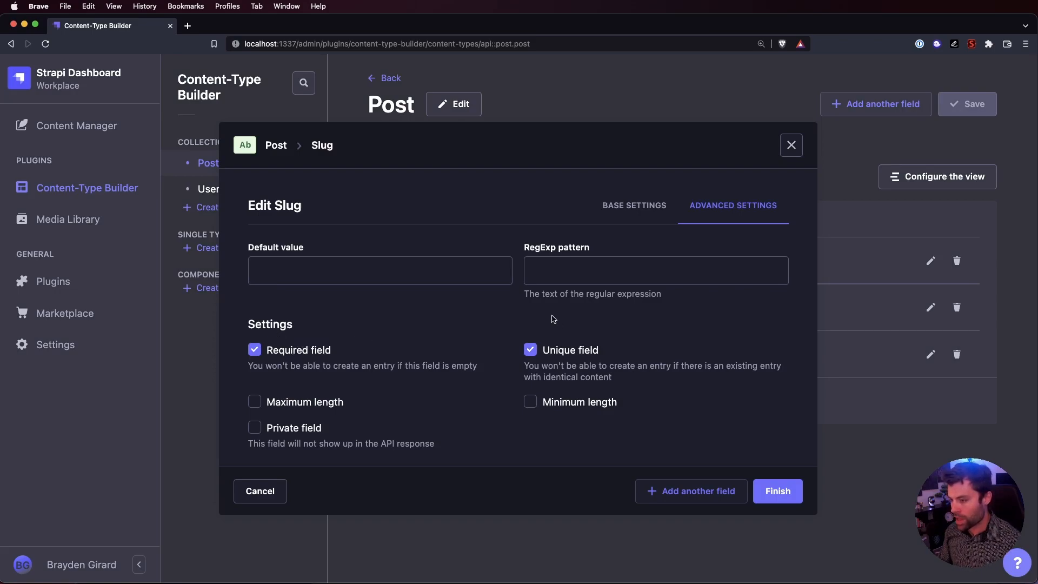
mouse_move(561, 324)
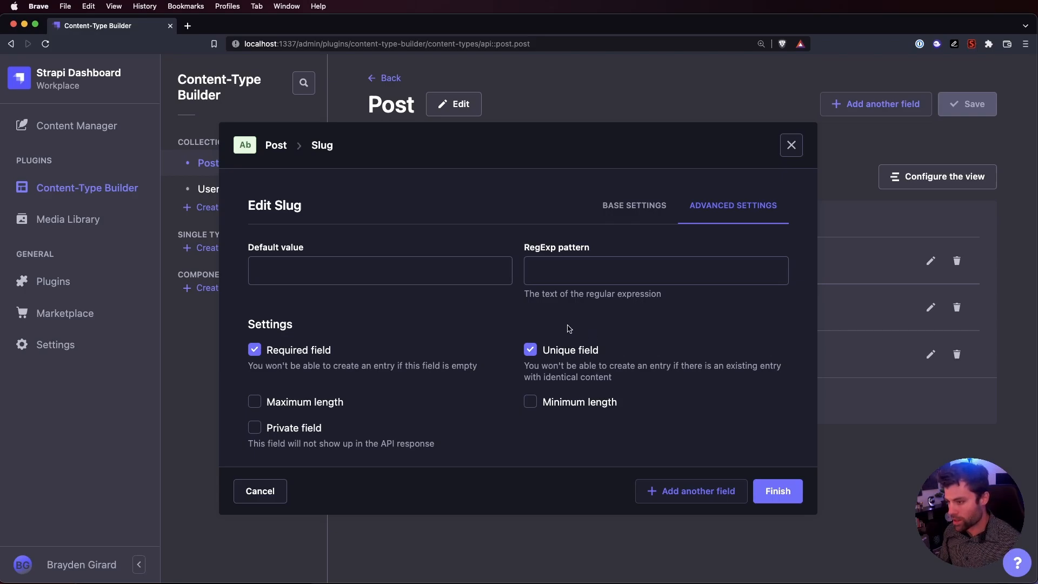
mouse_move(514, 369)
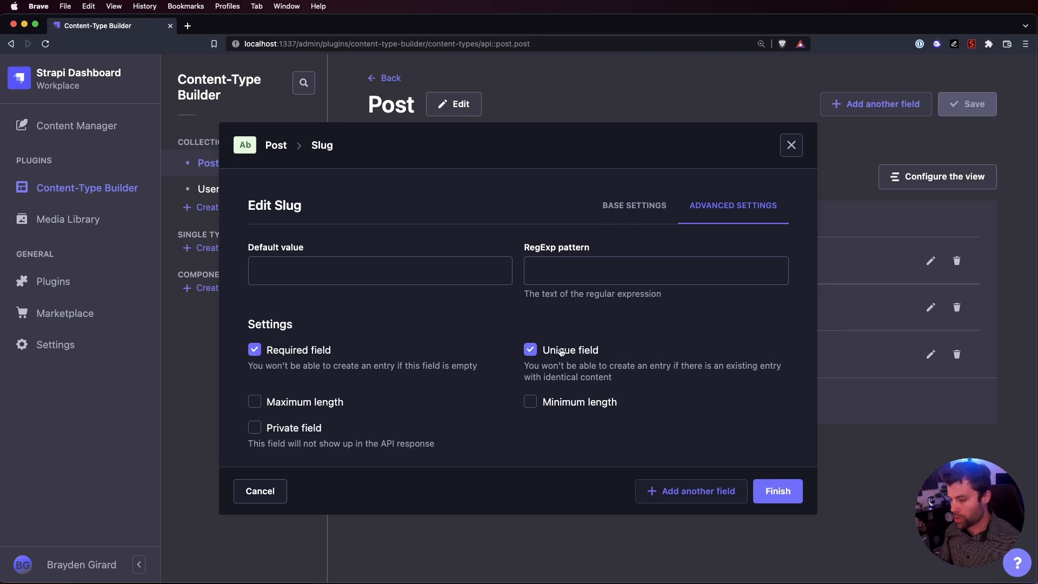
click(777, 490)
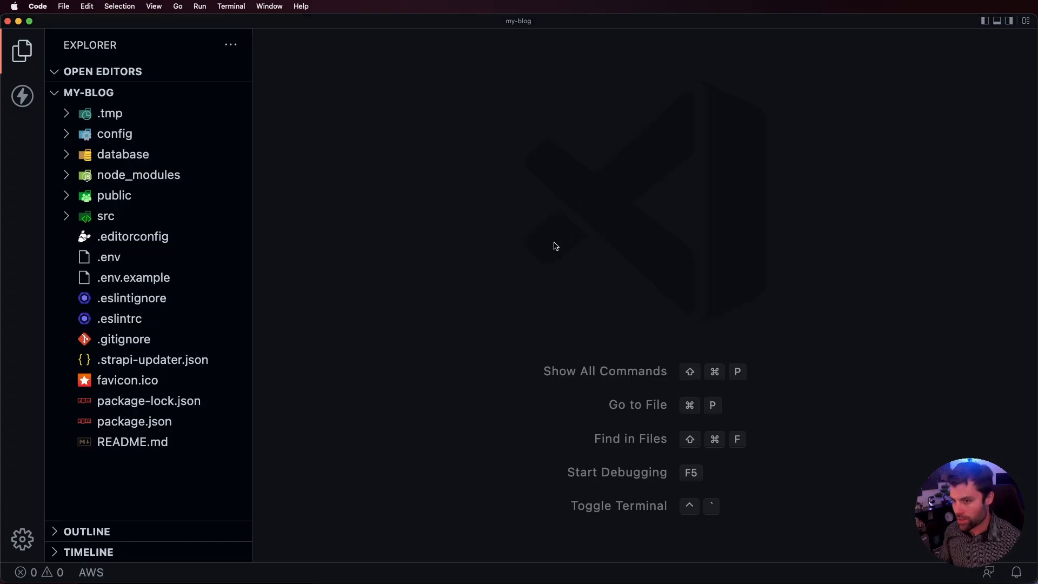
Create custom.js in src/api/post/routes beside post.js
click(106, 216)
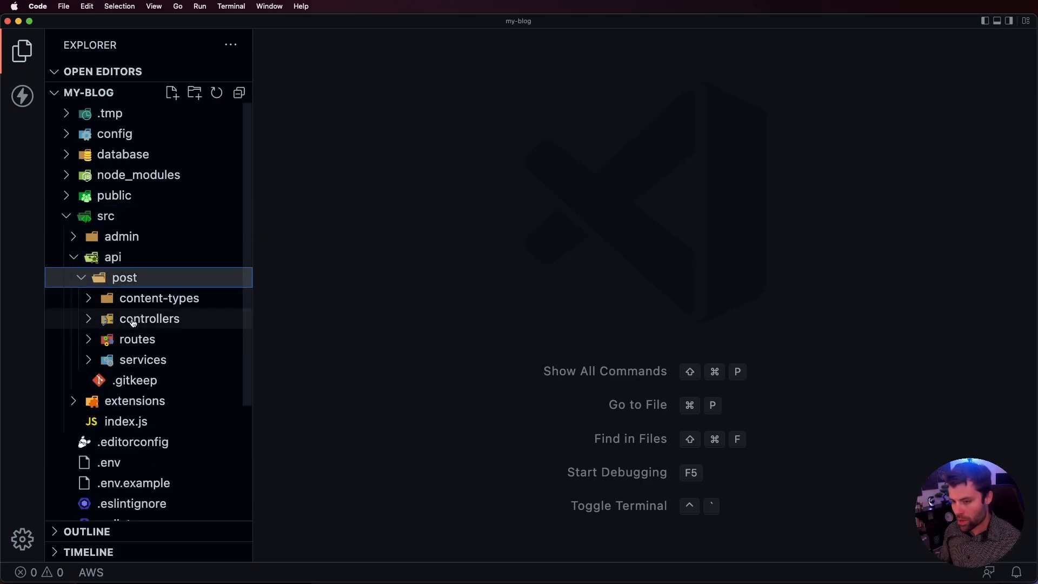
click(136, 339)
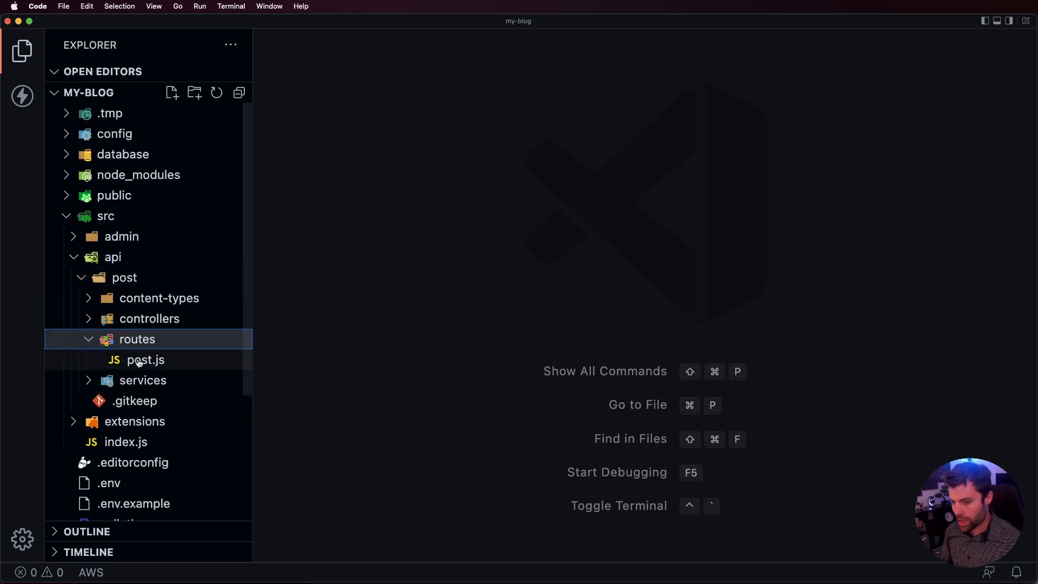
right_click(137, 339)
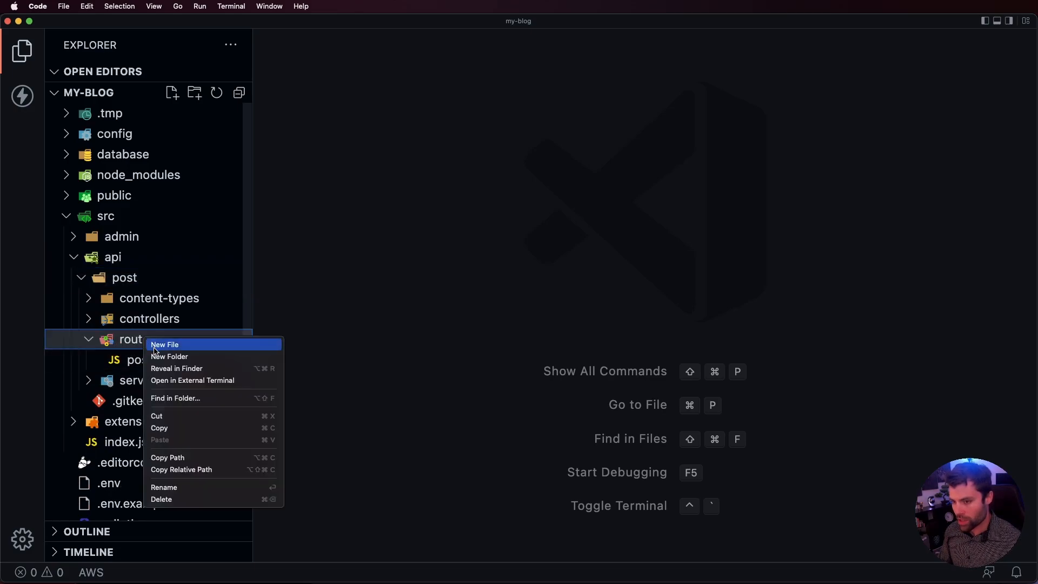
click(165, 345)
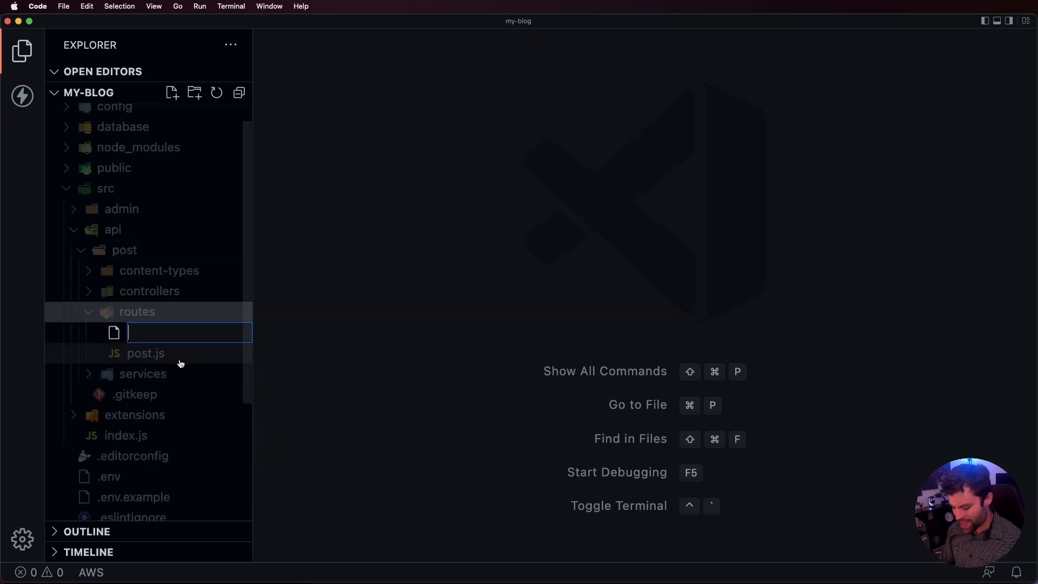
text(custom.js)
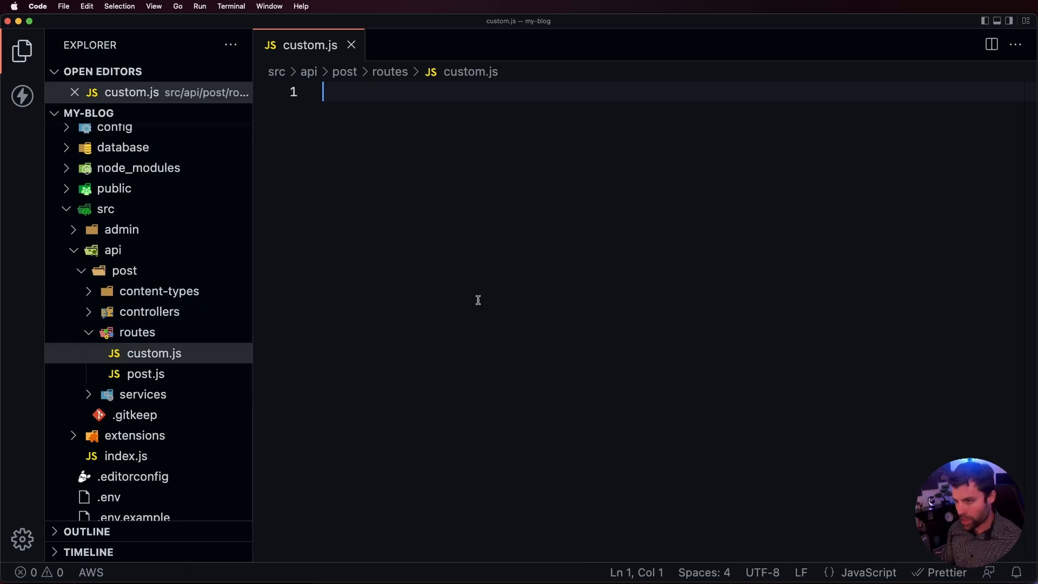
Start custom.js exporting a routes array containing a route with method 'GET'
text(module.)
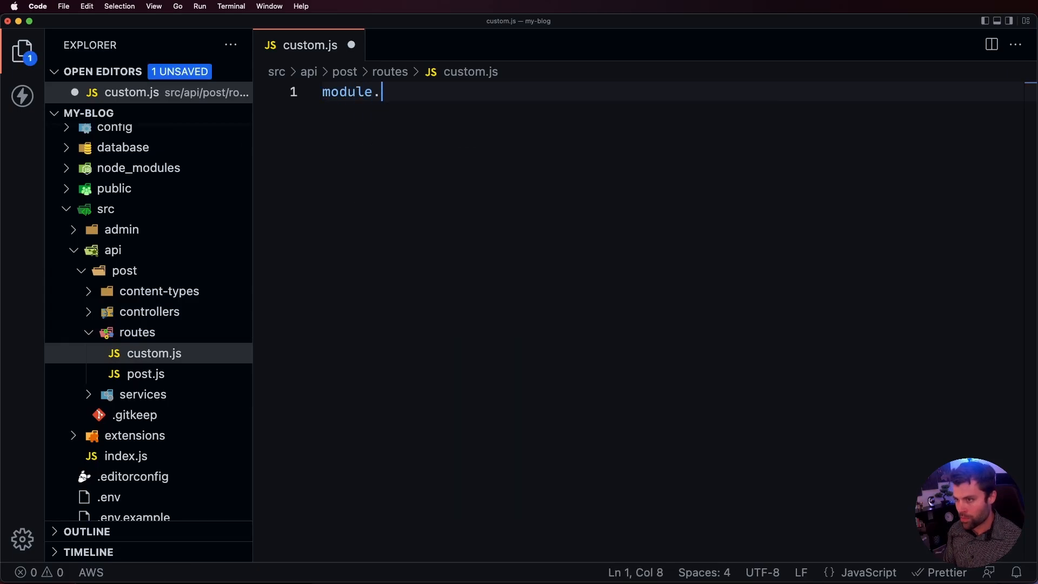
text(exports =)
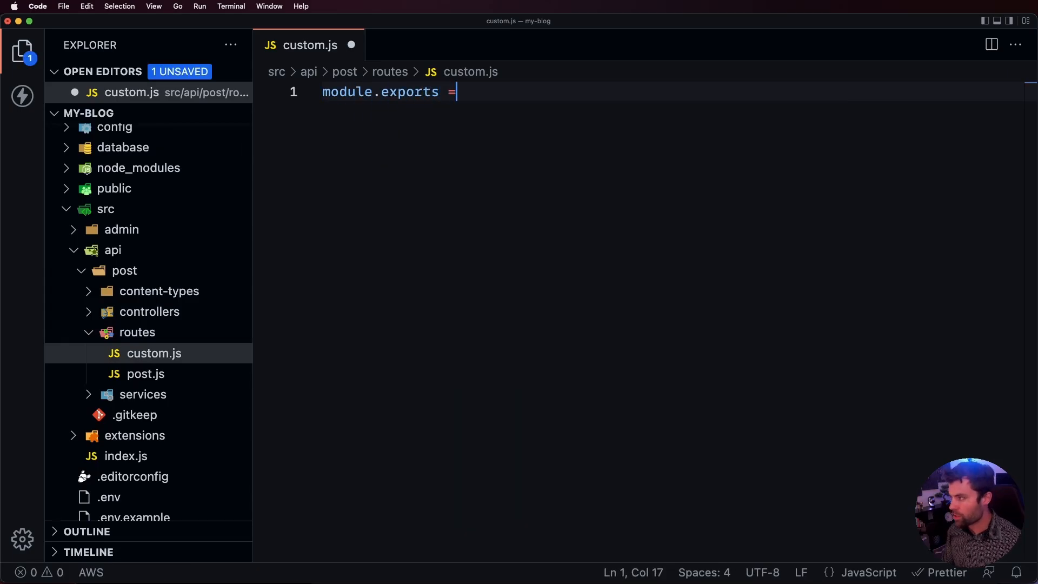
text({)
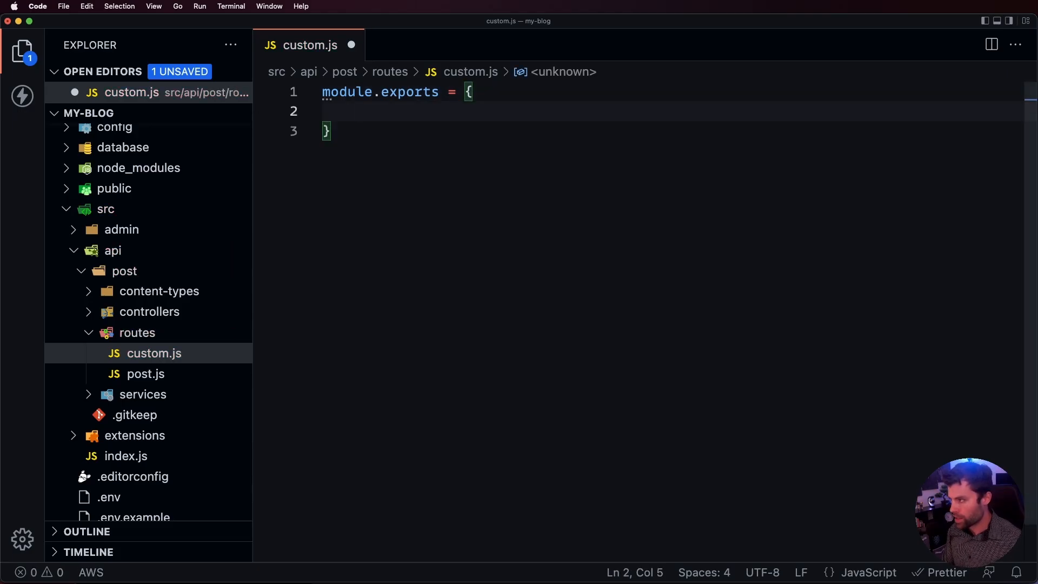
text(routes)
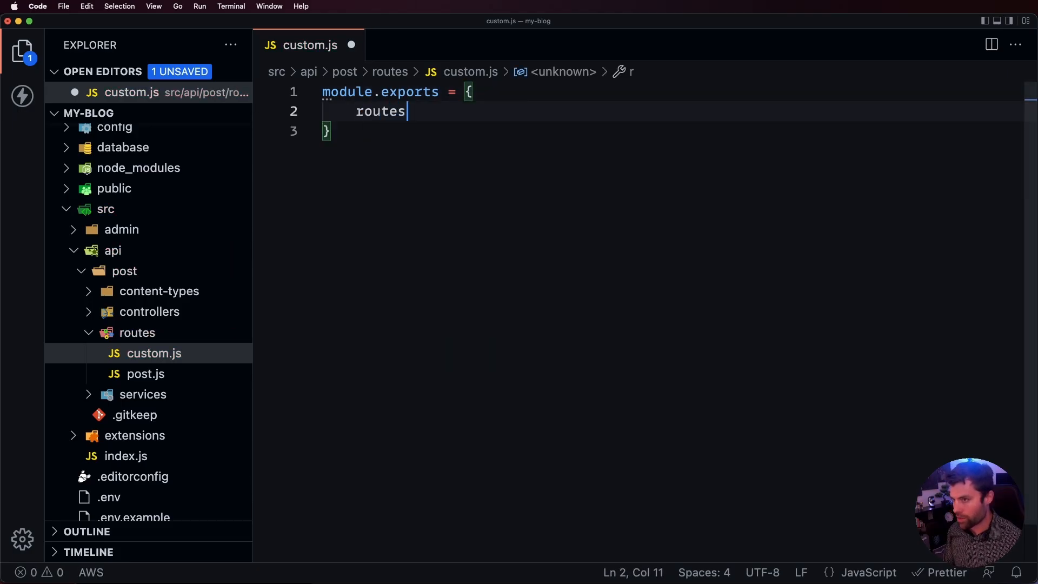
text(: [)
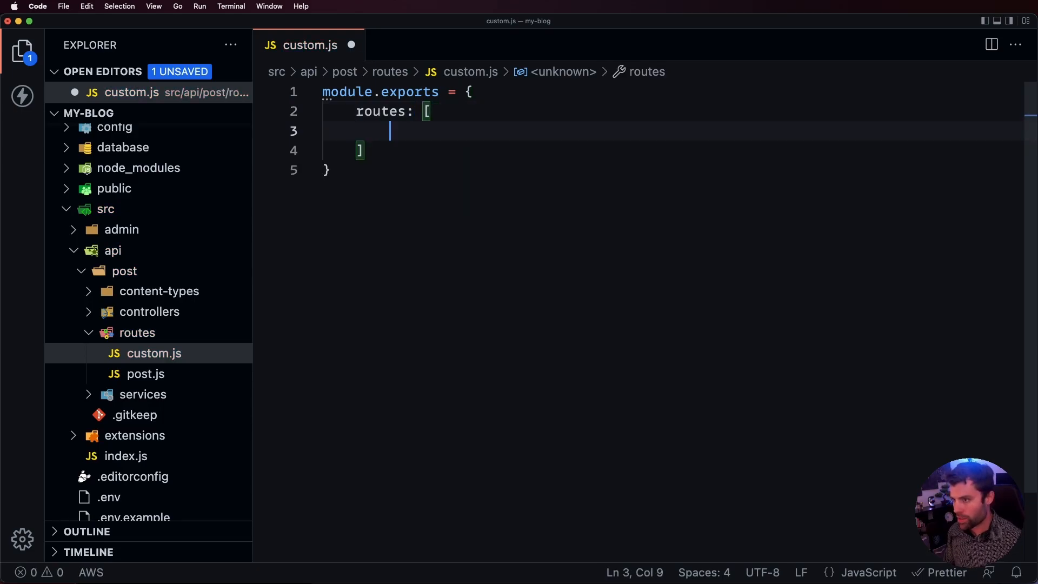
text({)
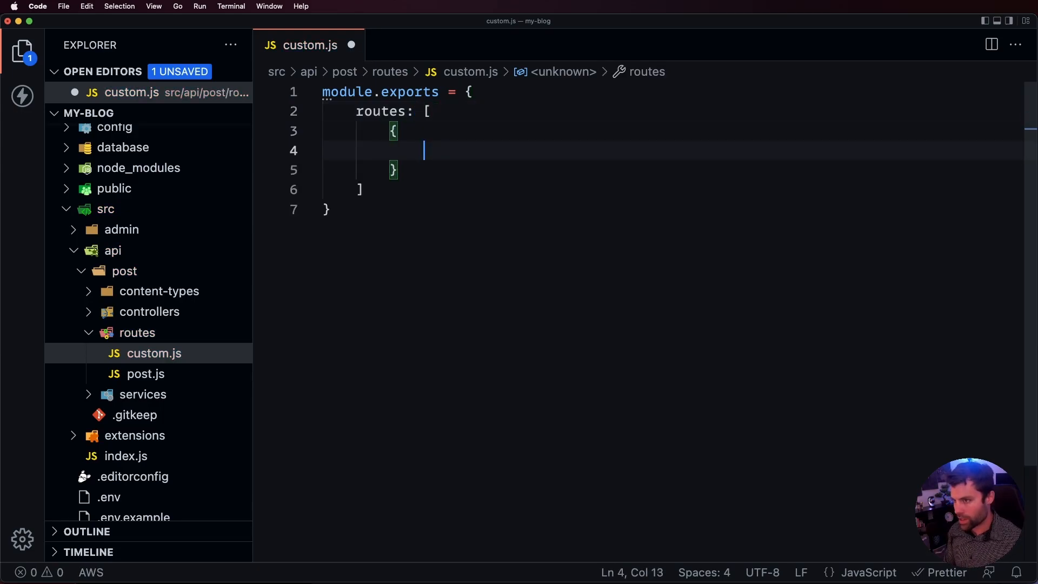
text(met)
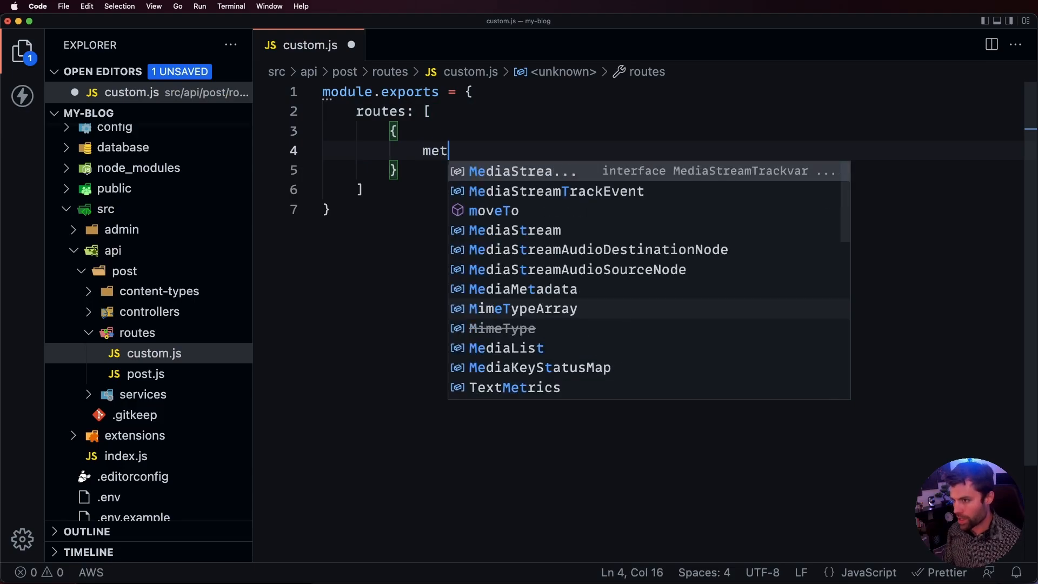
text(hod:)
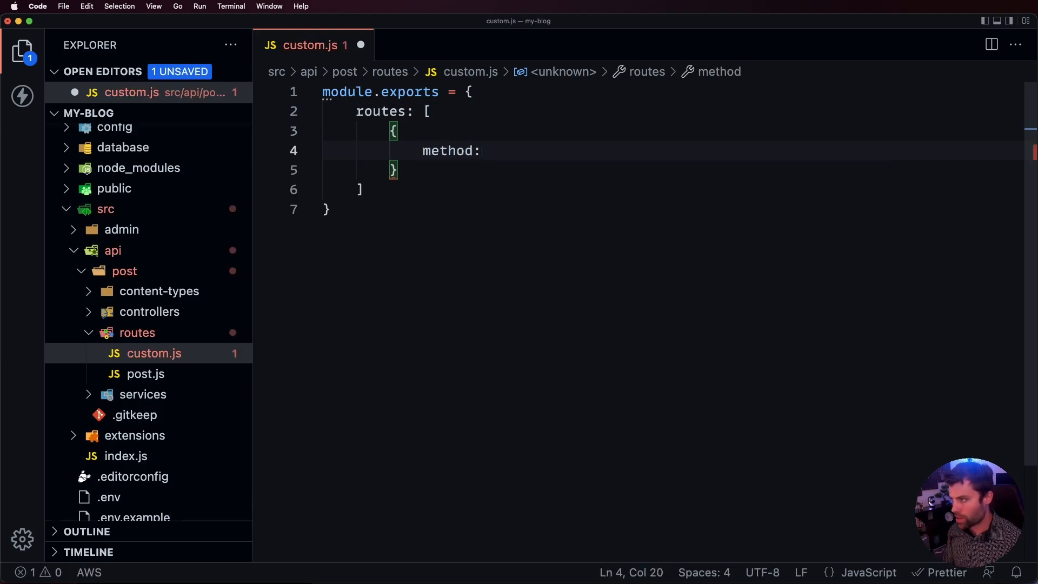
text('GET')
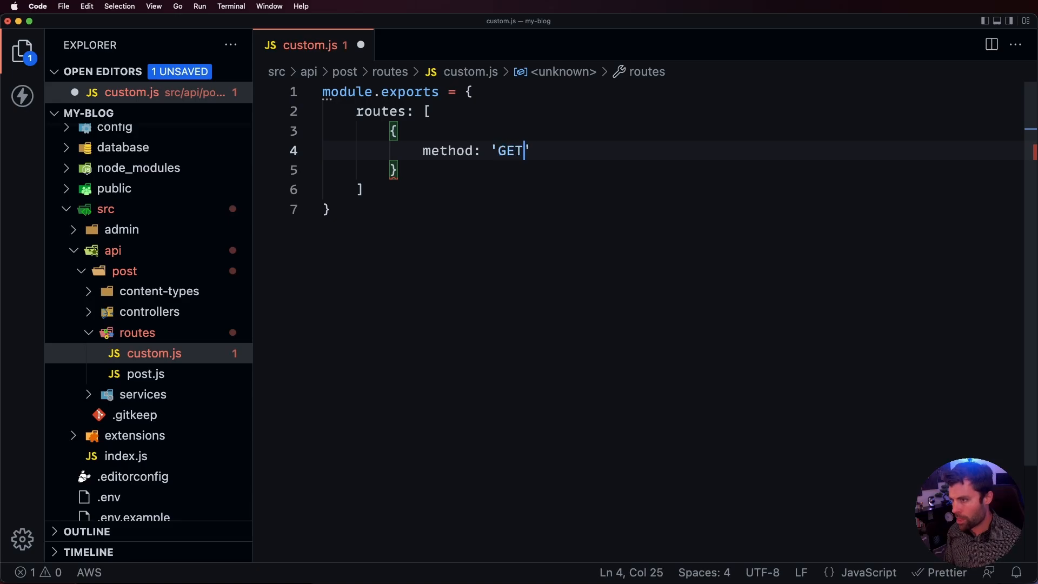
key(Enter)
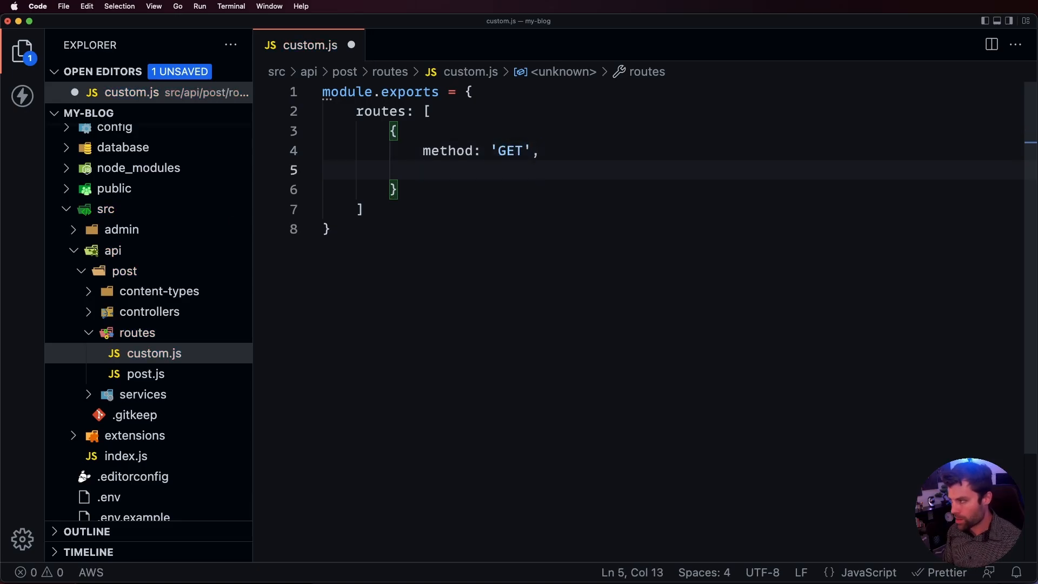
Give the route path '/posts/:slug' and handler 'post.findOne'
text(path:)
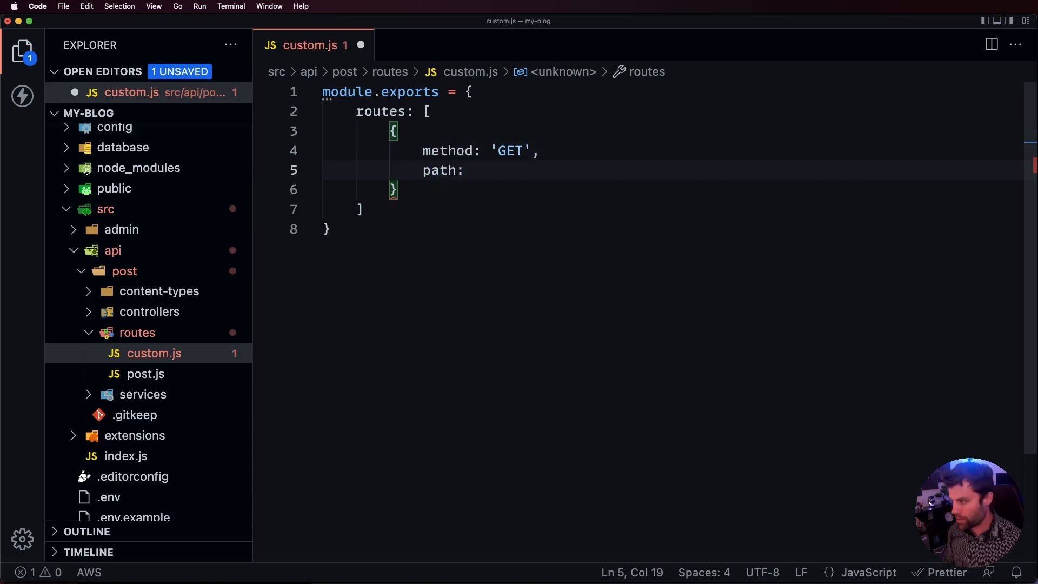
text('/')
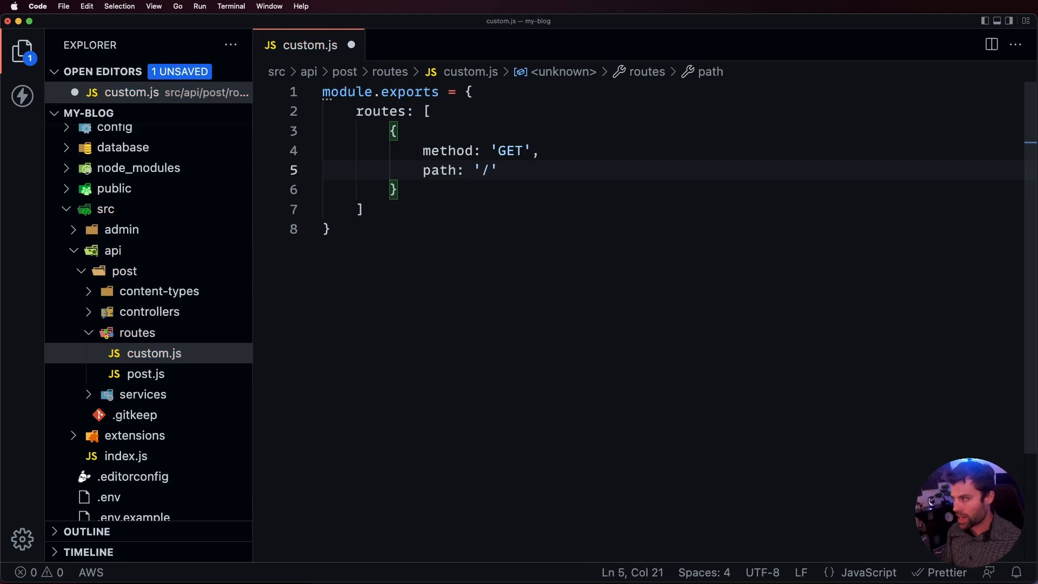
text(pos)
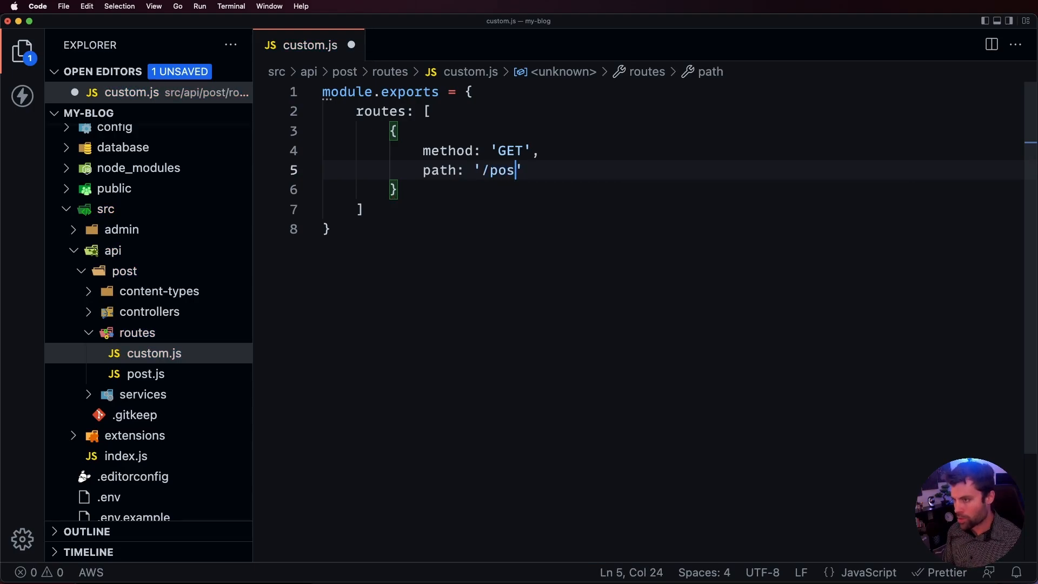
text(ts/)
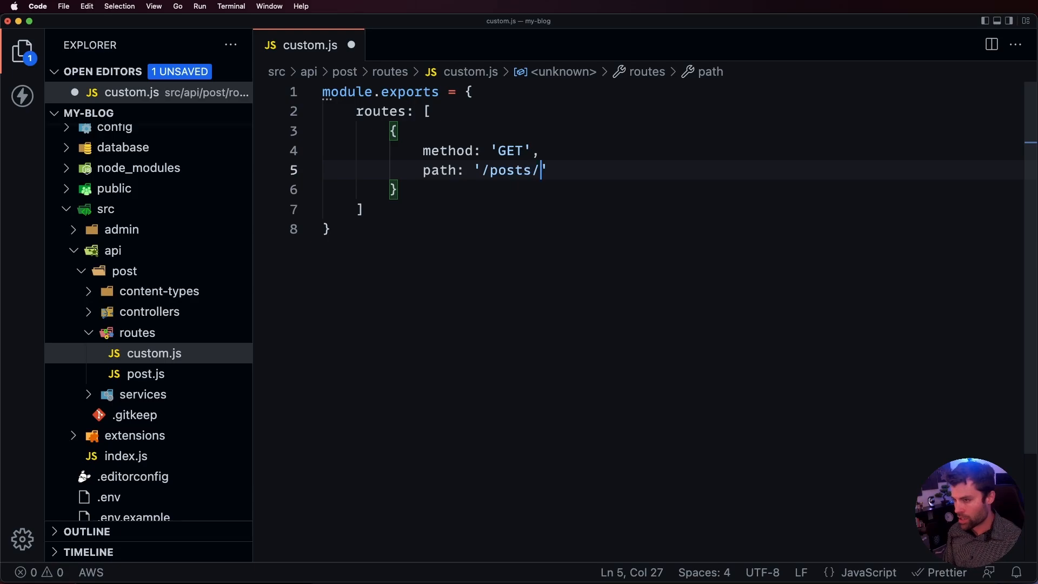
text(:slug)
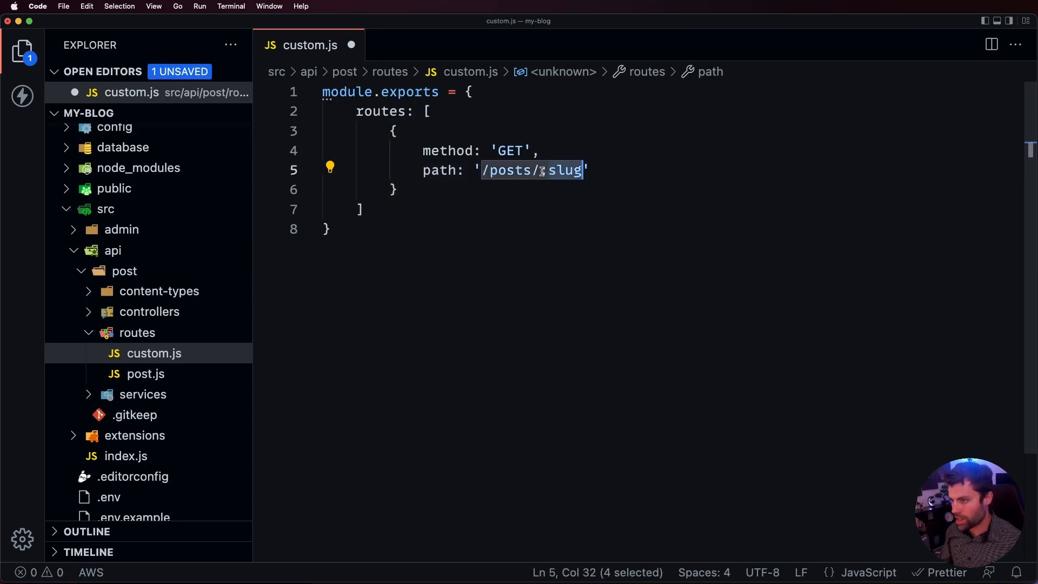
text(:slug)
text(h)
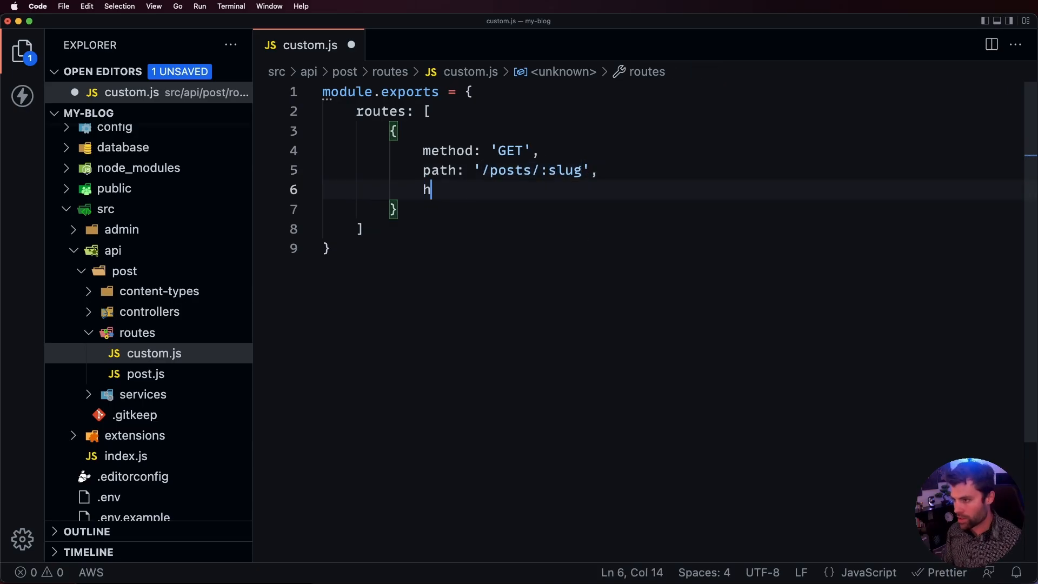
text(andler:)
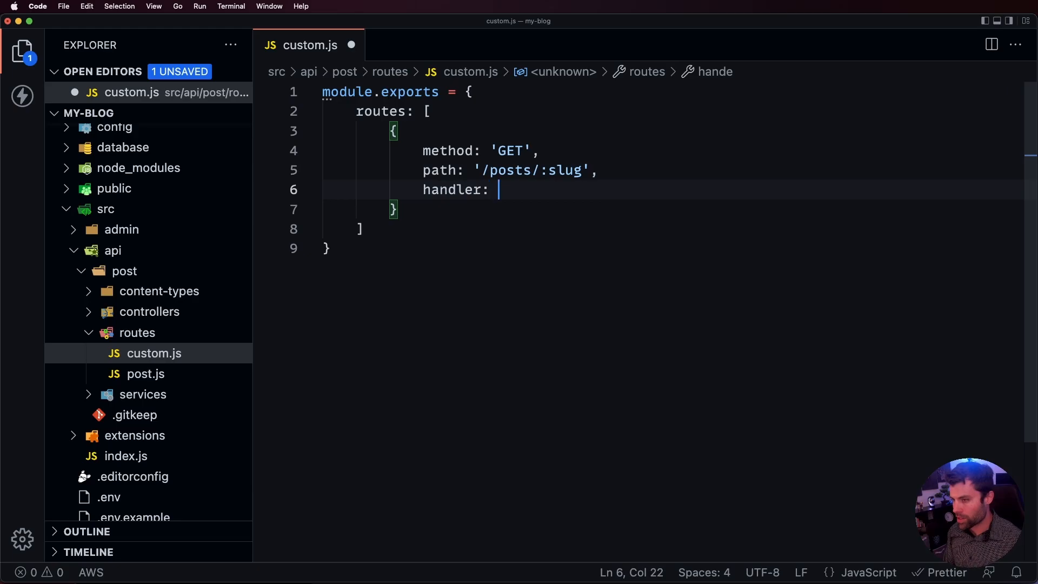
text('')
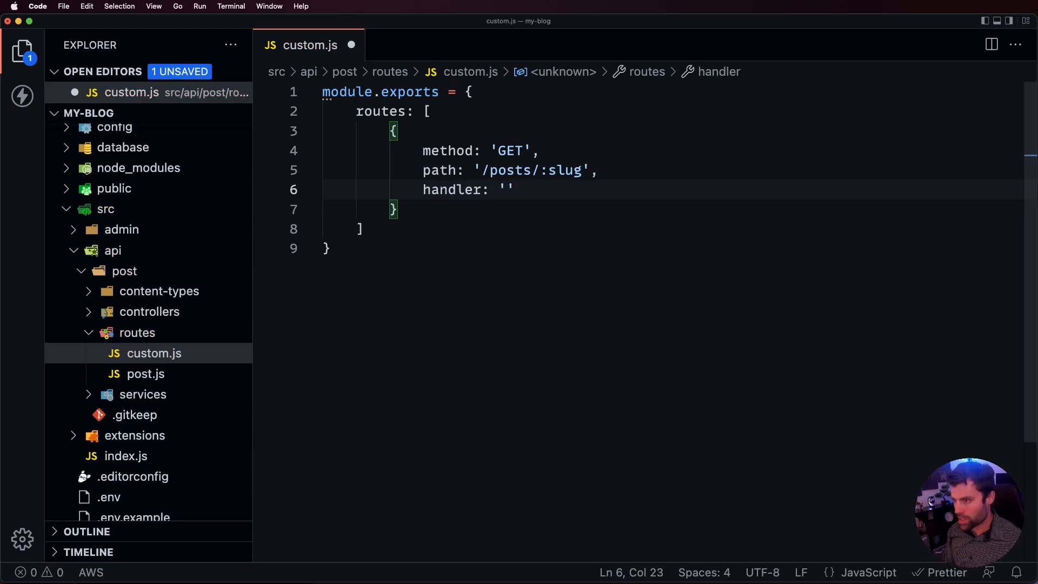
text(posts)
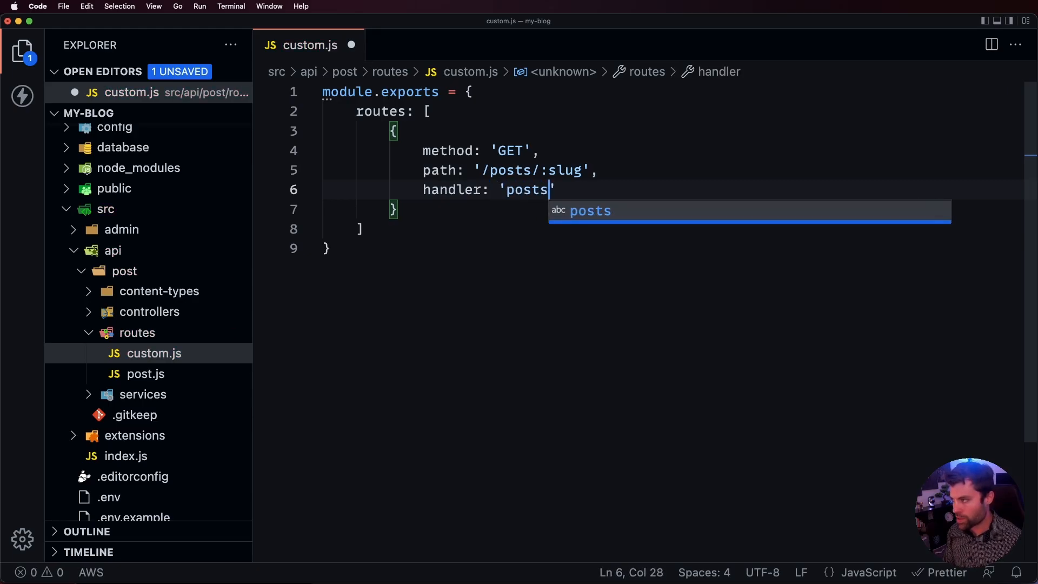
text(post.)
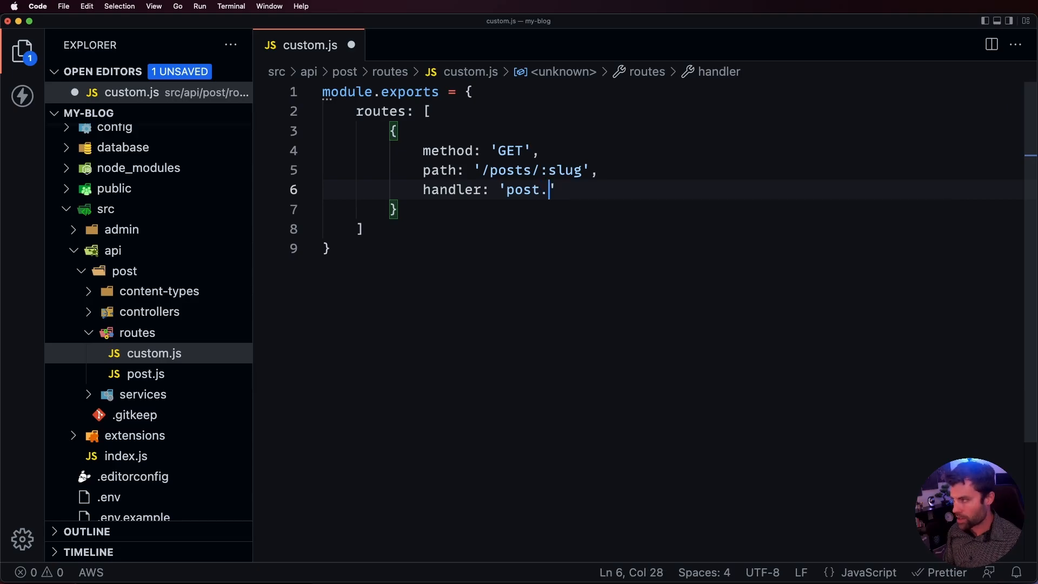
text(findOne)
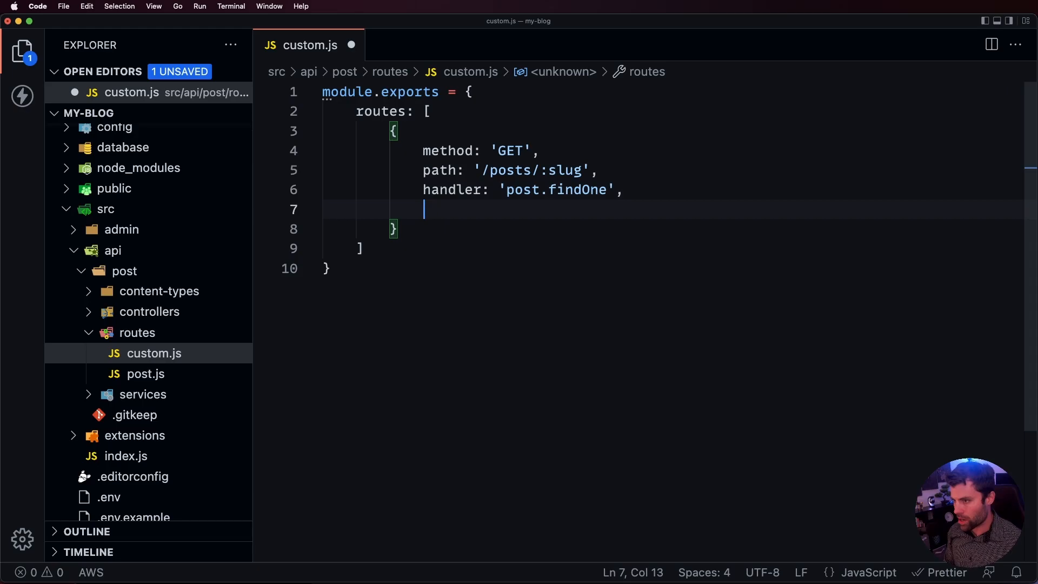
double_click(558, 190)
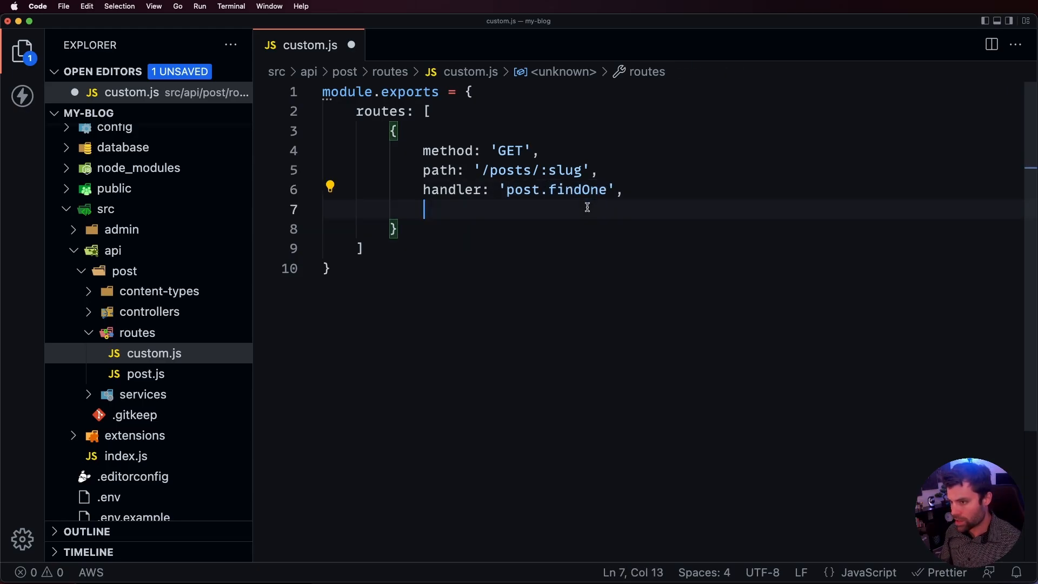
Add config: { auth: false } to the slug route and save custom.js
text(c)
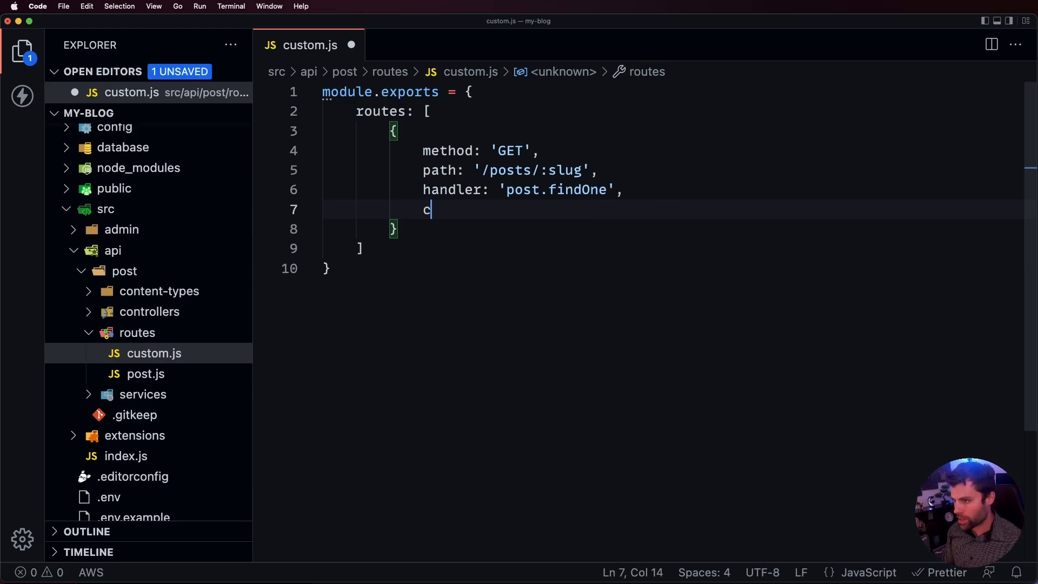
text(onfig: {)
text(auth)
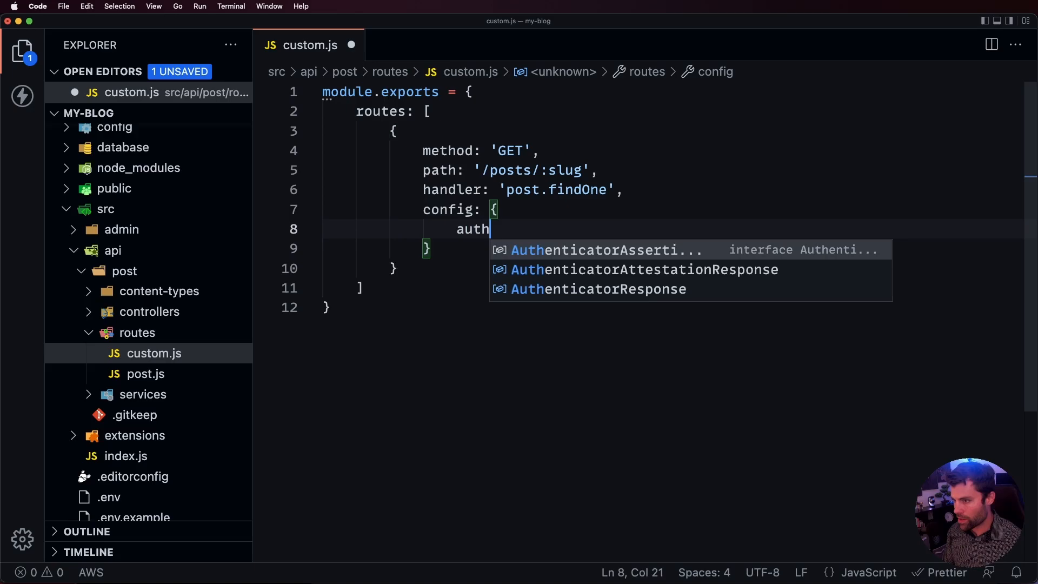
text(: false,)
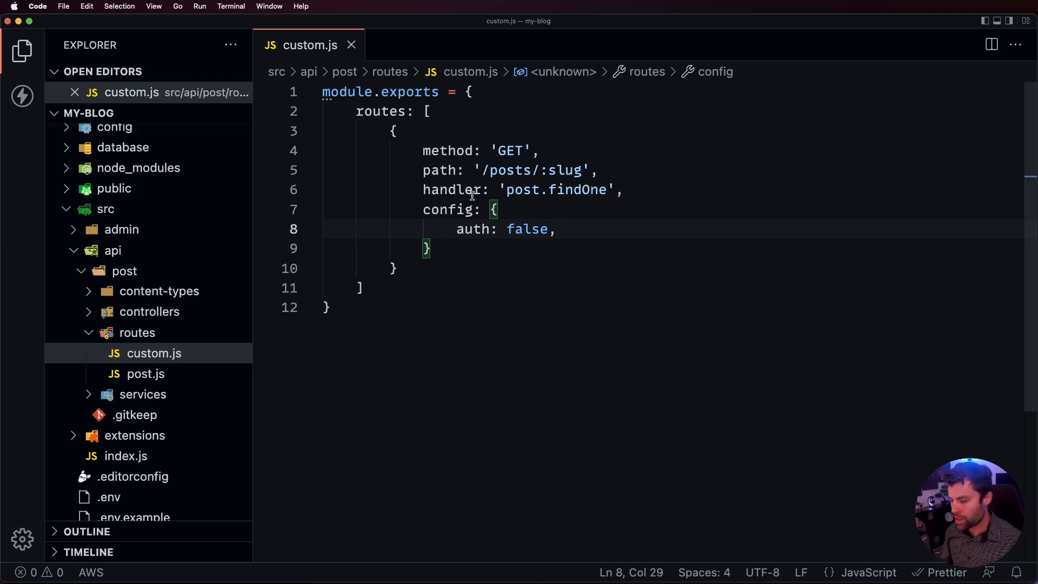
mouse_move(509, 163)
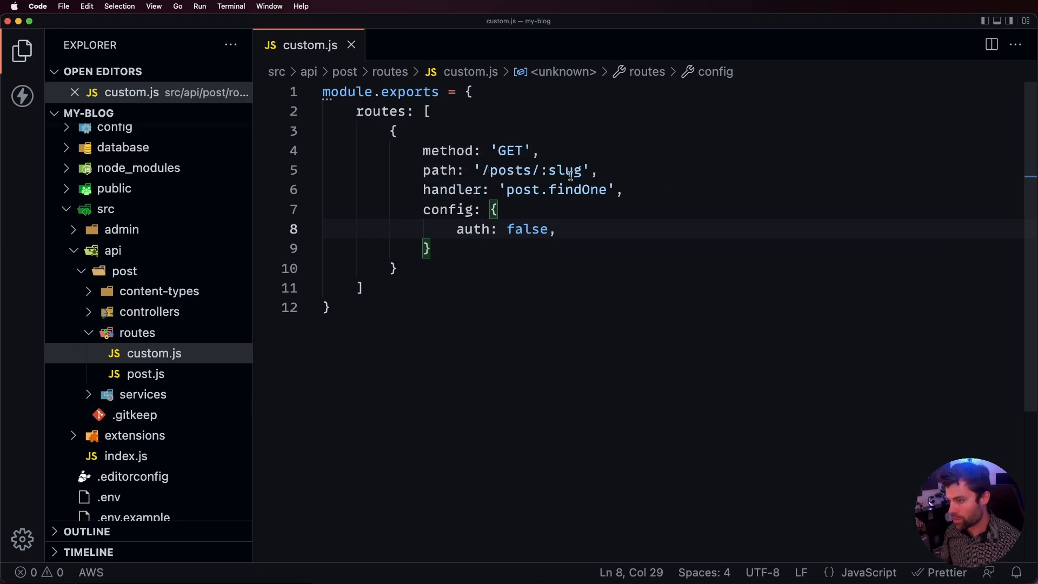
mouse_move(588, 189)
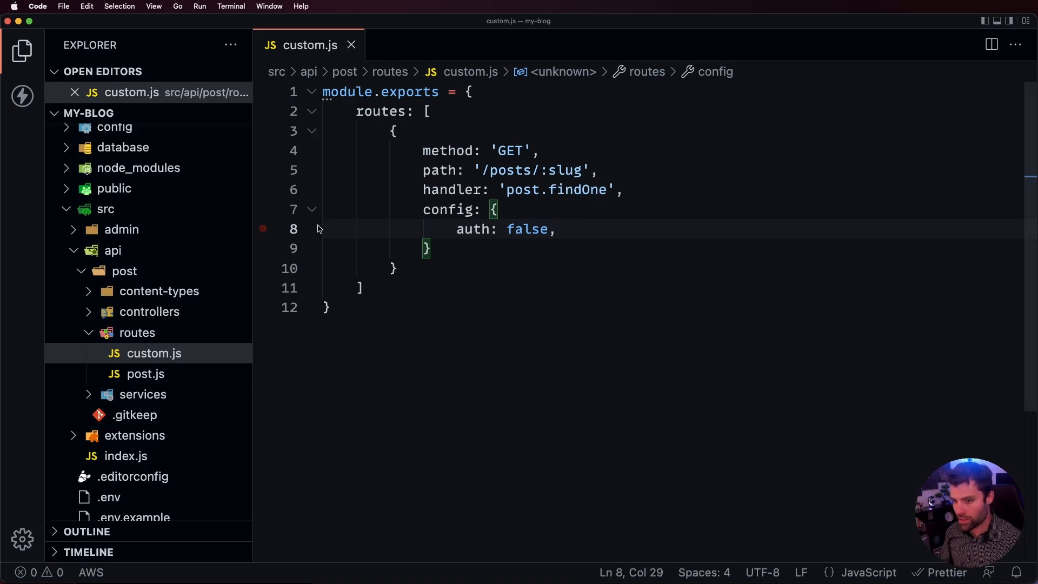
In controllers/post.js, pass ({ strapi }) => ({}) to createCoreController('api::post.post')
click(149, 312)
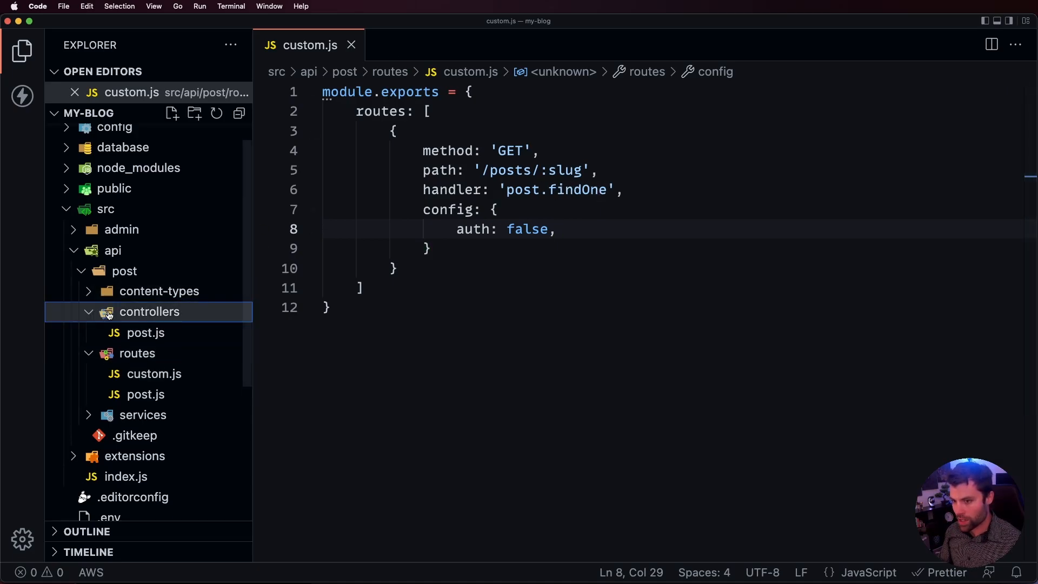
mouse_move(144, 333)
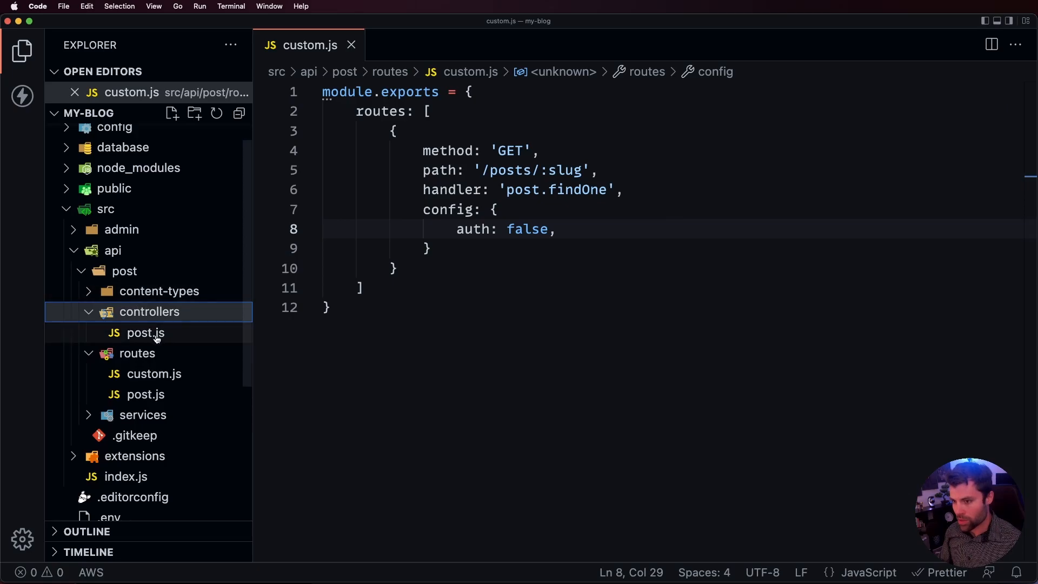
click(144, 332)
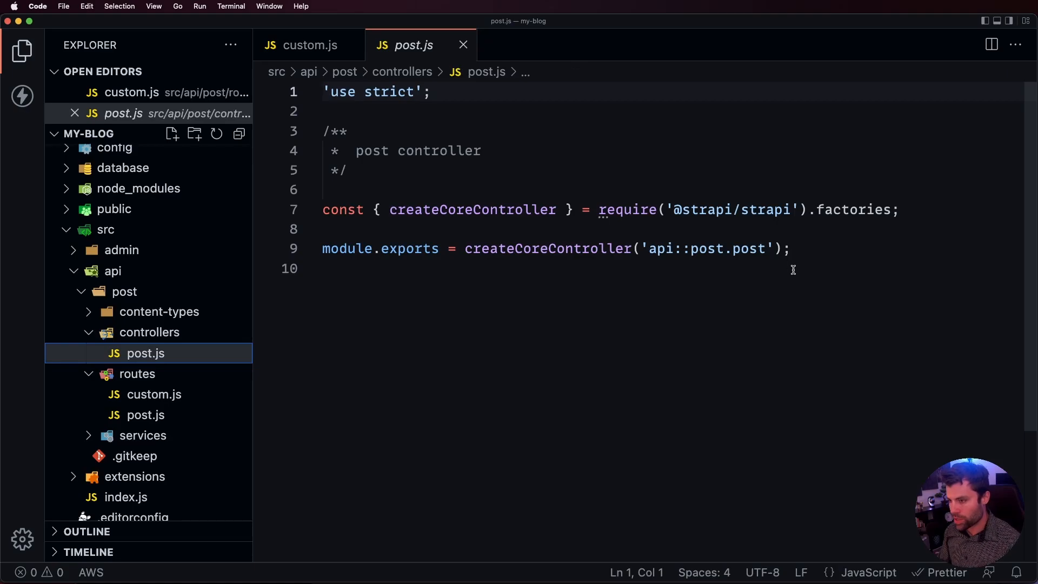
mouse_move(789, 248)
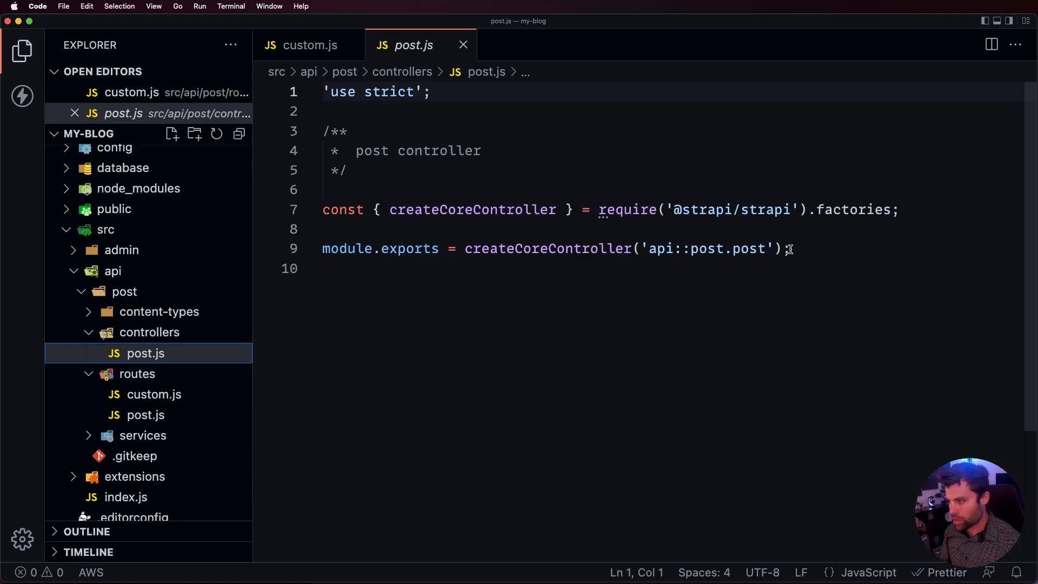
key(Backspace)
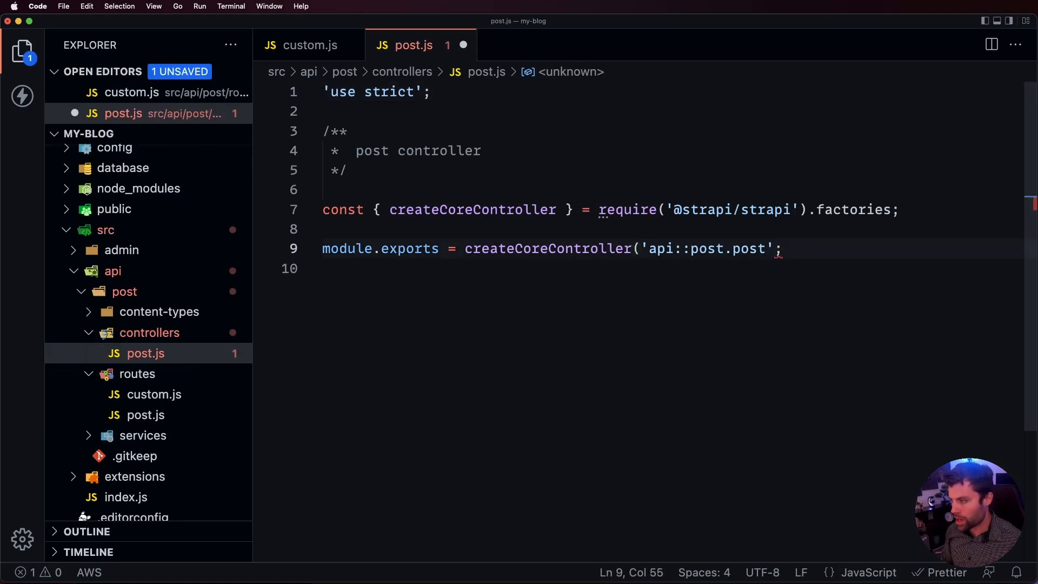
key(Backspace)
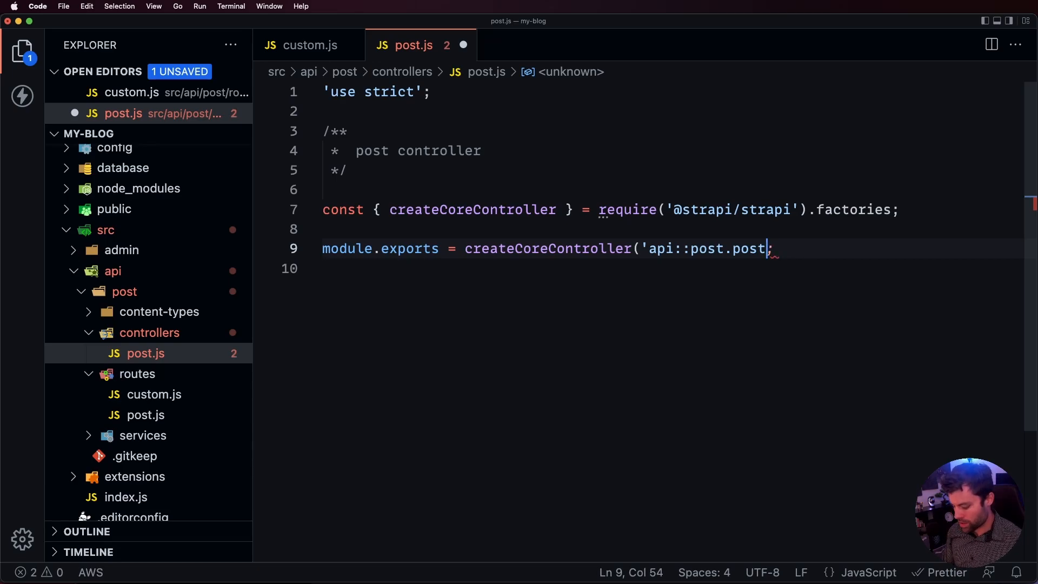
text(, {})
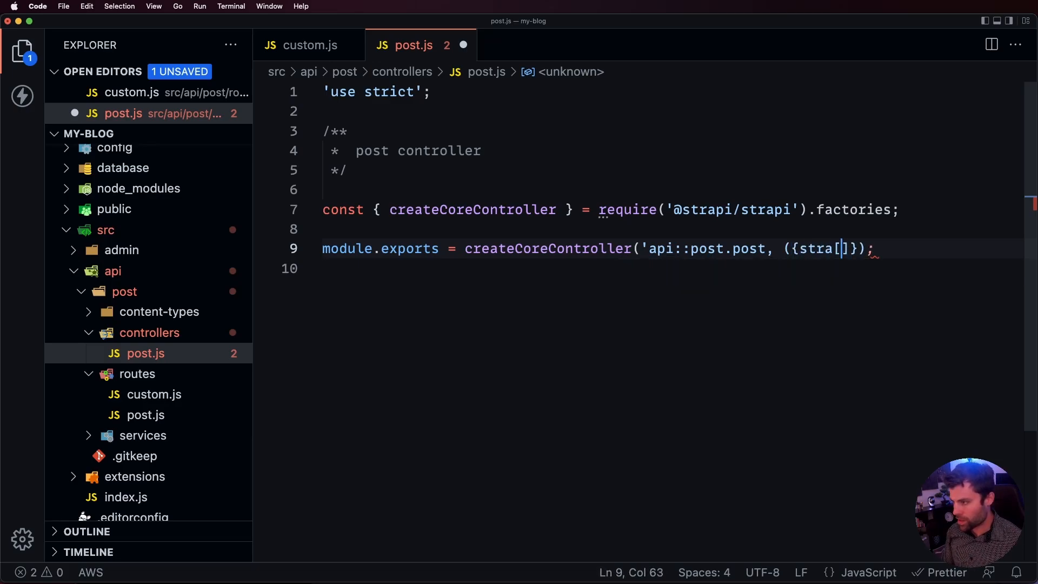
text(pi)
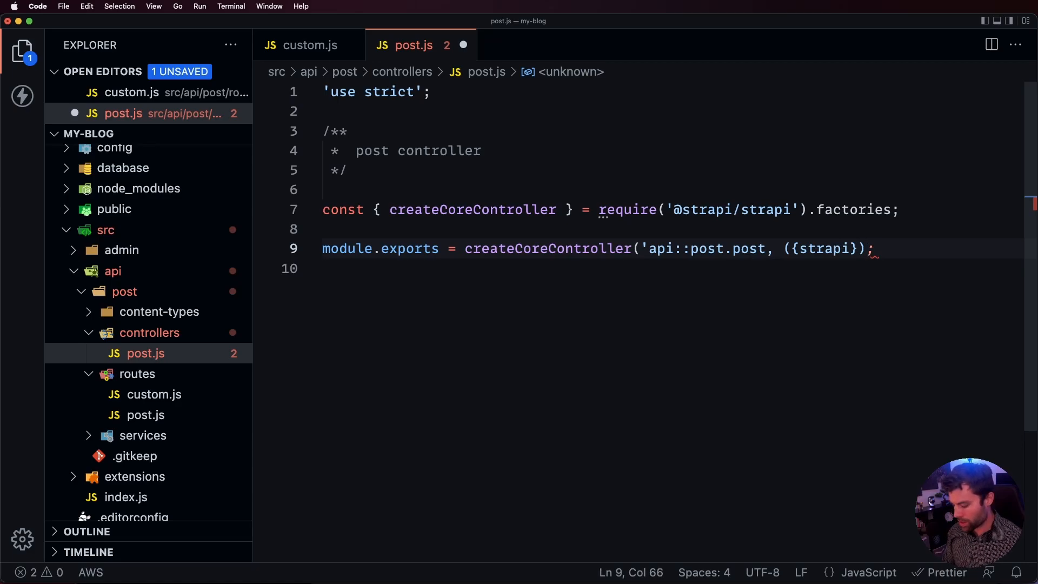
text(=>)
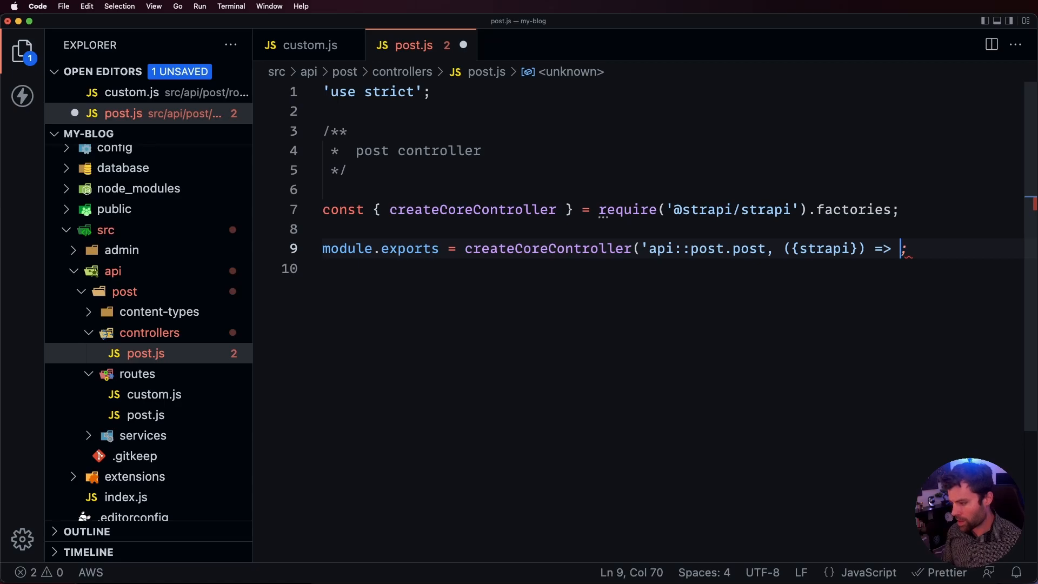
text(()
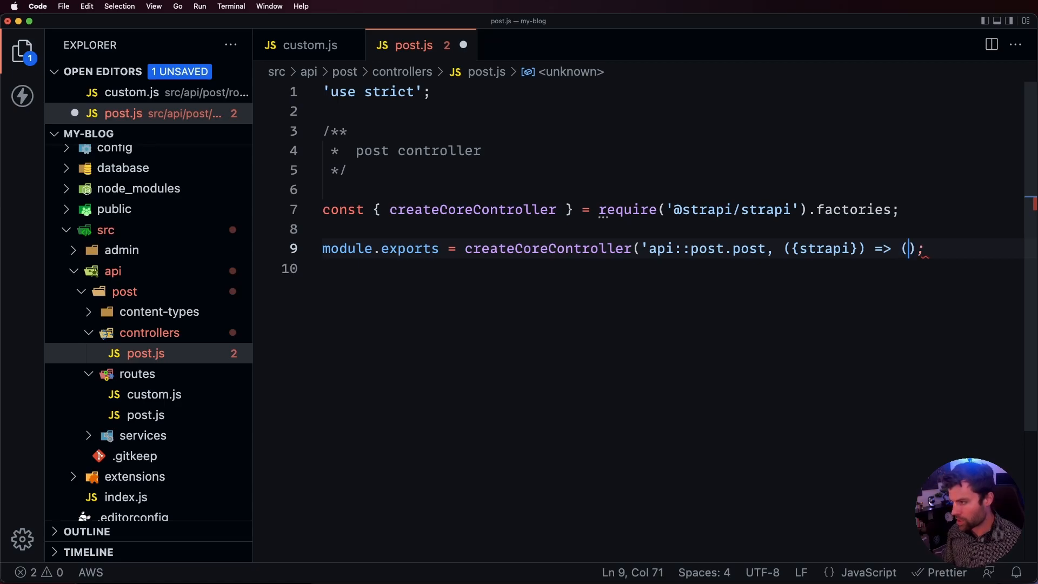
text({)
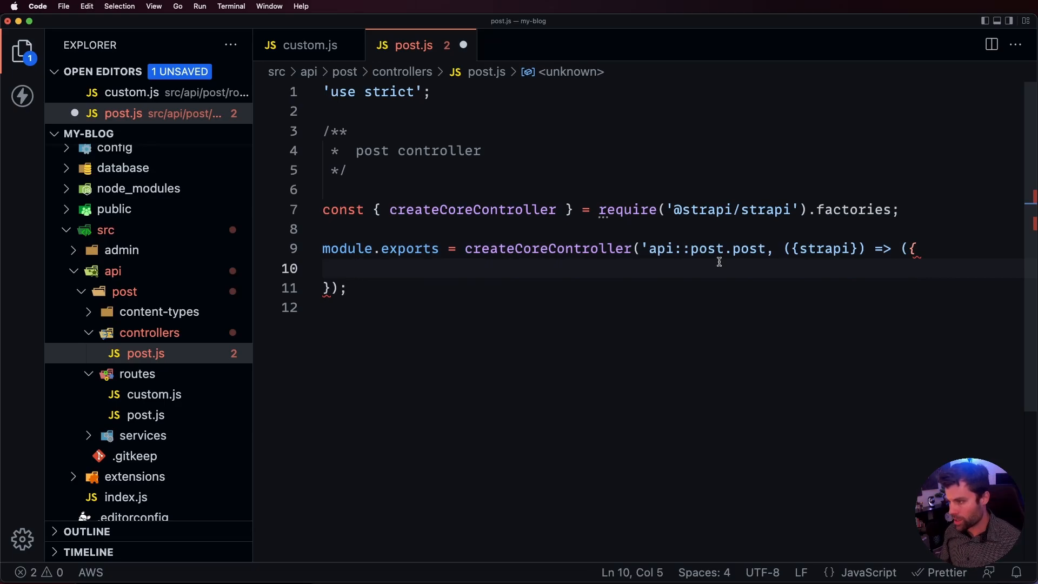
mouse_move(747, 248)
text(')
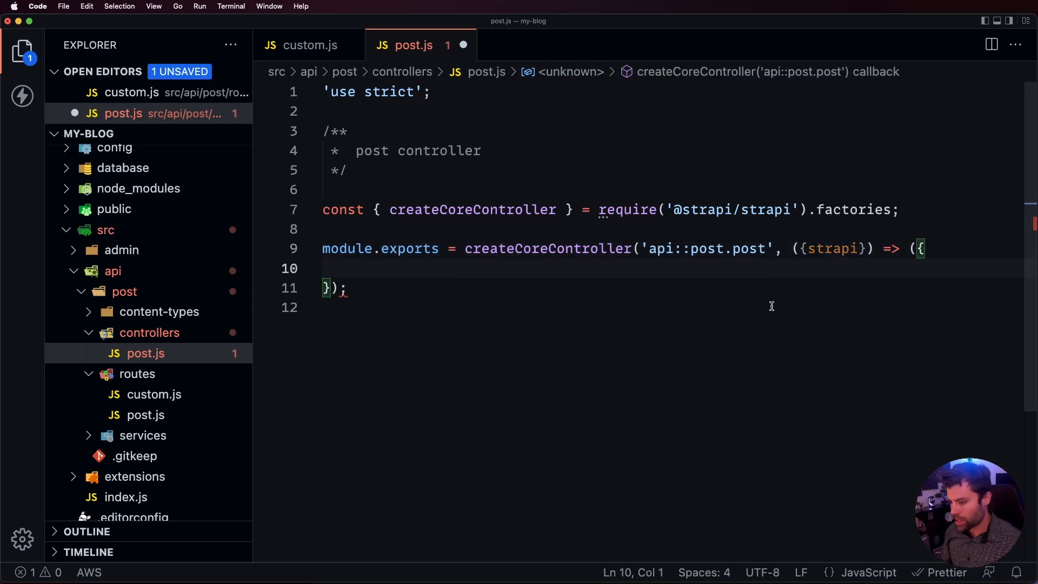
mouse_move(622, 294)
text())
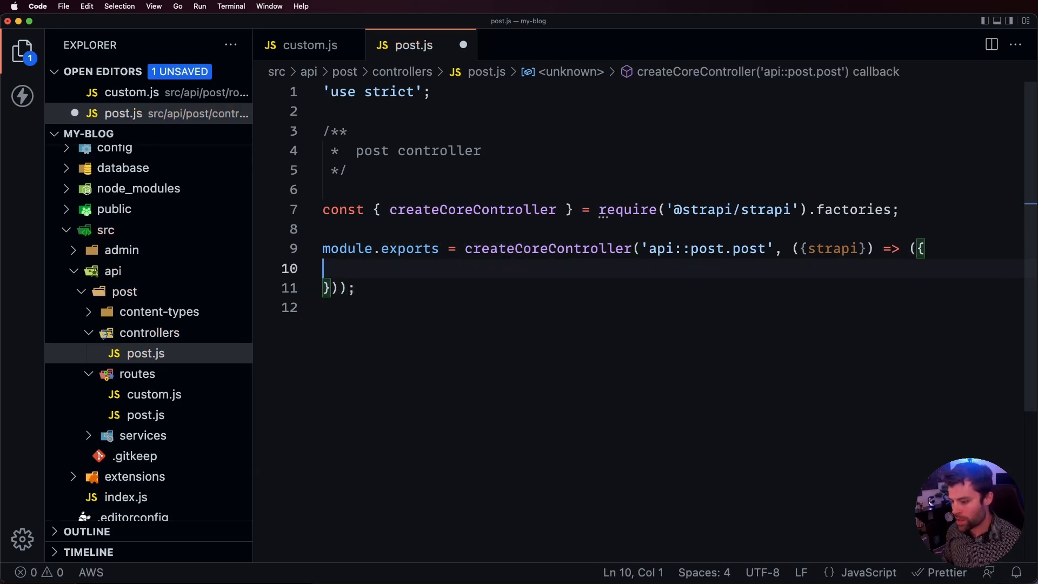
Add async findOne(ctx) that destructures slug from ctx.params
text(async)
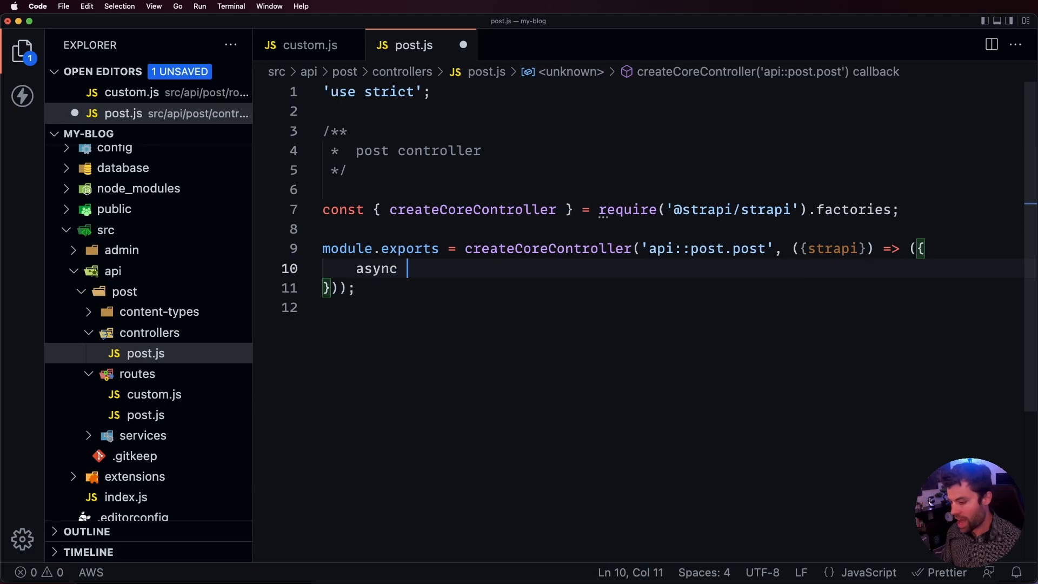
text(find)
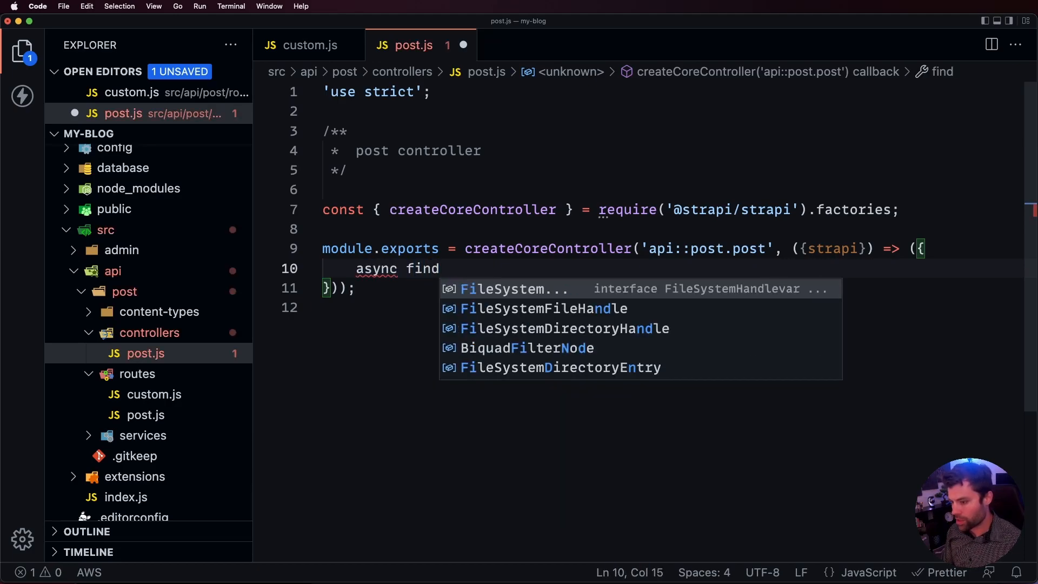
text(One)
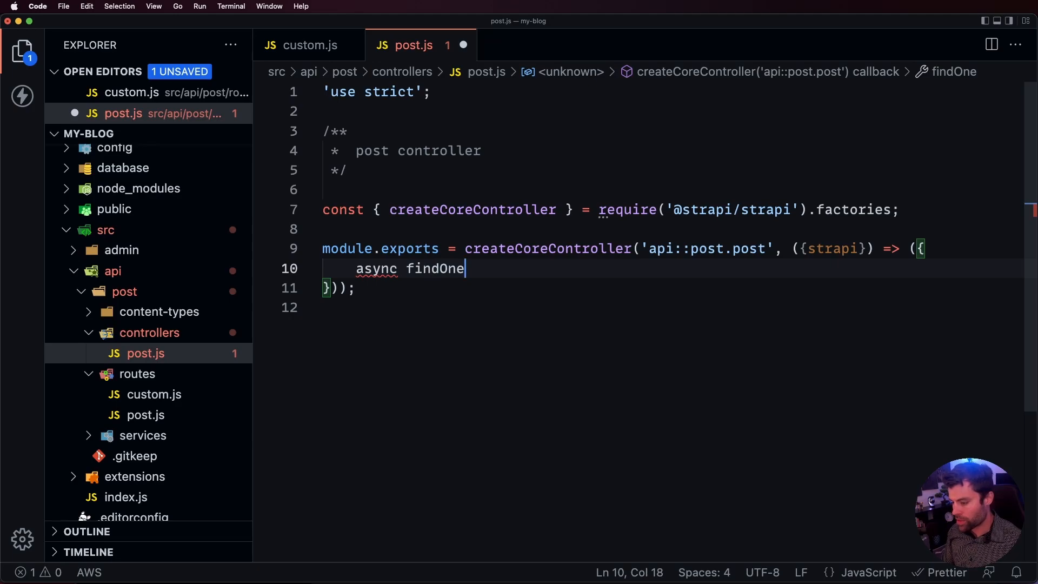
text(())
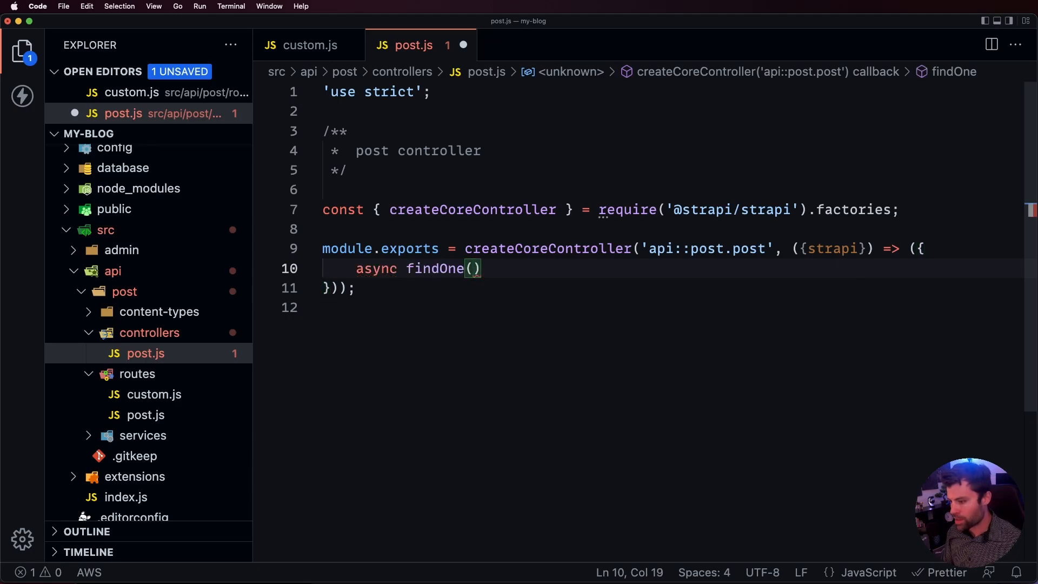
text(c)
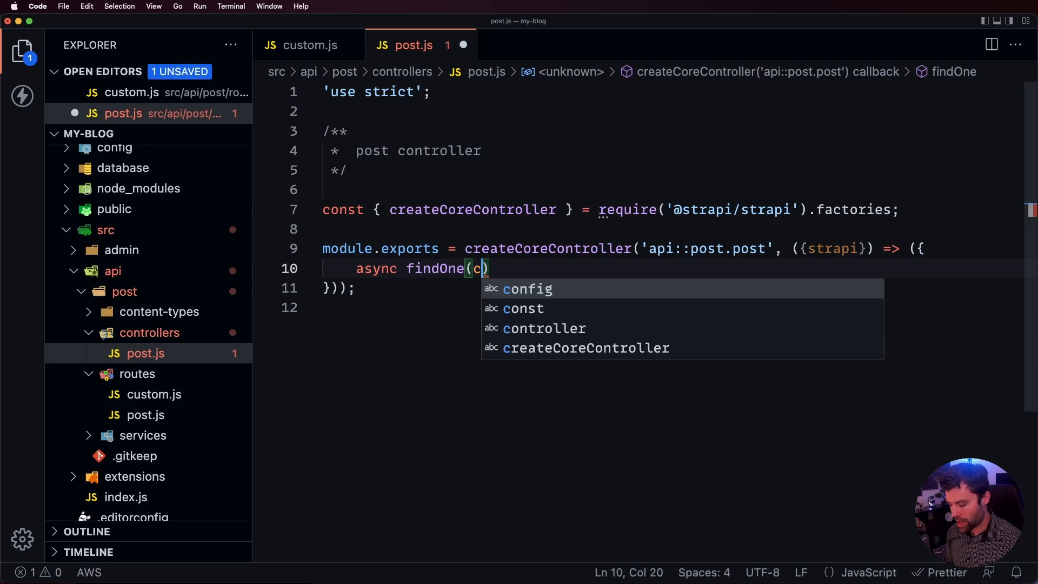
text(tx))
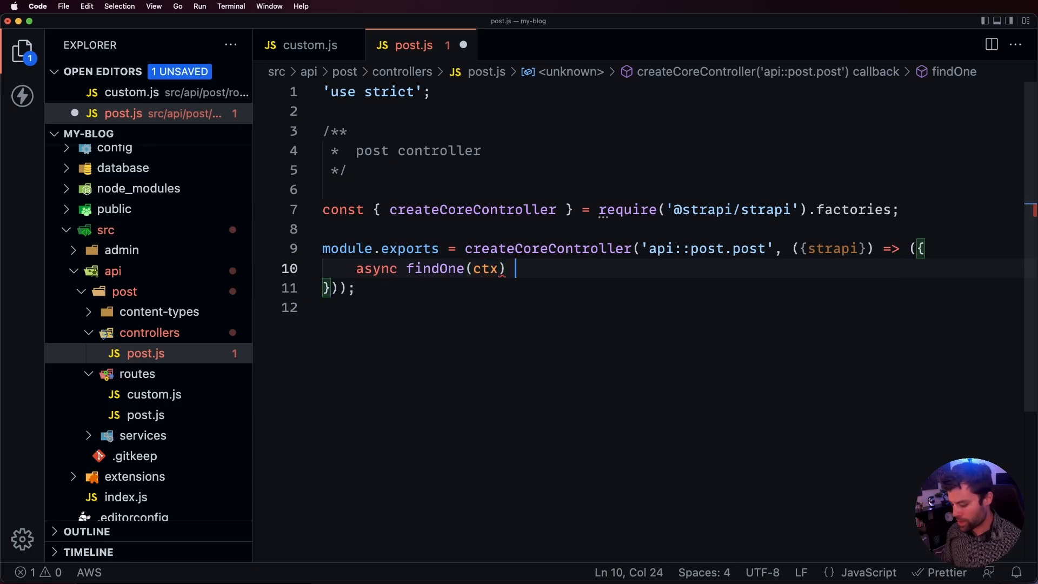
text({)
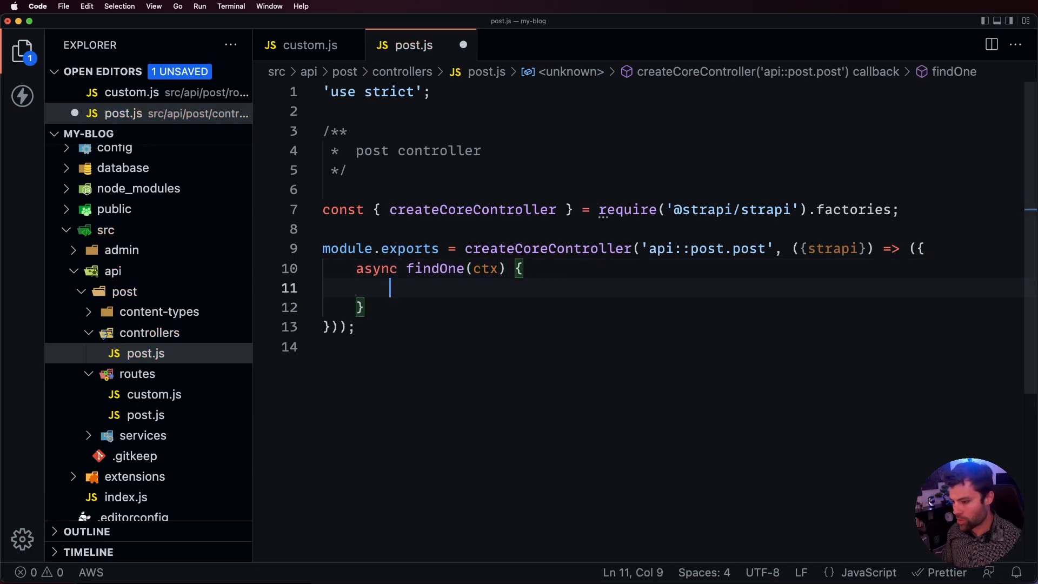
text(comn)
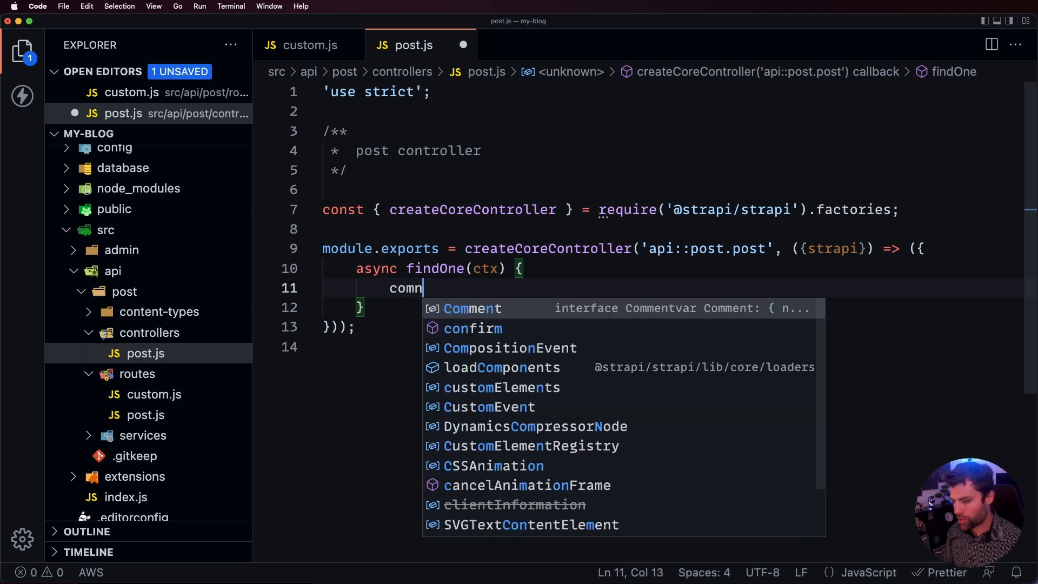
text(const)
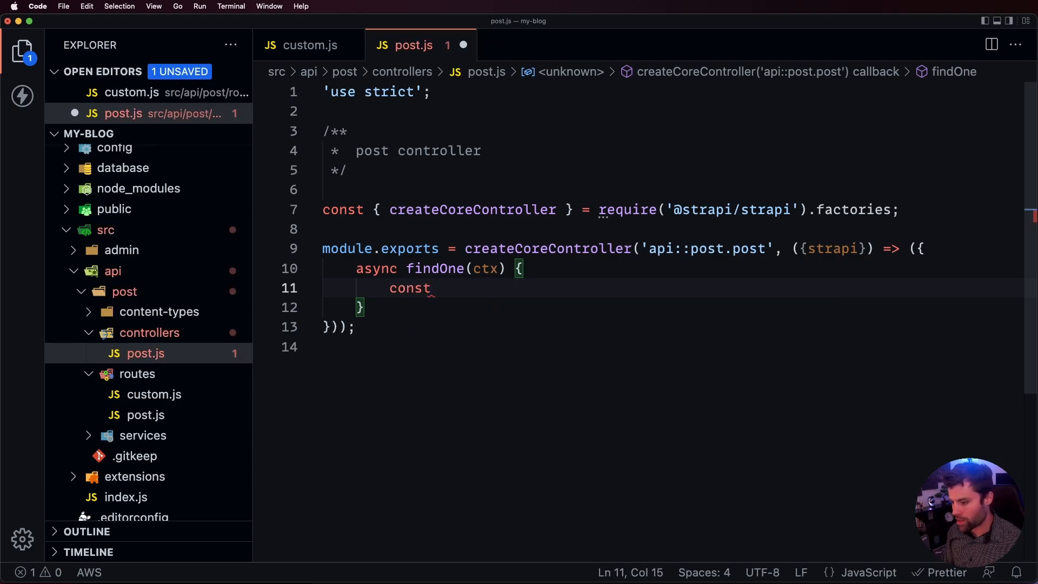
text({)
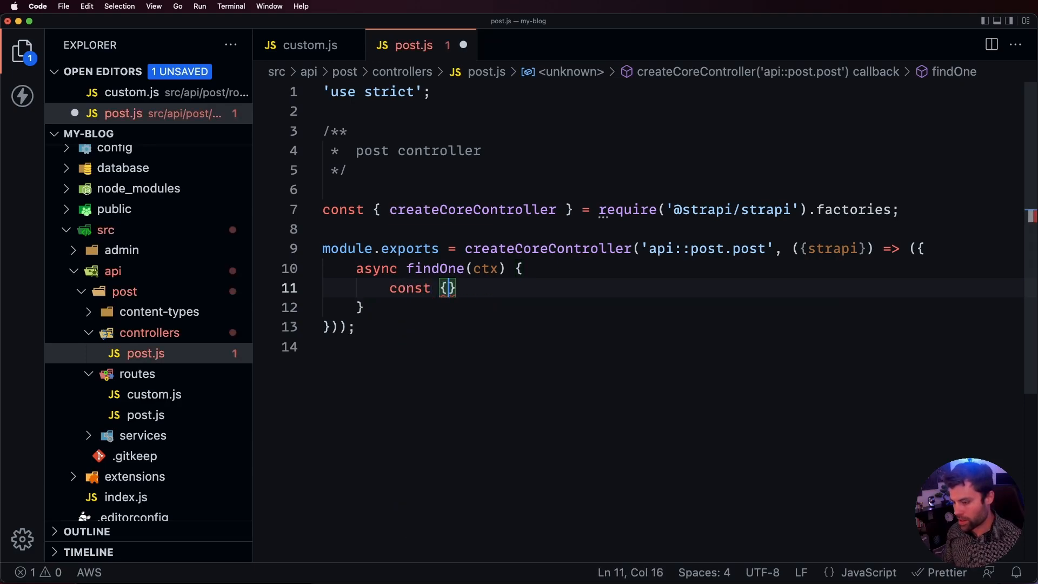
text(slug)
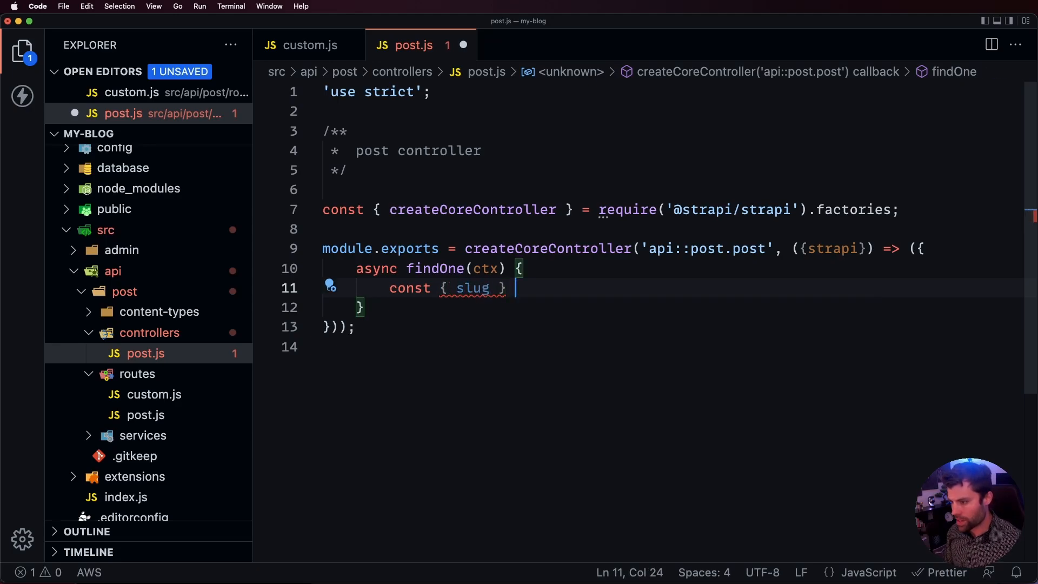
text(= c)
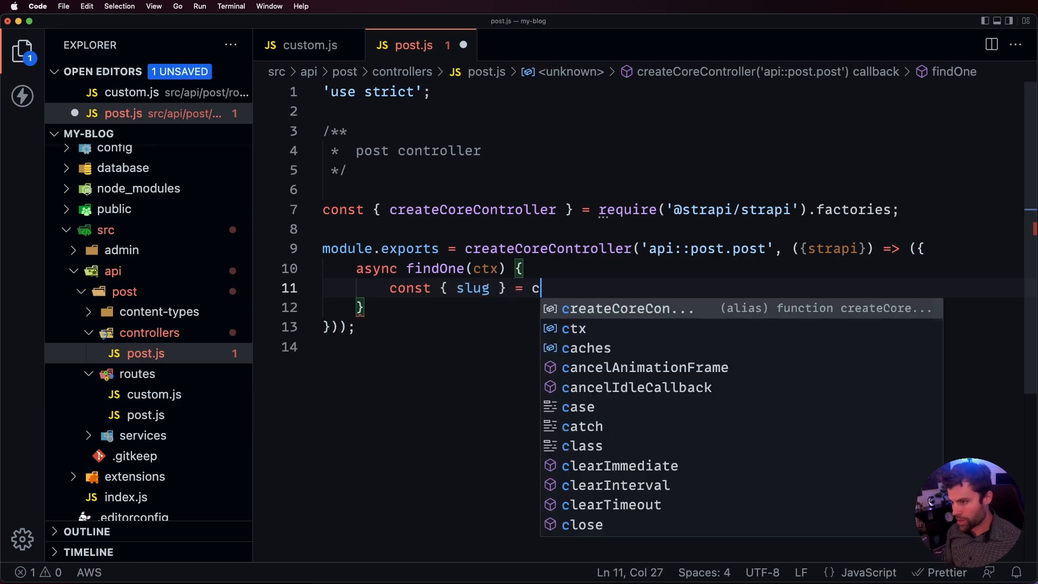
text(tx.params;)
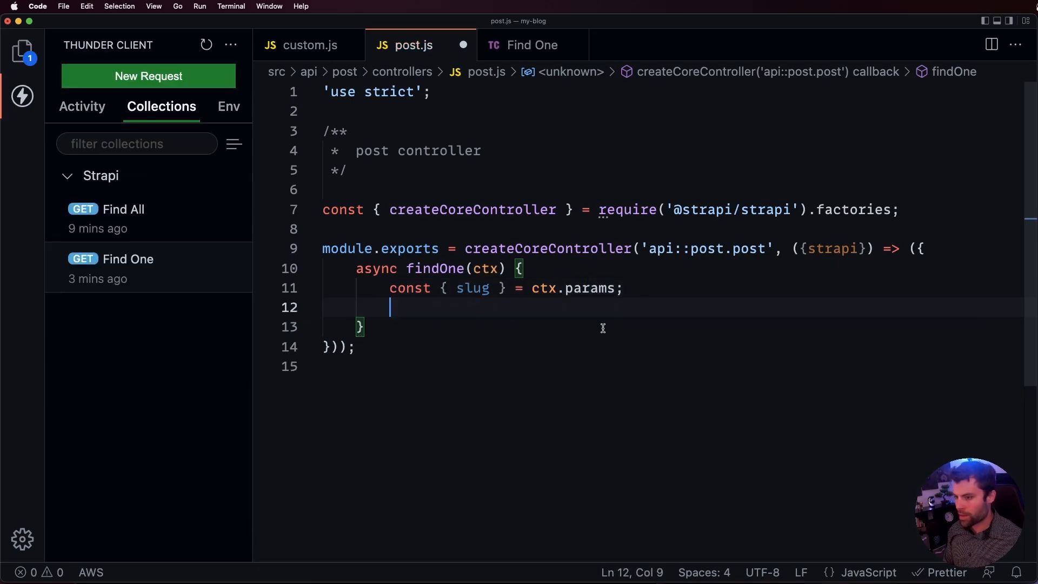
Await strapi.db.query('api::post.post').findOne({ where: { slug } }) for the entity
text(const entity)
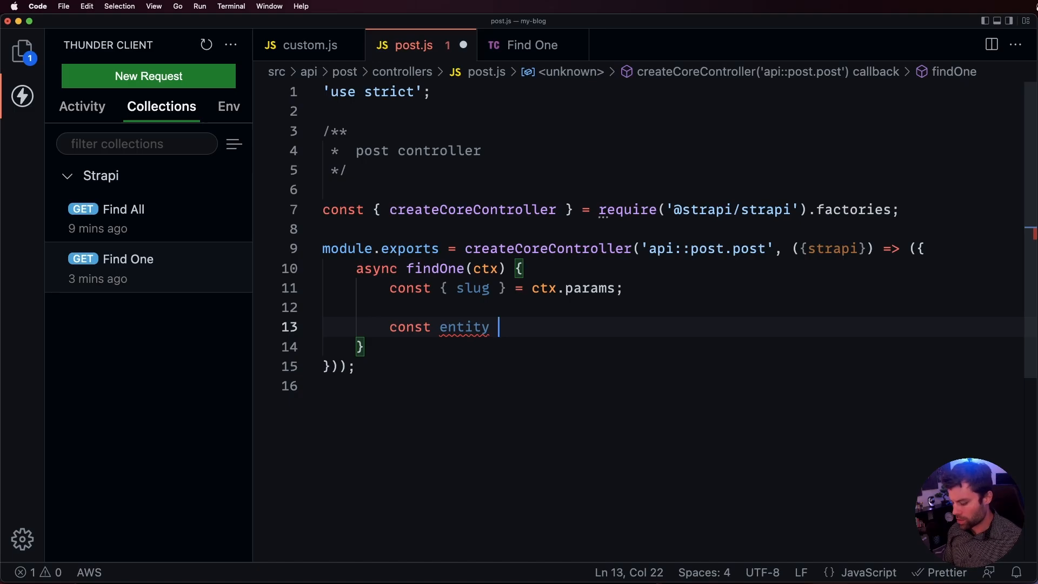
text(= await s)
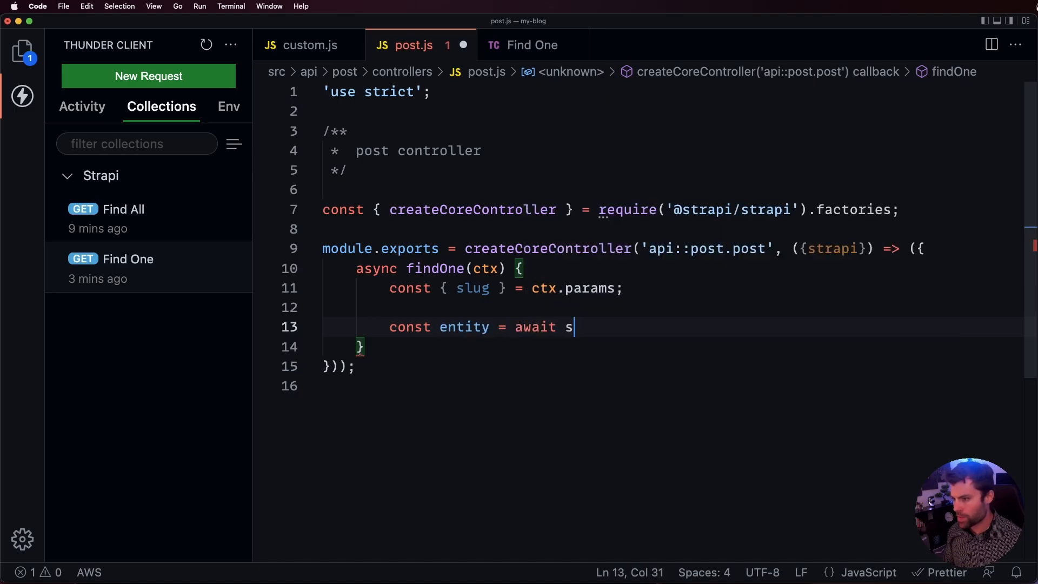
text(trapi.)
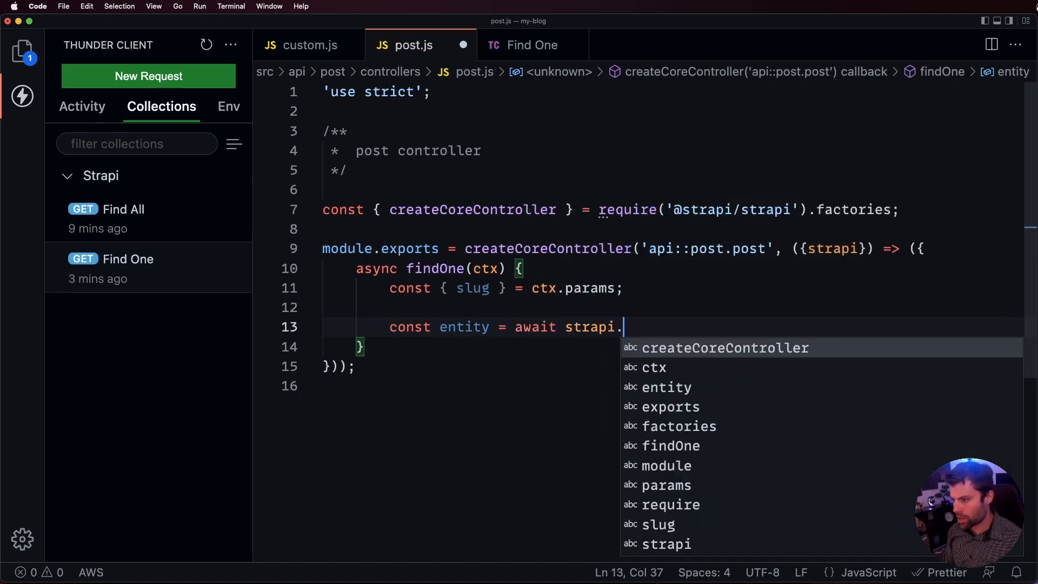
text(db.query())
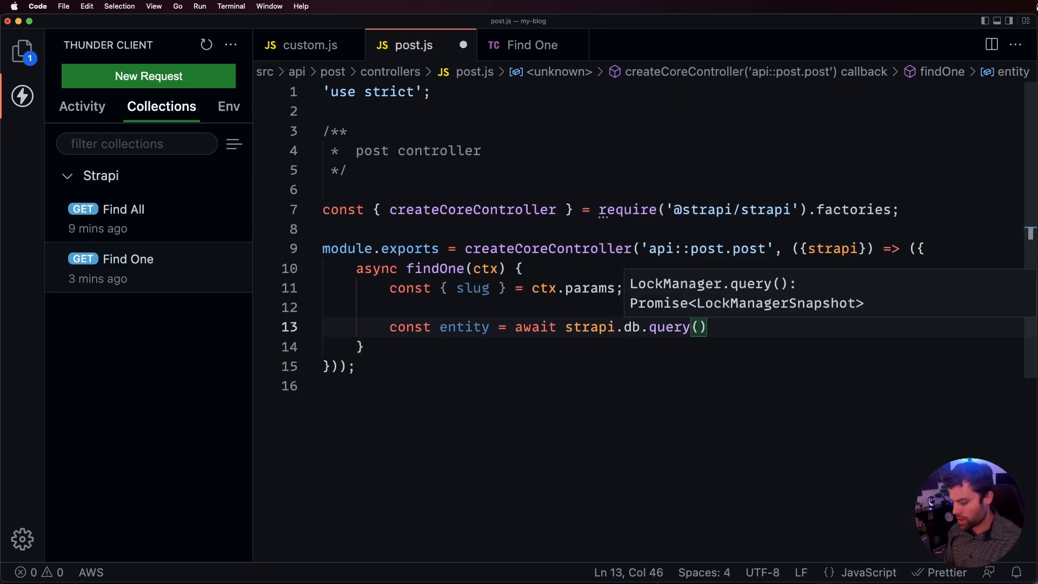
text('api:)
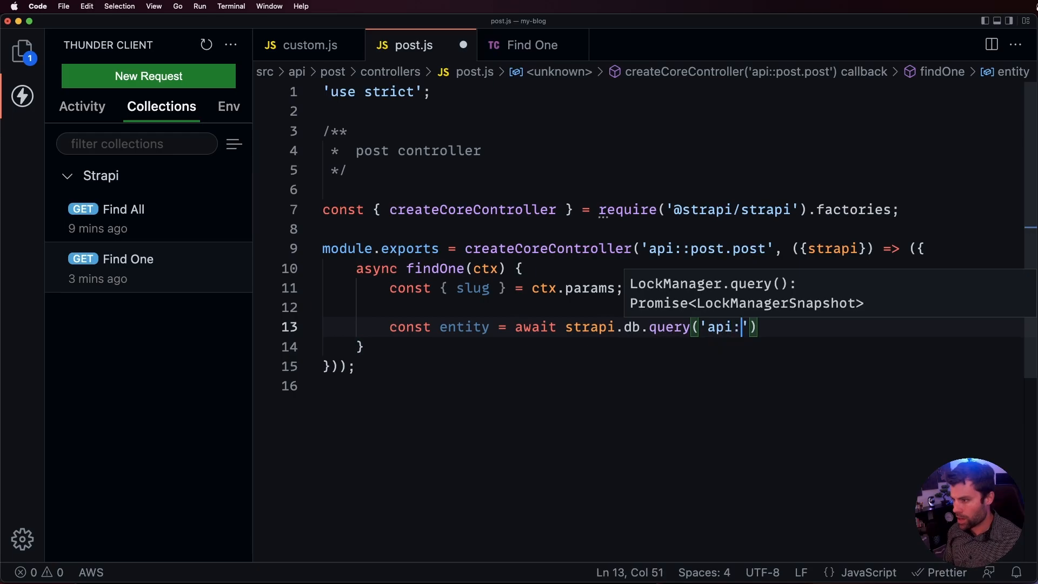
text(post.post)
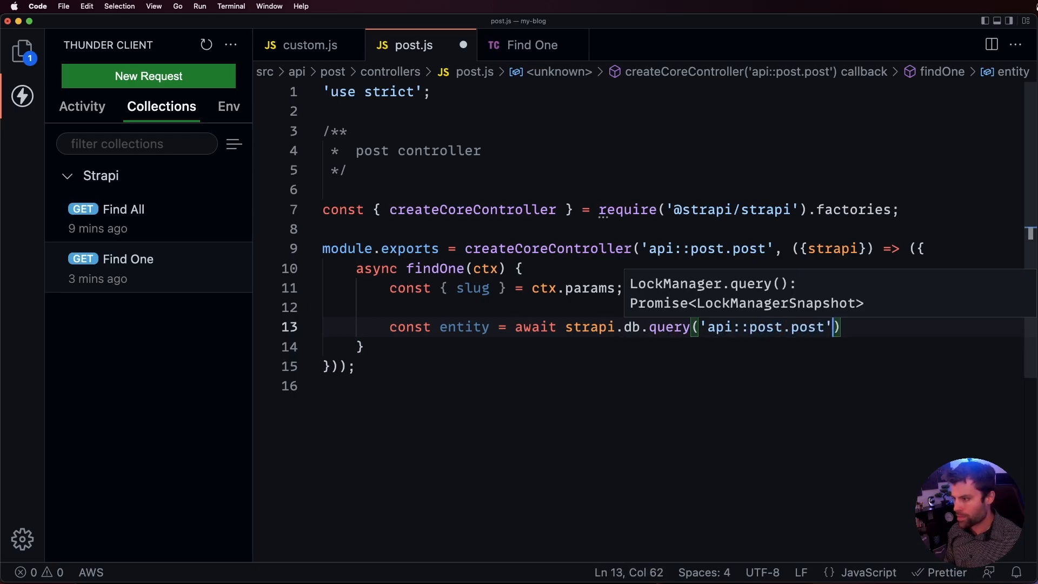
text(.din)
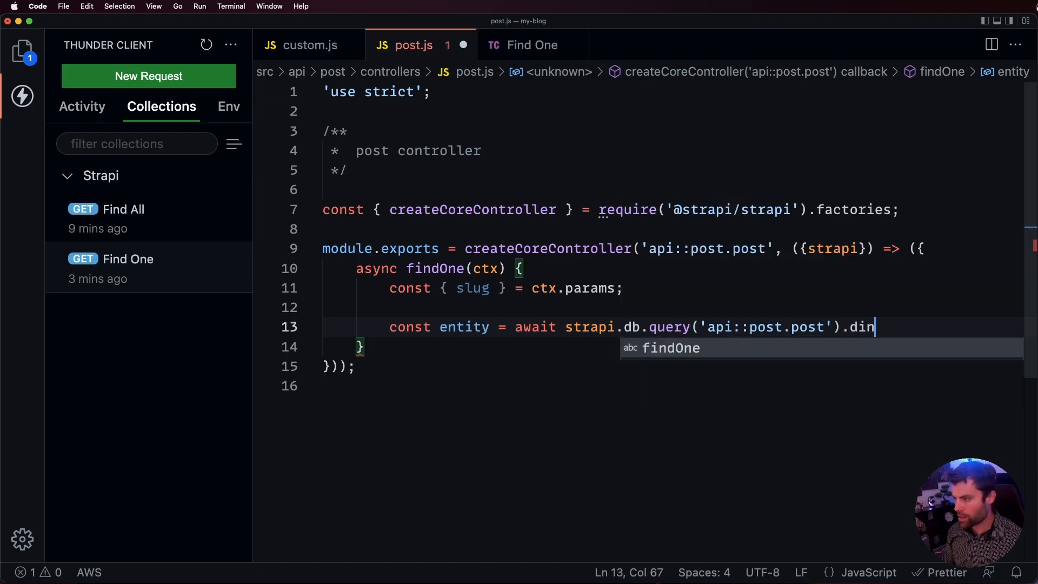
text(findOne({)
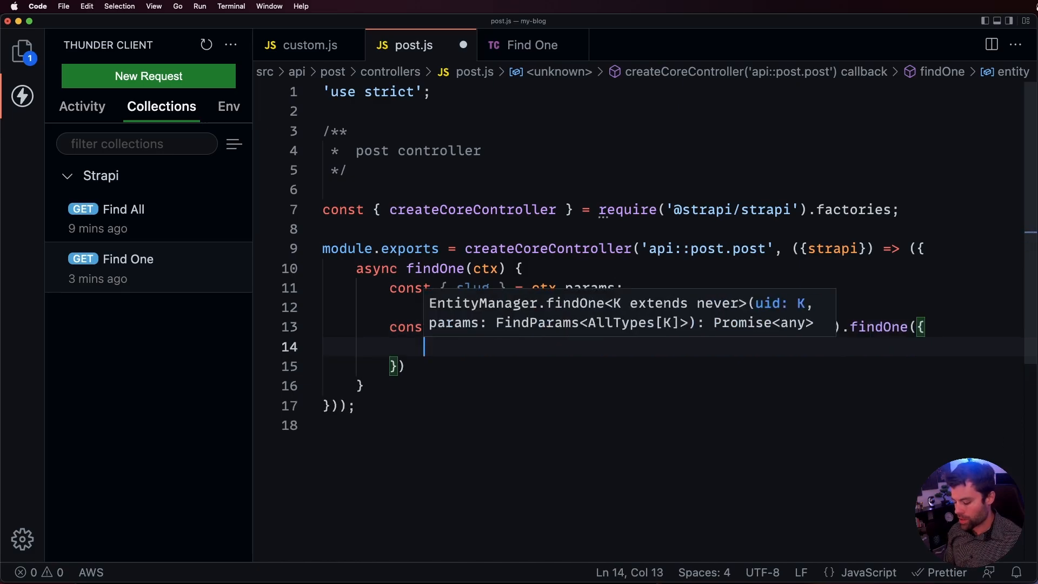
text(where: {)
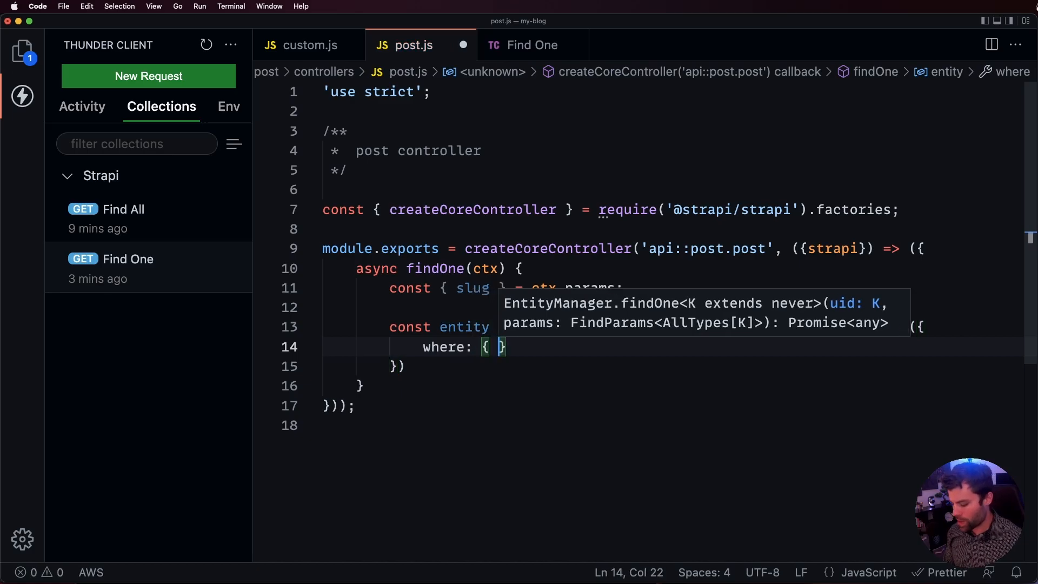
text(slug)
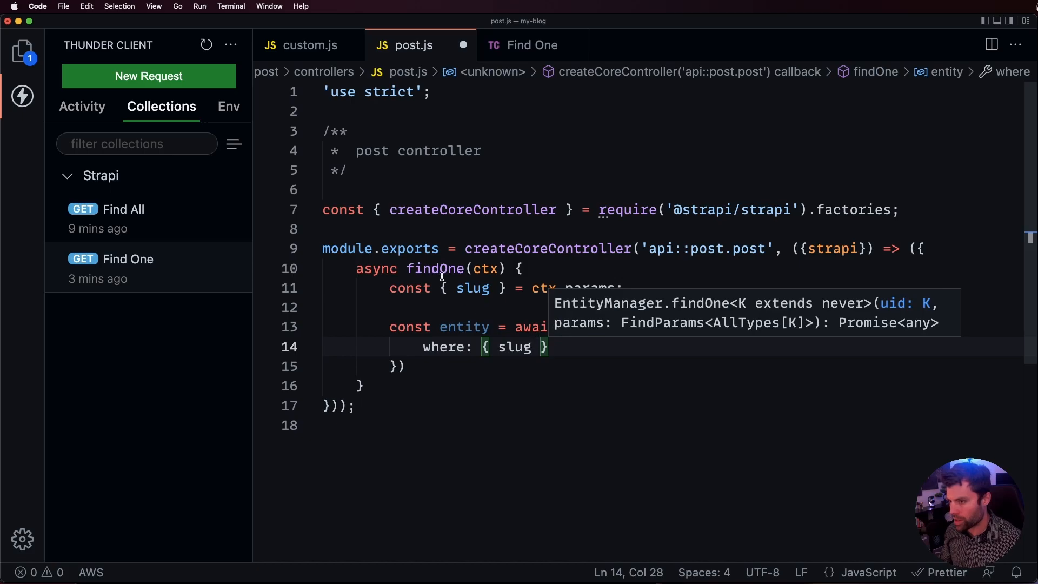
mouse_move(511, 359)
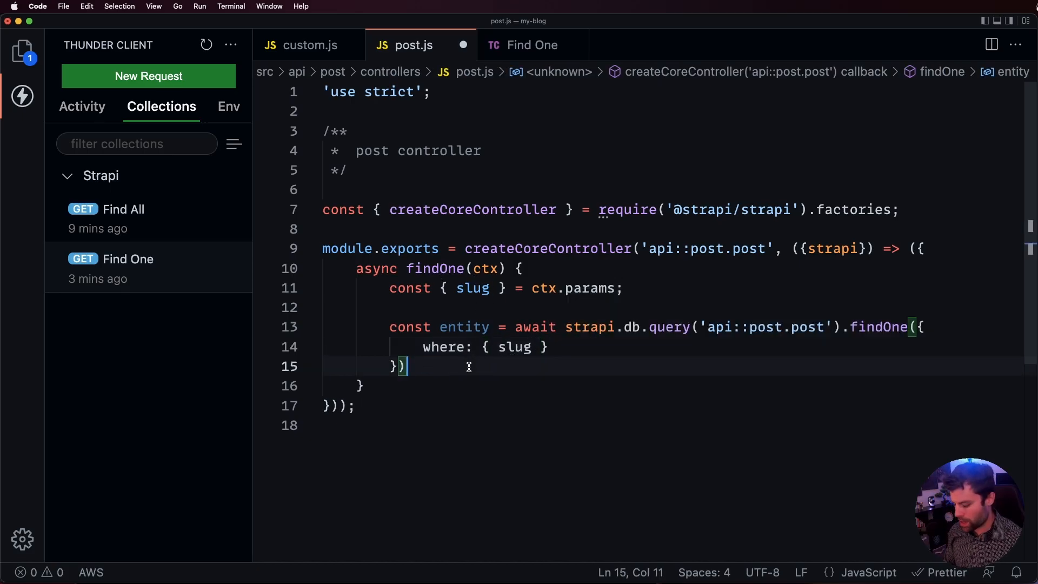
text(const san)
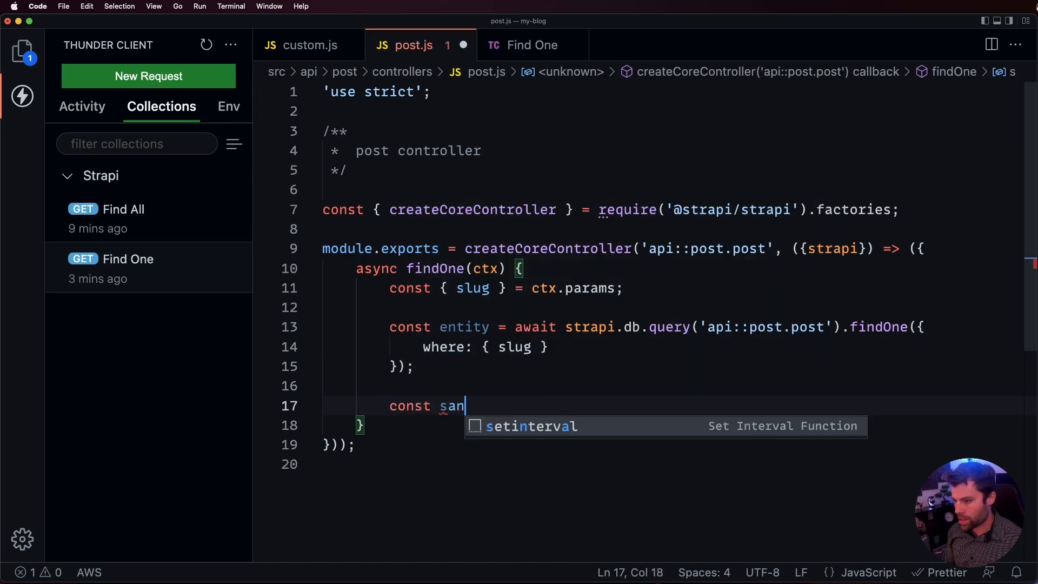
Sanitize the entity with sanitizeOutput, return this.transformResponse(sanitizedEntity), and save post.js
text(itizedEnt)
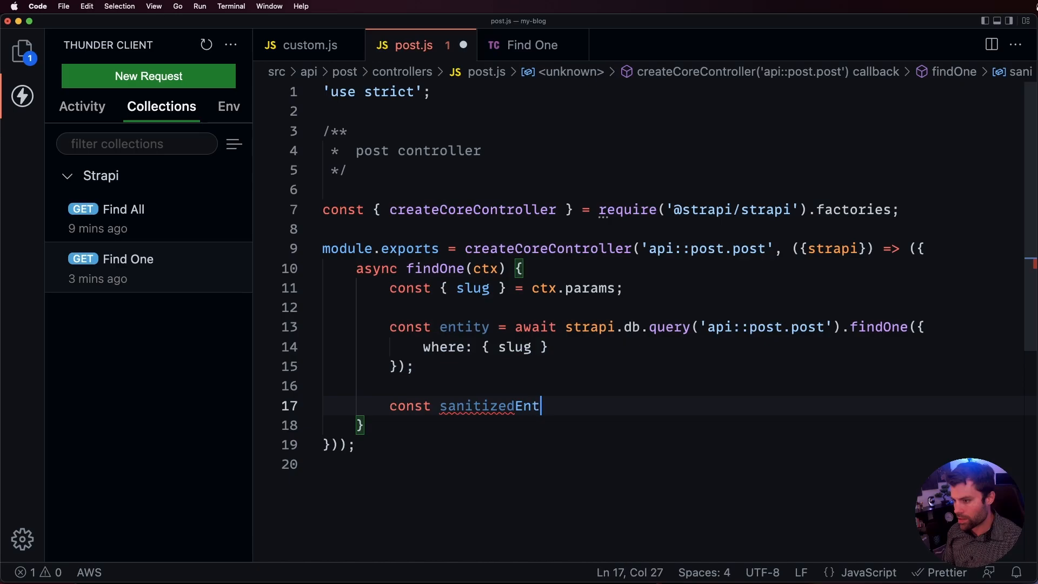
text(ity = await)
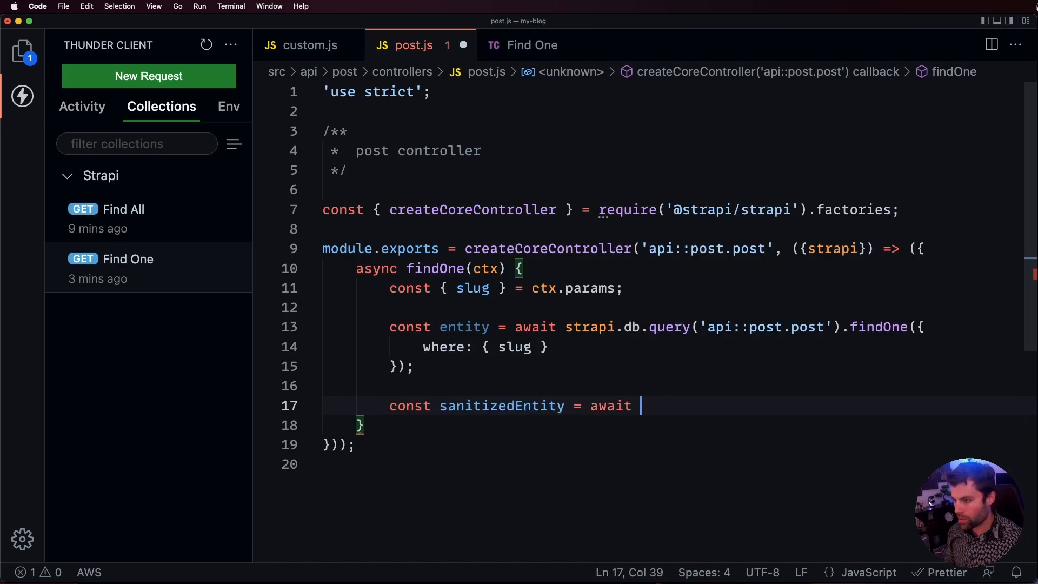
text(this.)
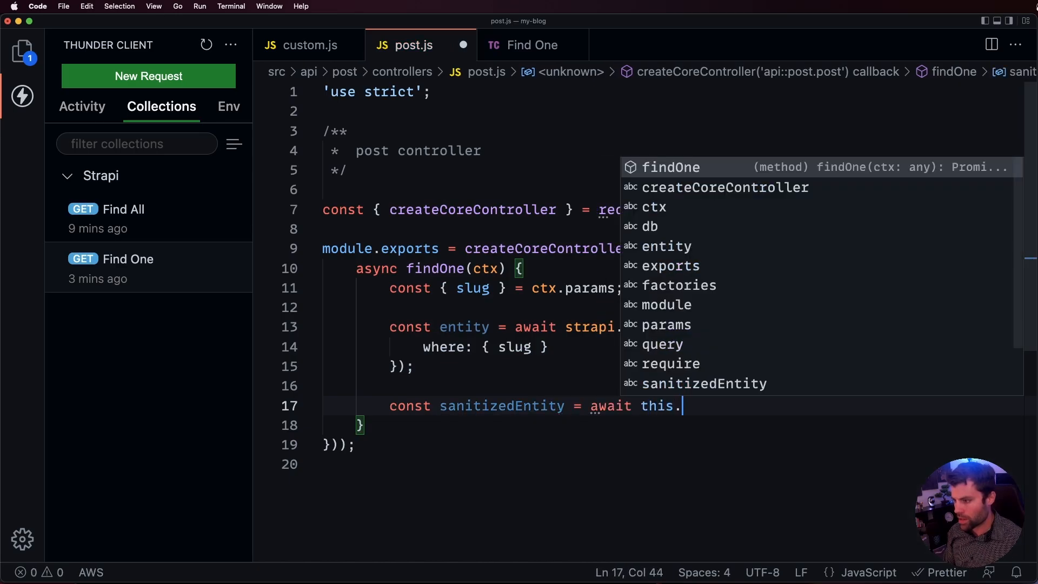
text(sanitizeO)
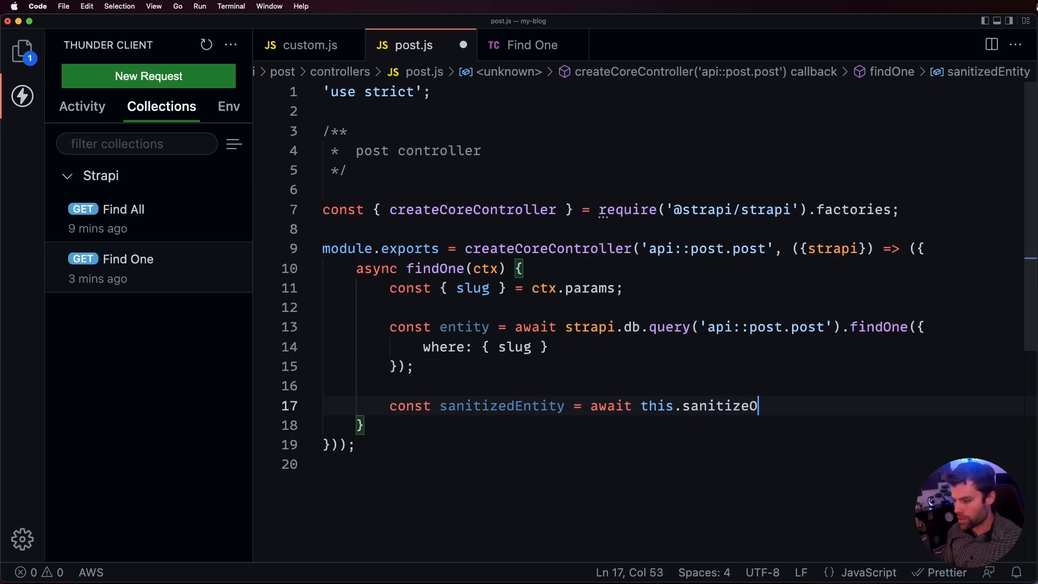
text(utp)
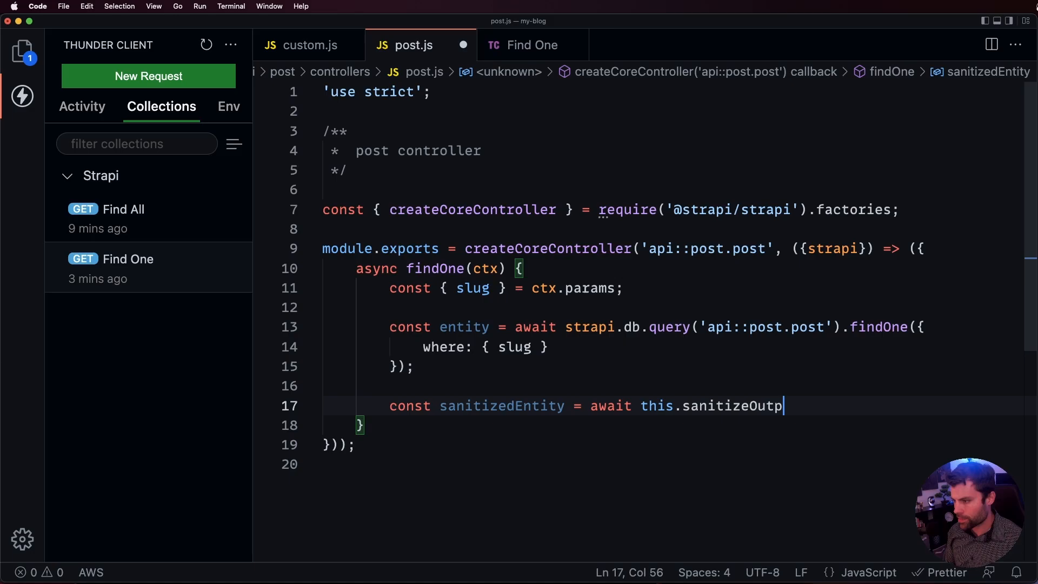
text(ut()
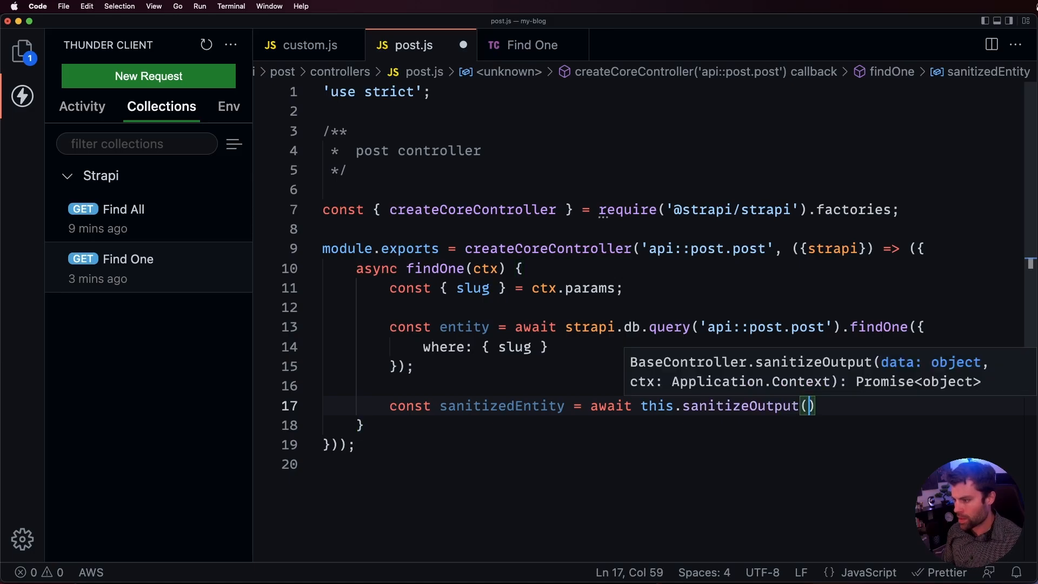
text(entity)
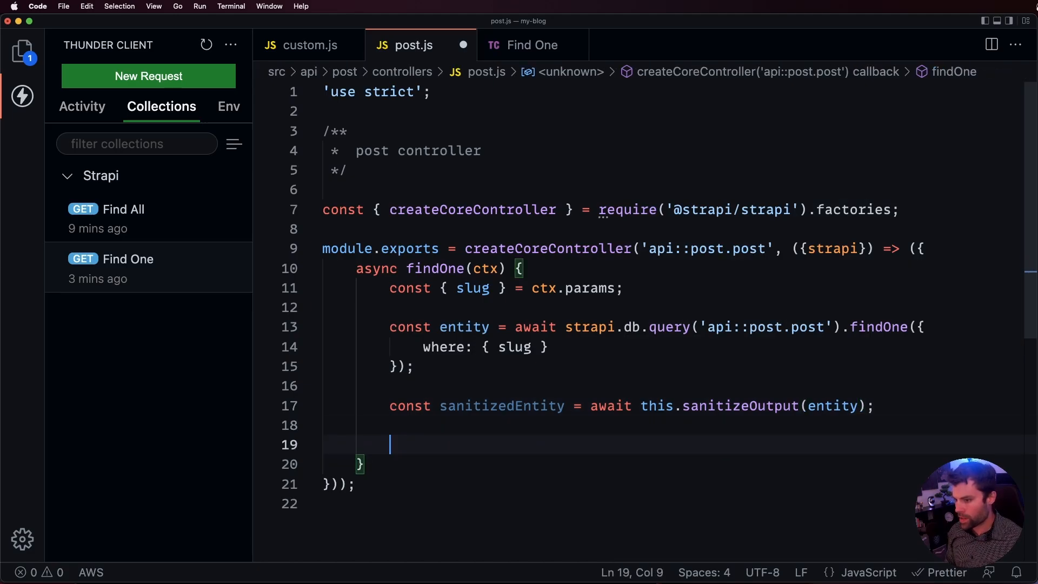
text(return this.trans)
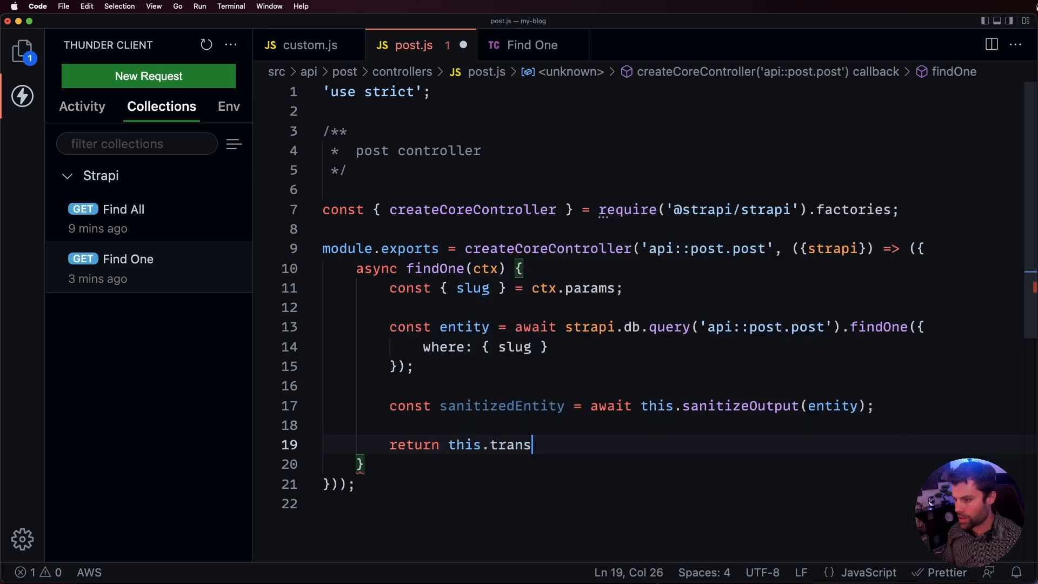
text(formResponse()
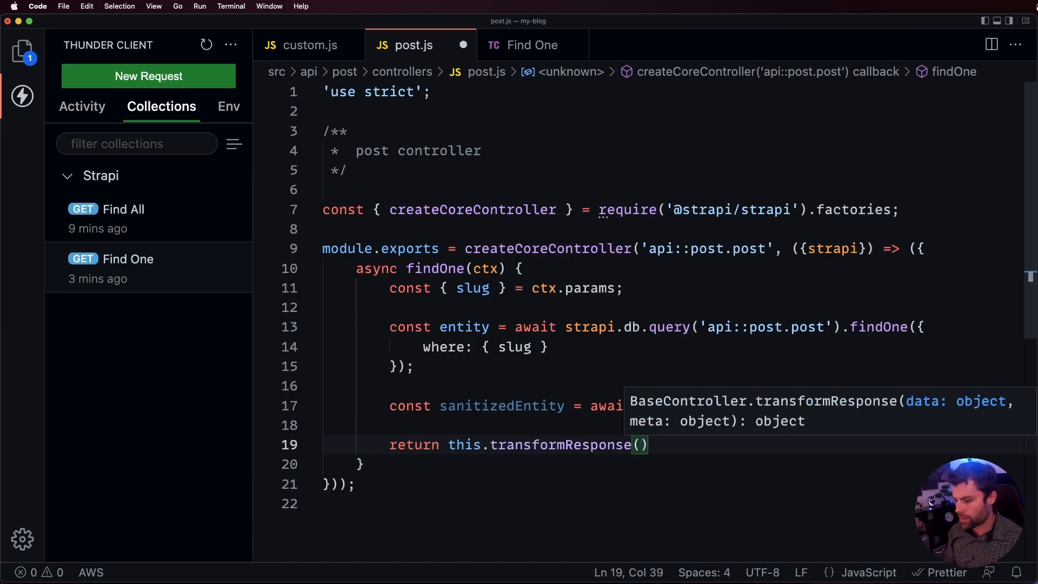
text(sanitizedEntity)
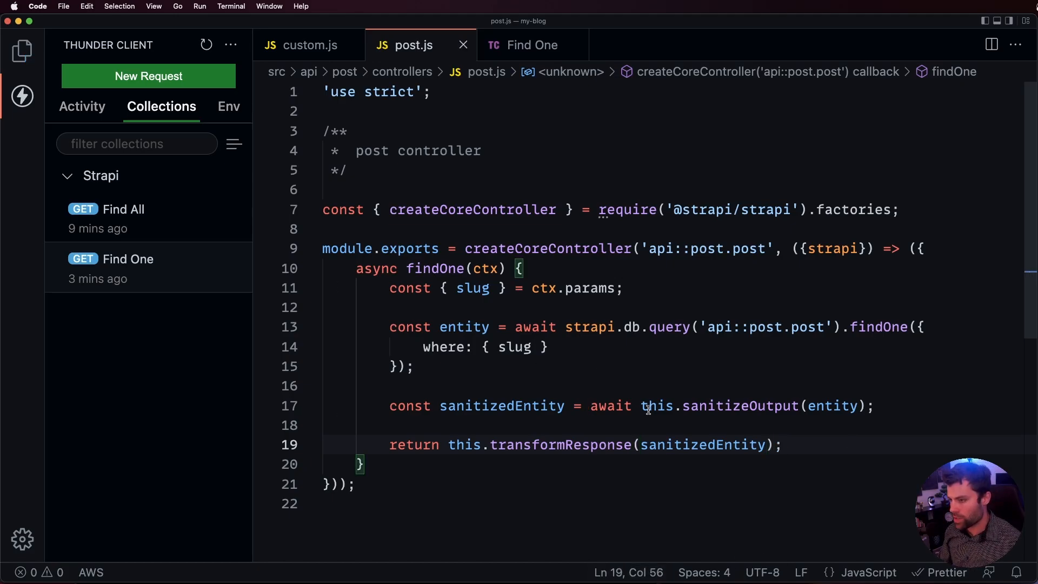
mouse_move(442, 268)
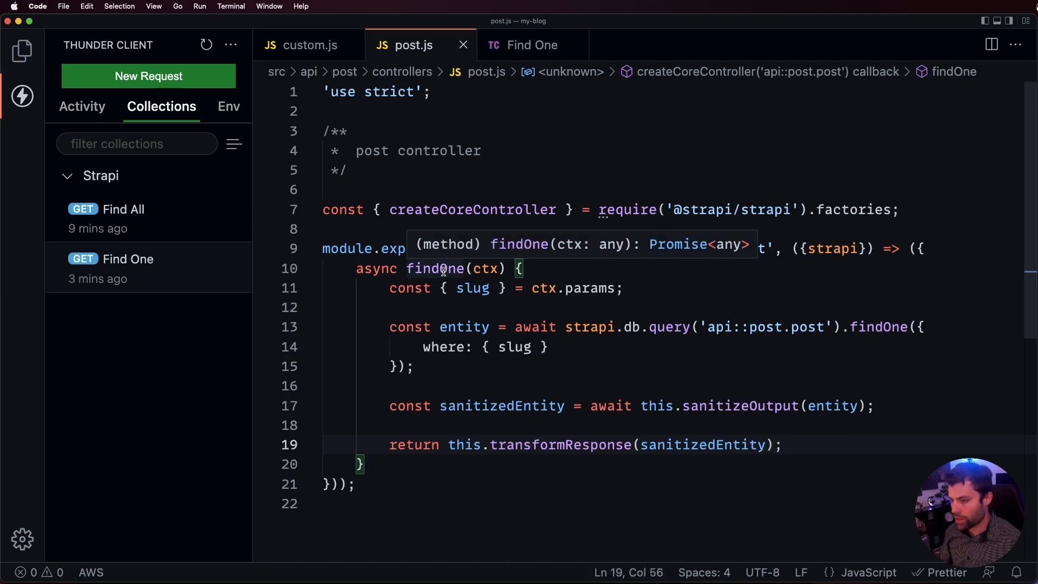
double_click(472, 288)
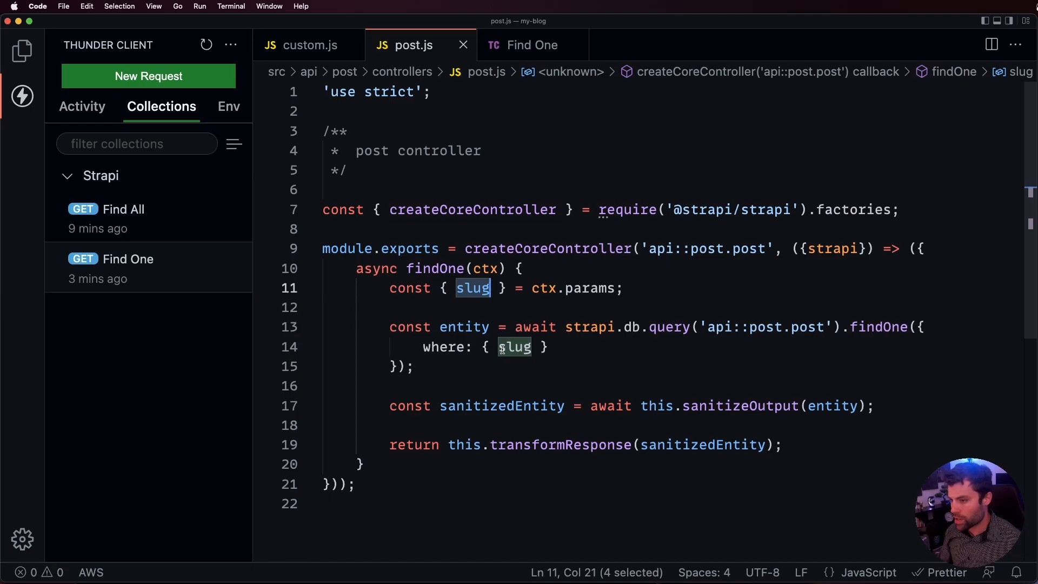
double_click(879, 326)
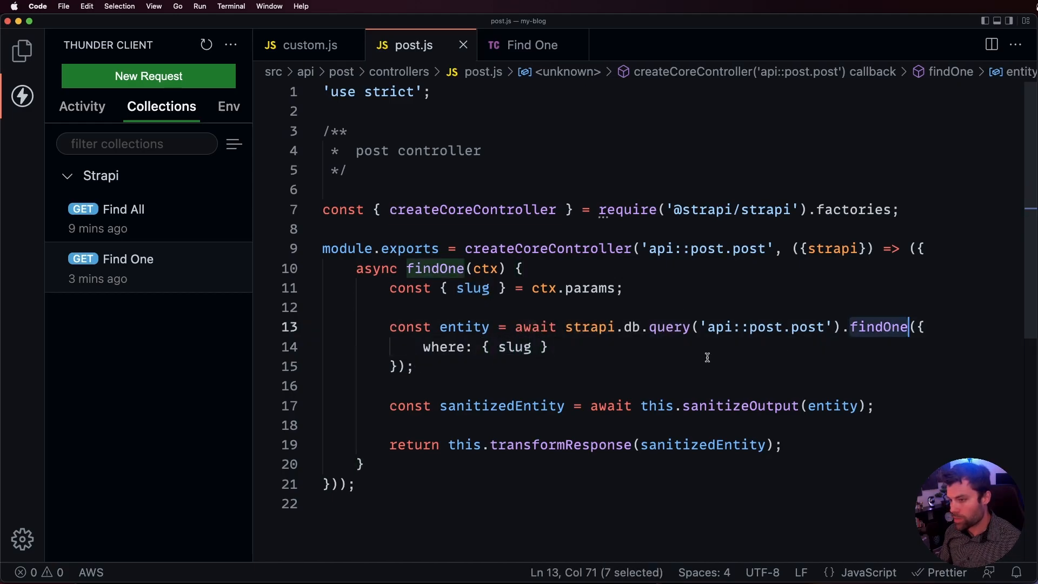
double_click(514, 347)
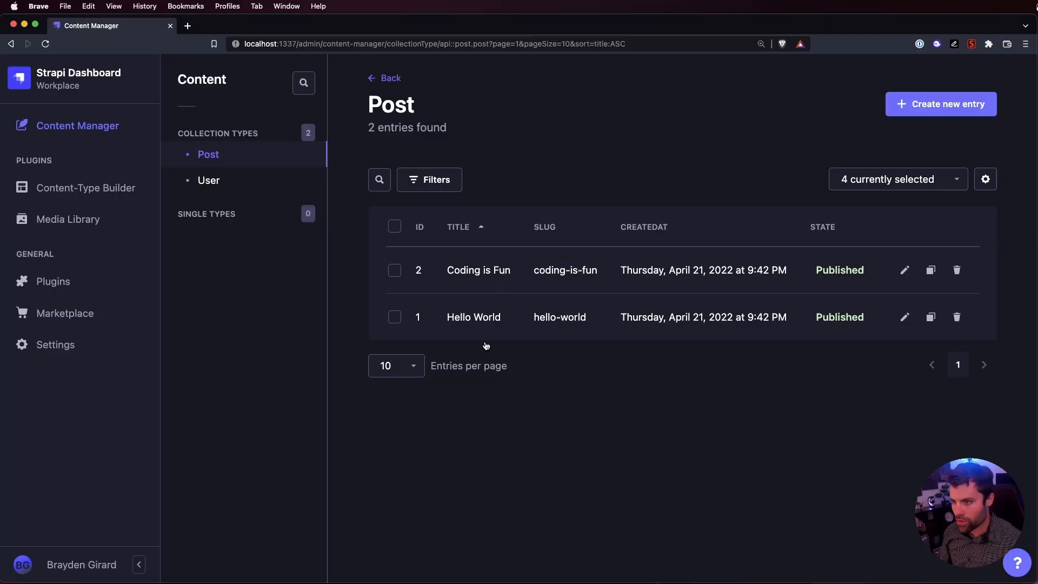
mouse_move(474, 188)
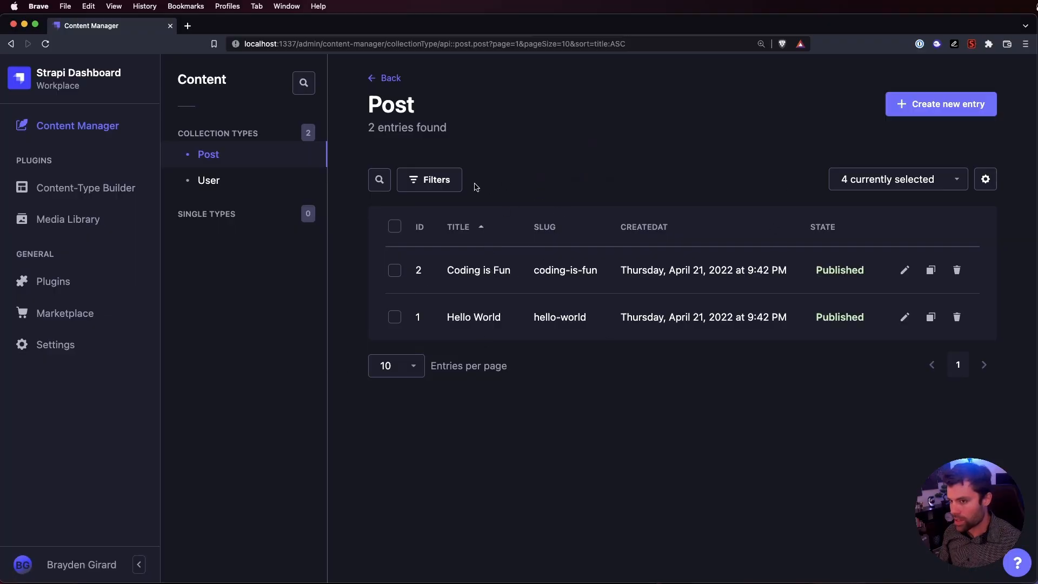
mouse_move(567, 302)
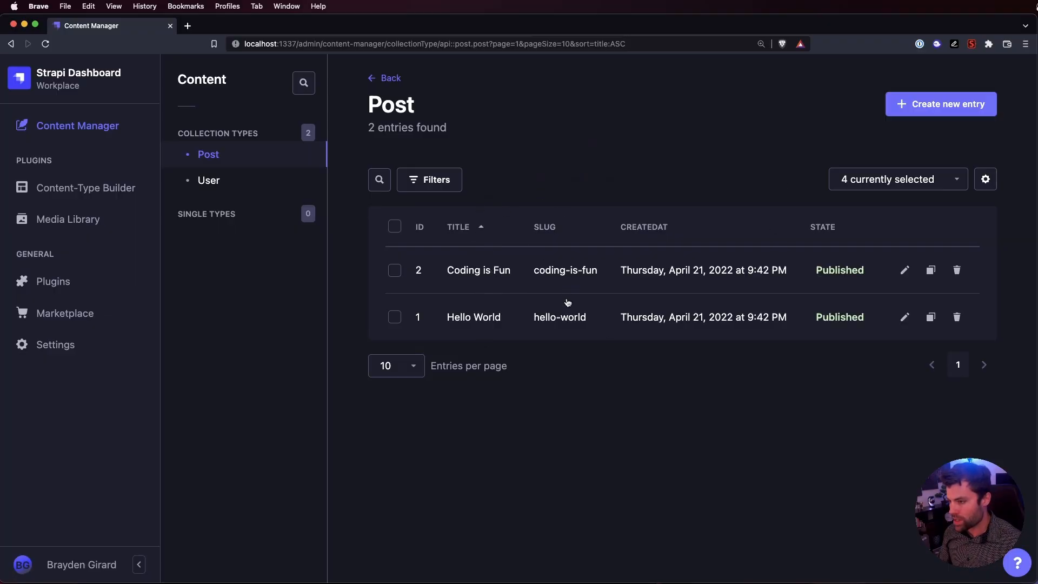
mouse_move(570, 322)
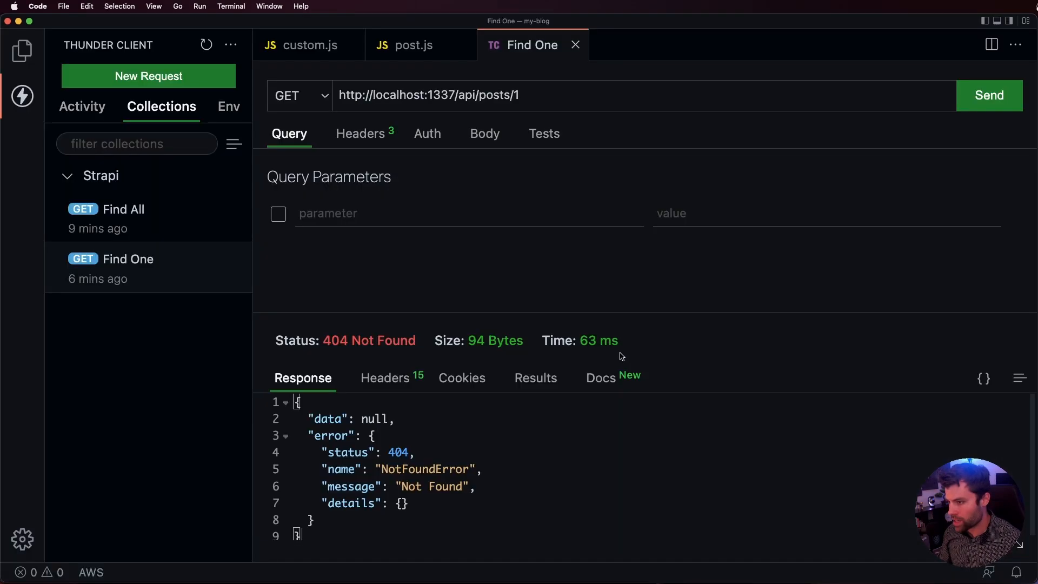
Send GET /api/posts/hello-world for 200 OK, then resend without the slug for 404
text(h)
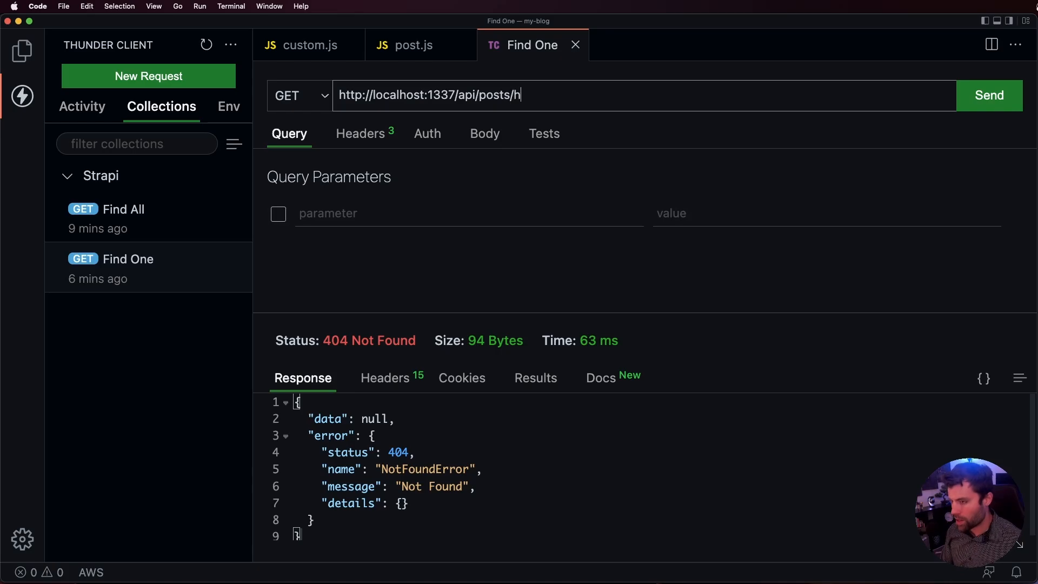
text(ello-world)
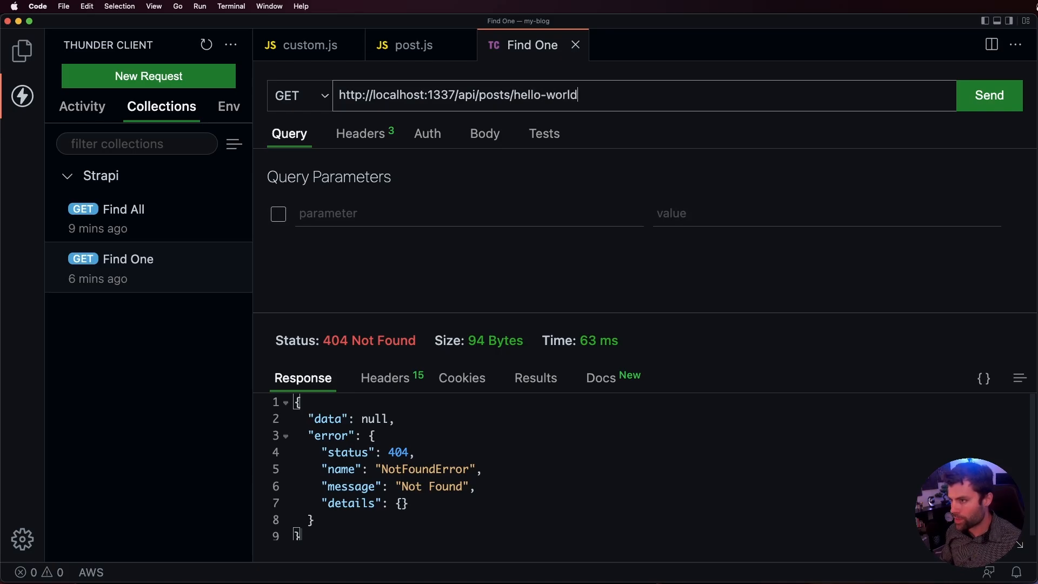
click(988, 95)
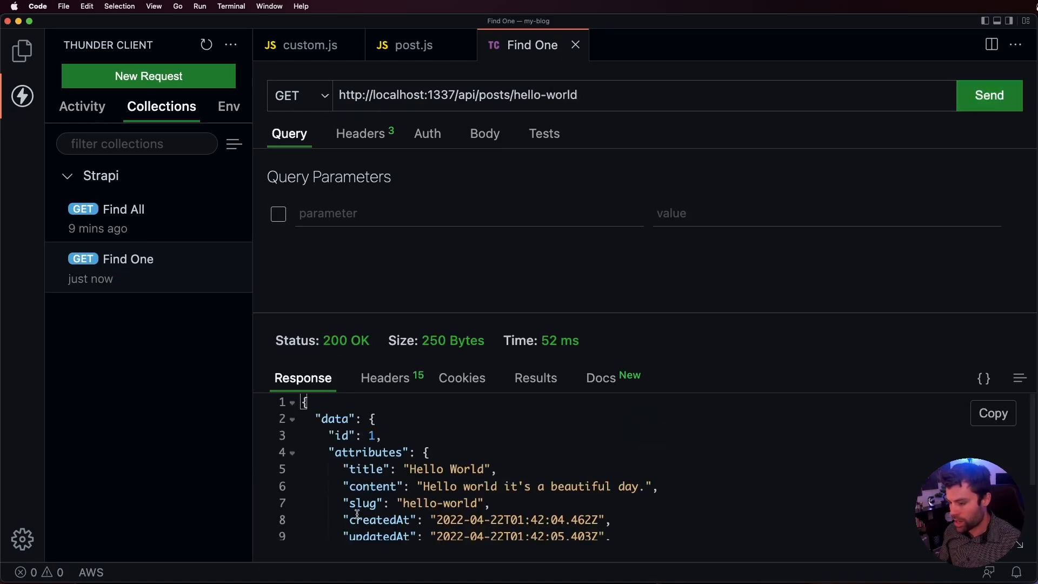
mouse_move(518, 254)
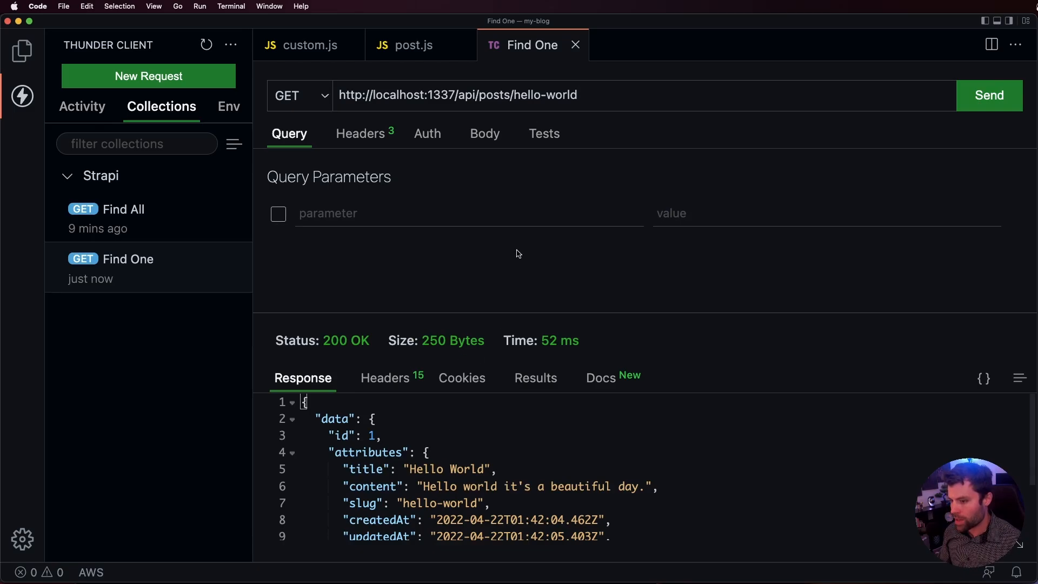
double_click(548, 94)
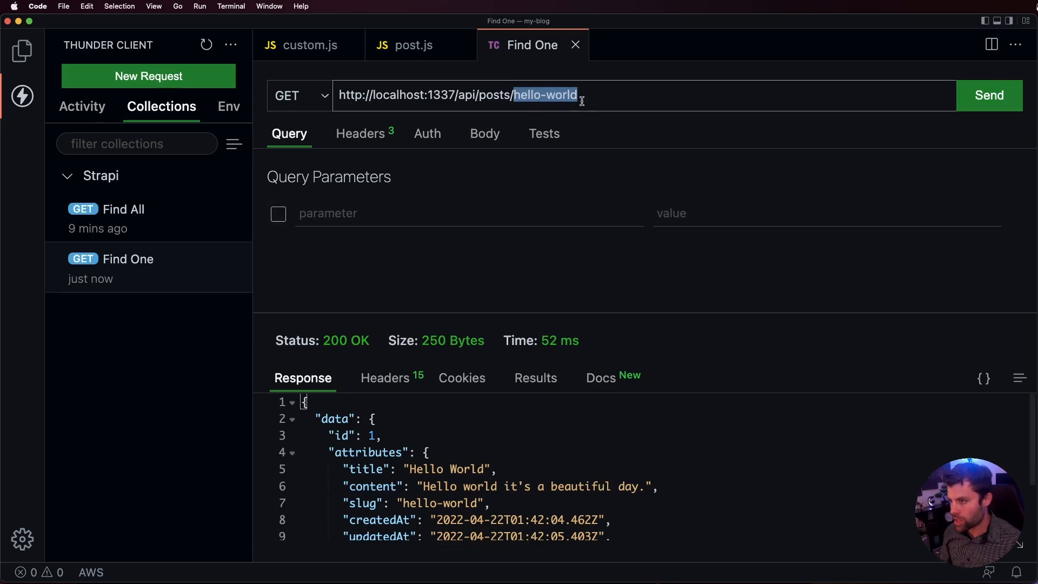
click(989, 95)
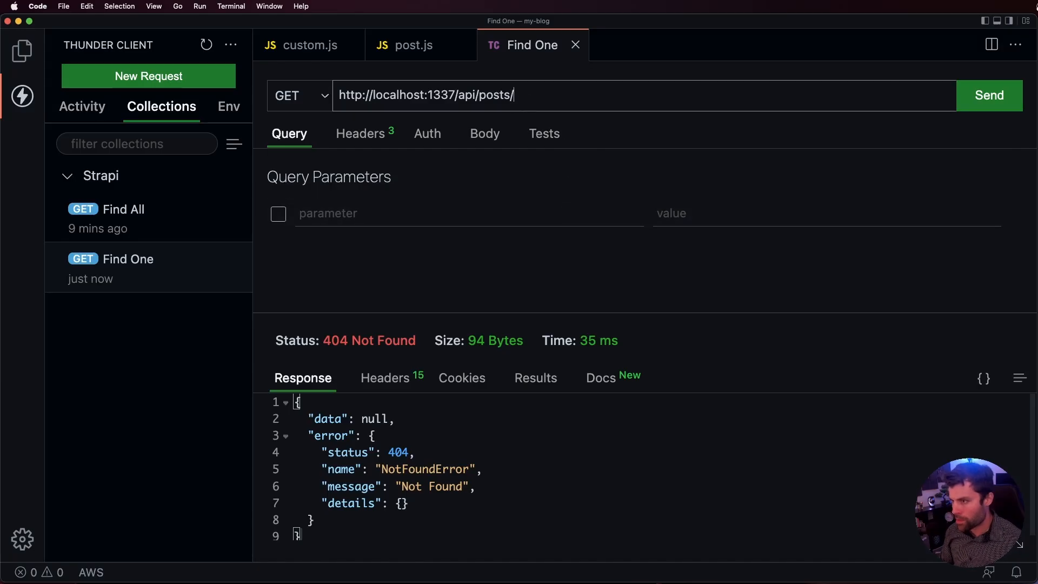
Send GET /api/posts/coding-is-fun in Thunder Client and get 200 OK with the post
text(coding)
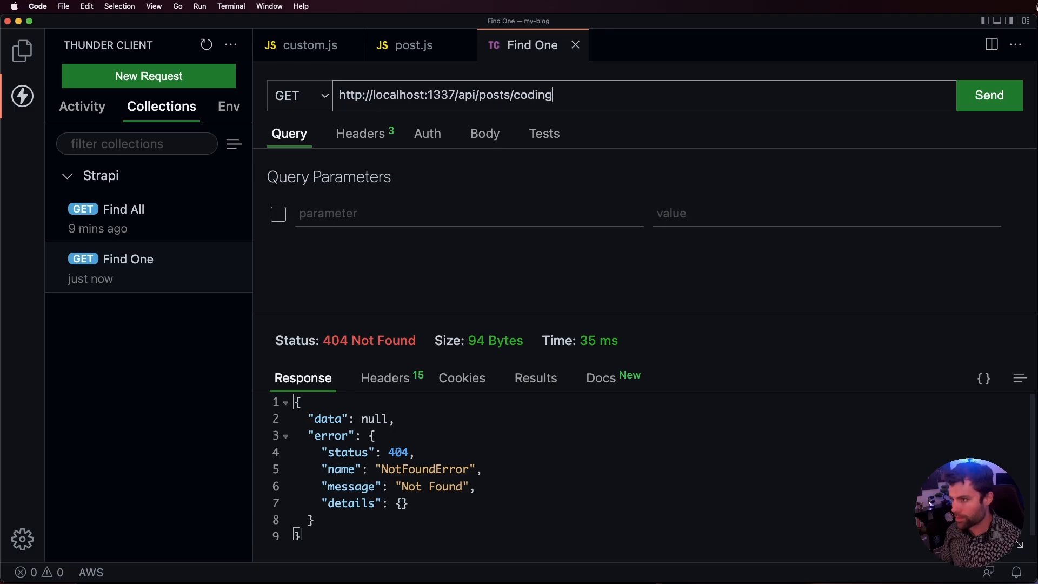
text(-is-fun)
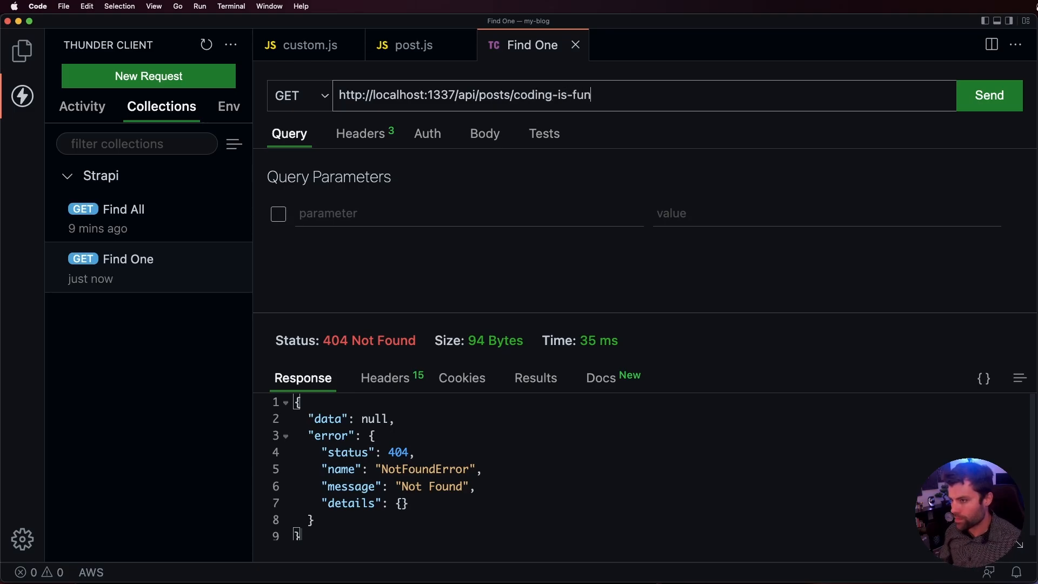
click(988, 95)
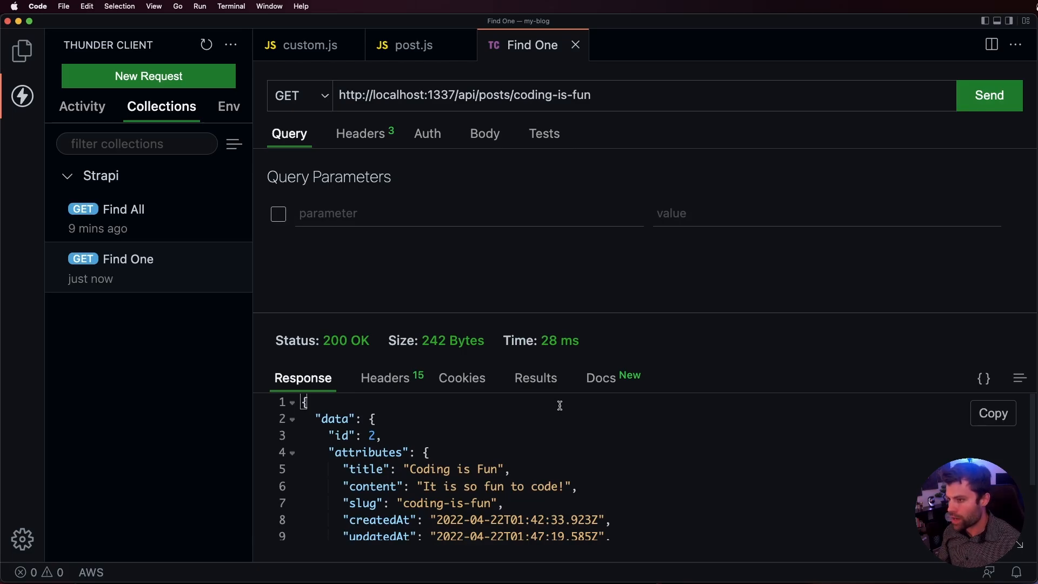
mouse_move(591, 412)
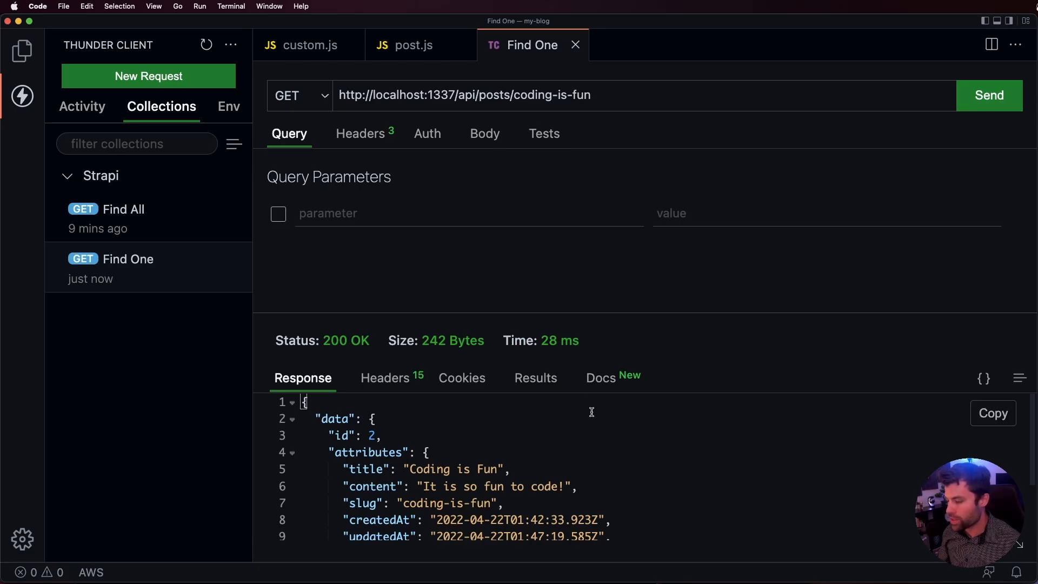
mouse_move(593, 435)
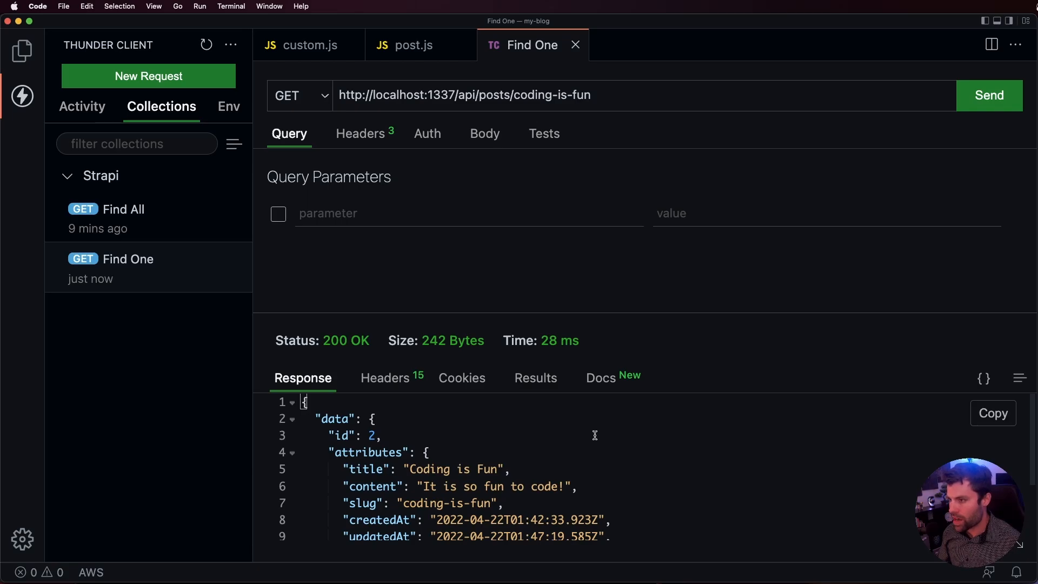